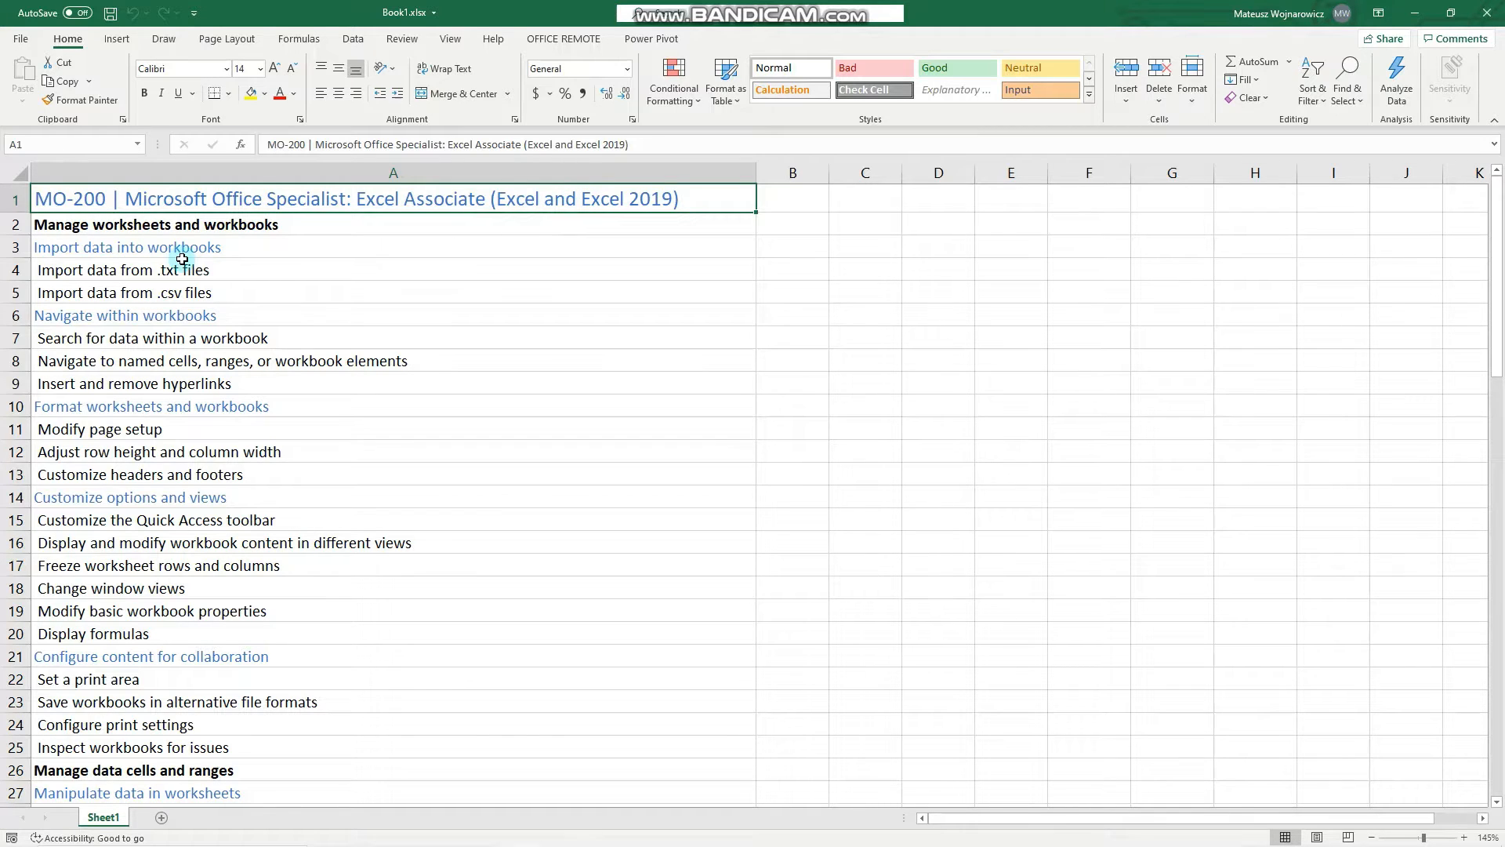
mouse_move(146, 262)
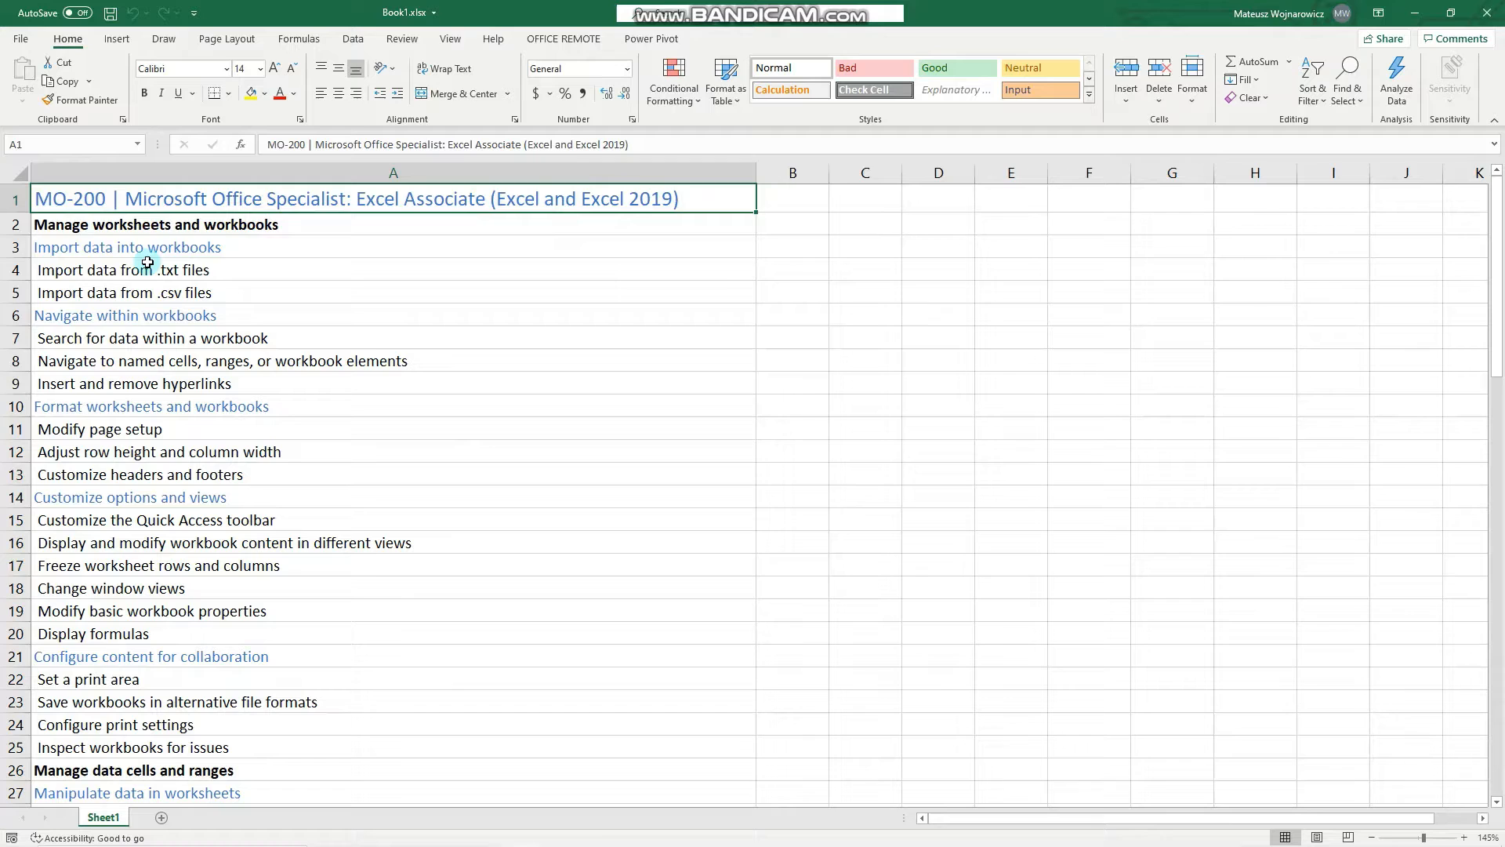
Review the 'Import data from .txt files' and '.csv files' topics in the objectives list
left_click(122, 270)
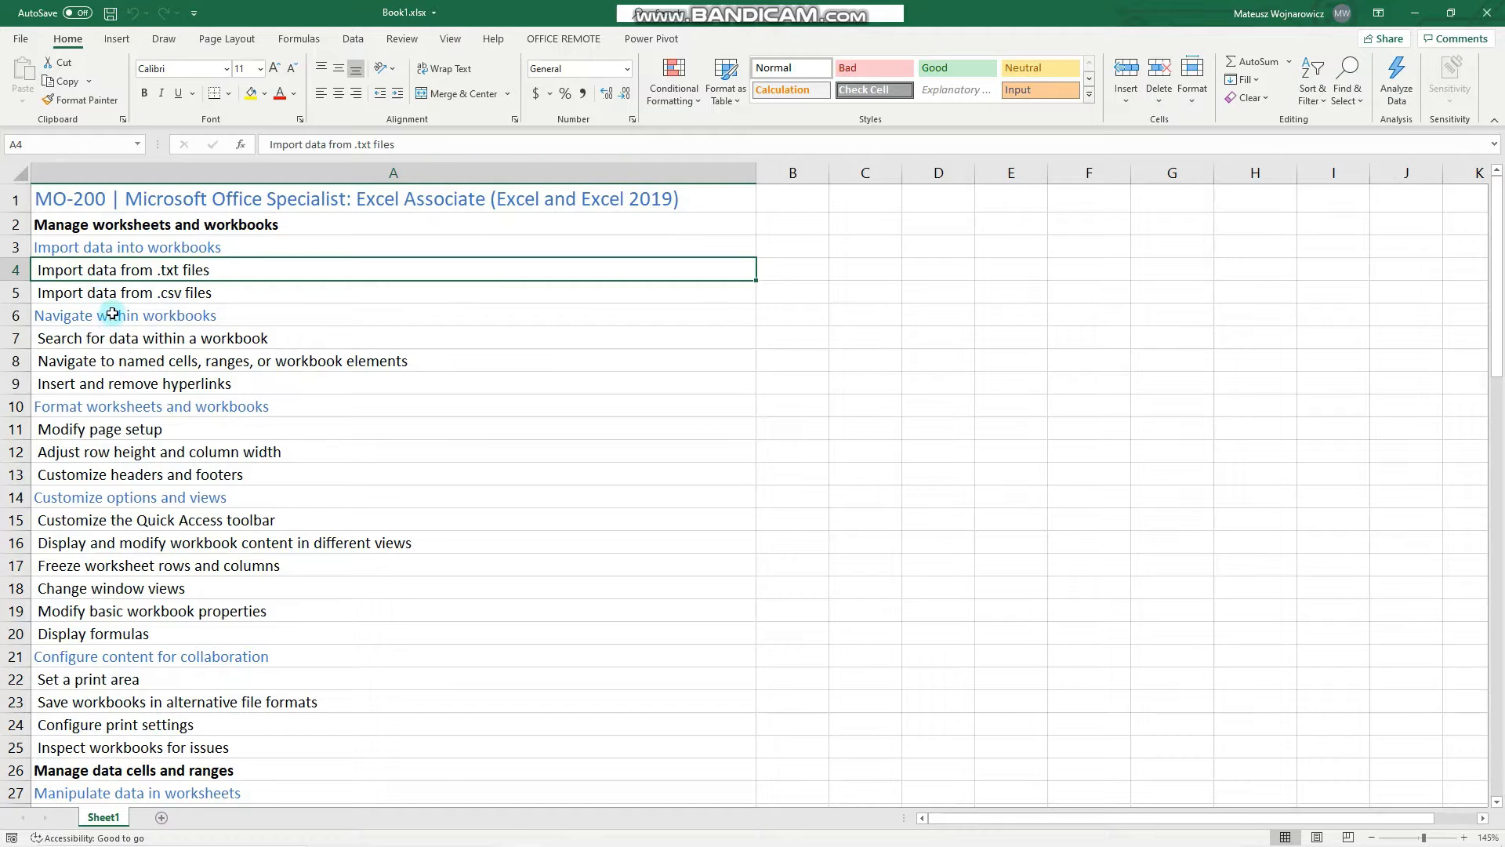
left_click(123, 292)
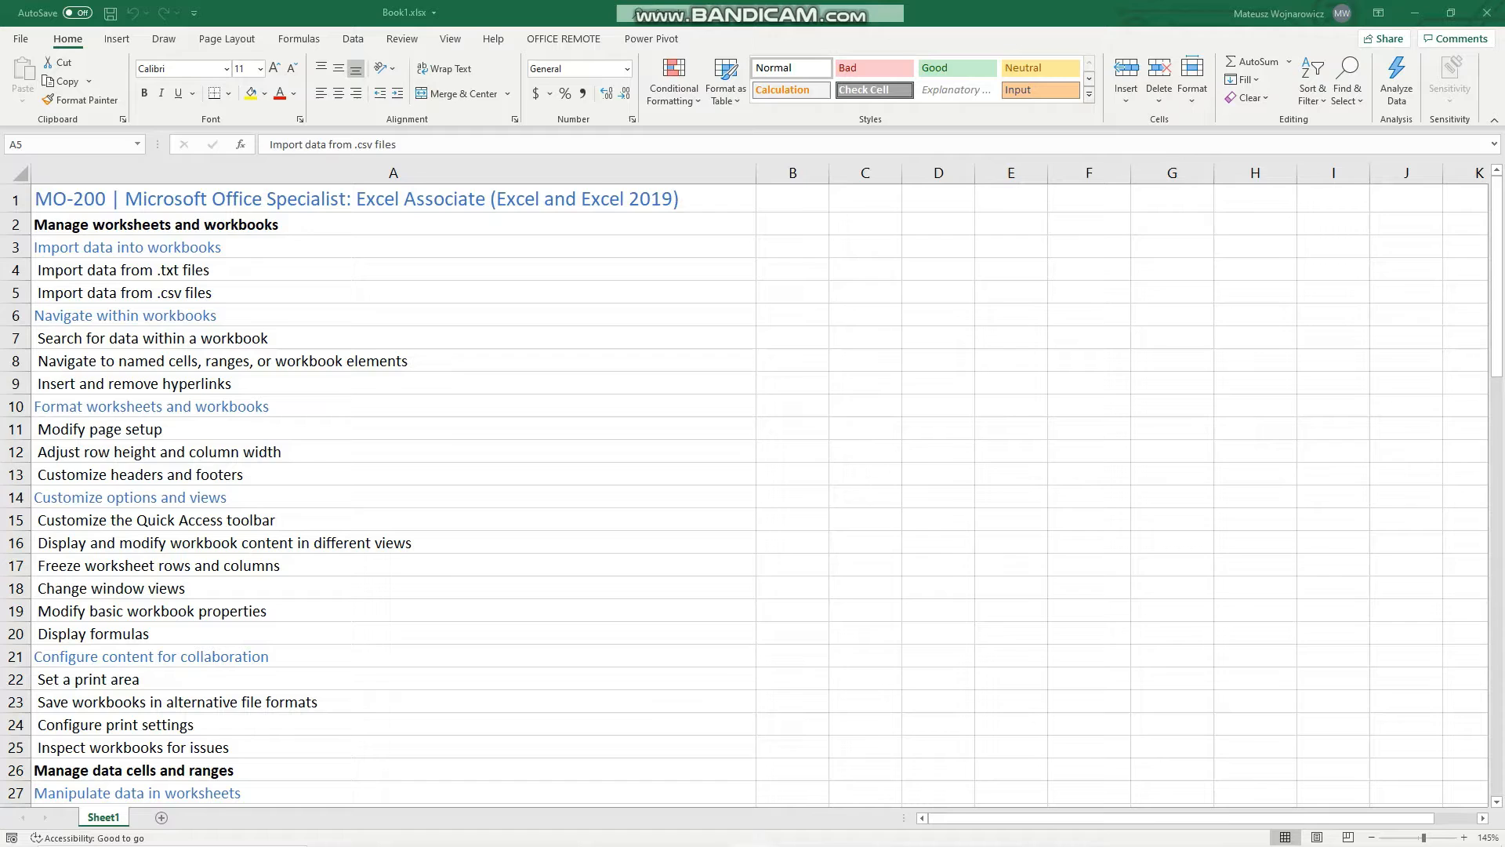
mouse_move(343, 242)
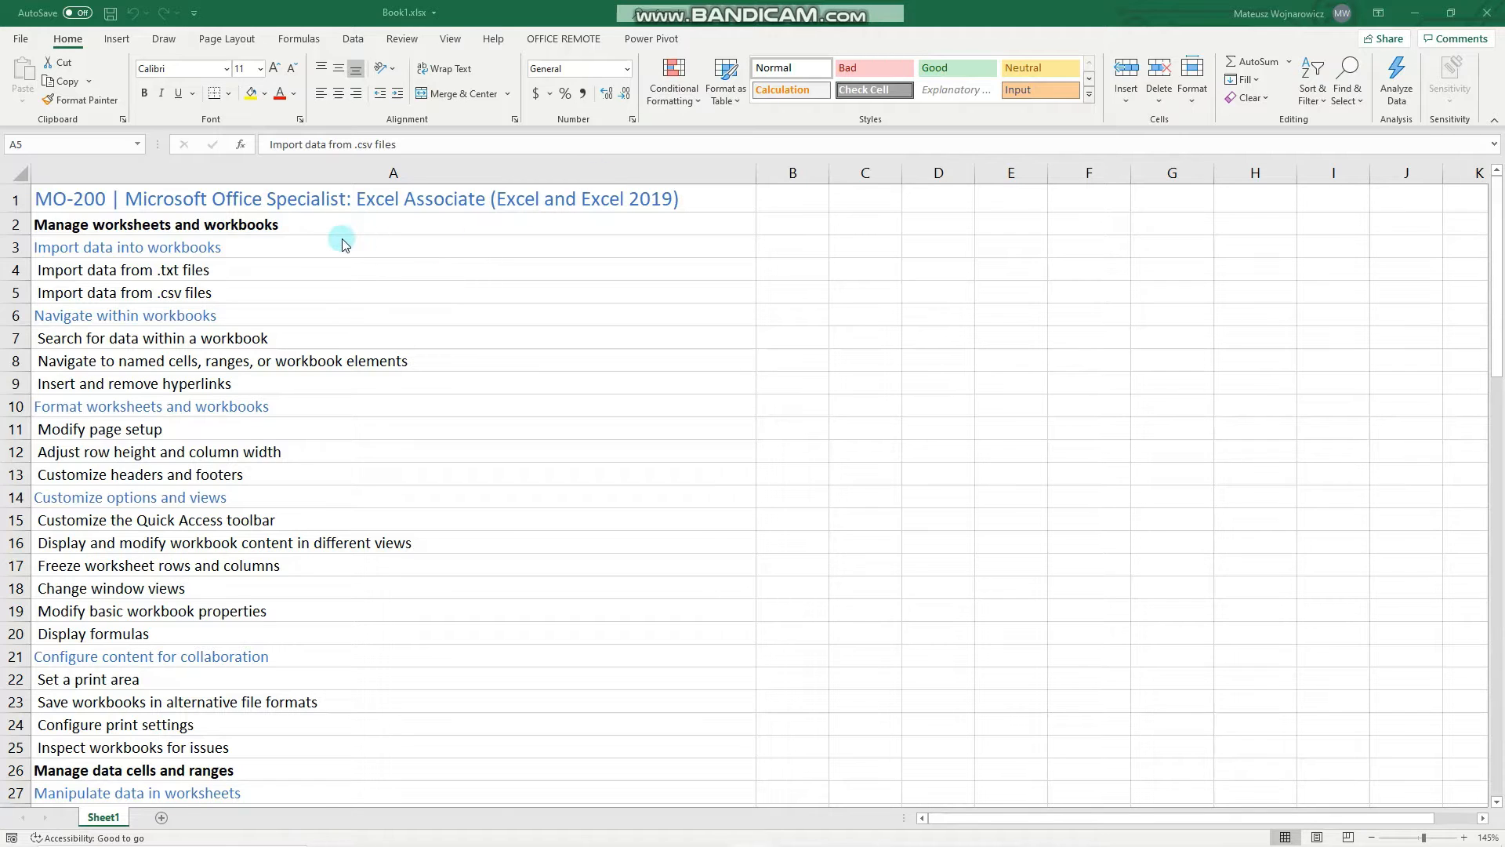
left_click(393, 292)
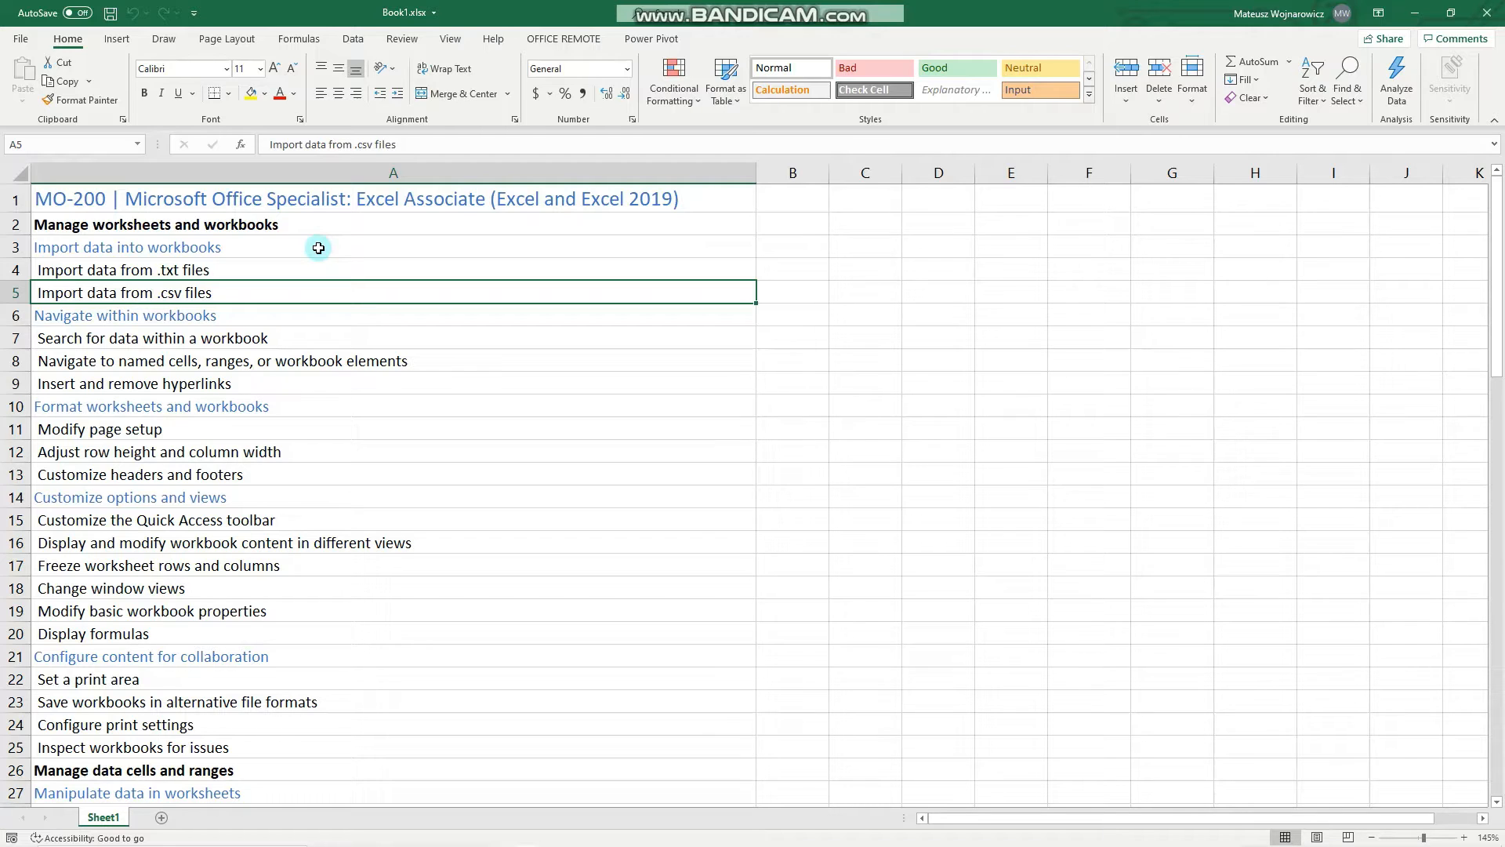
left_click(247, 269)
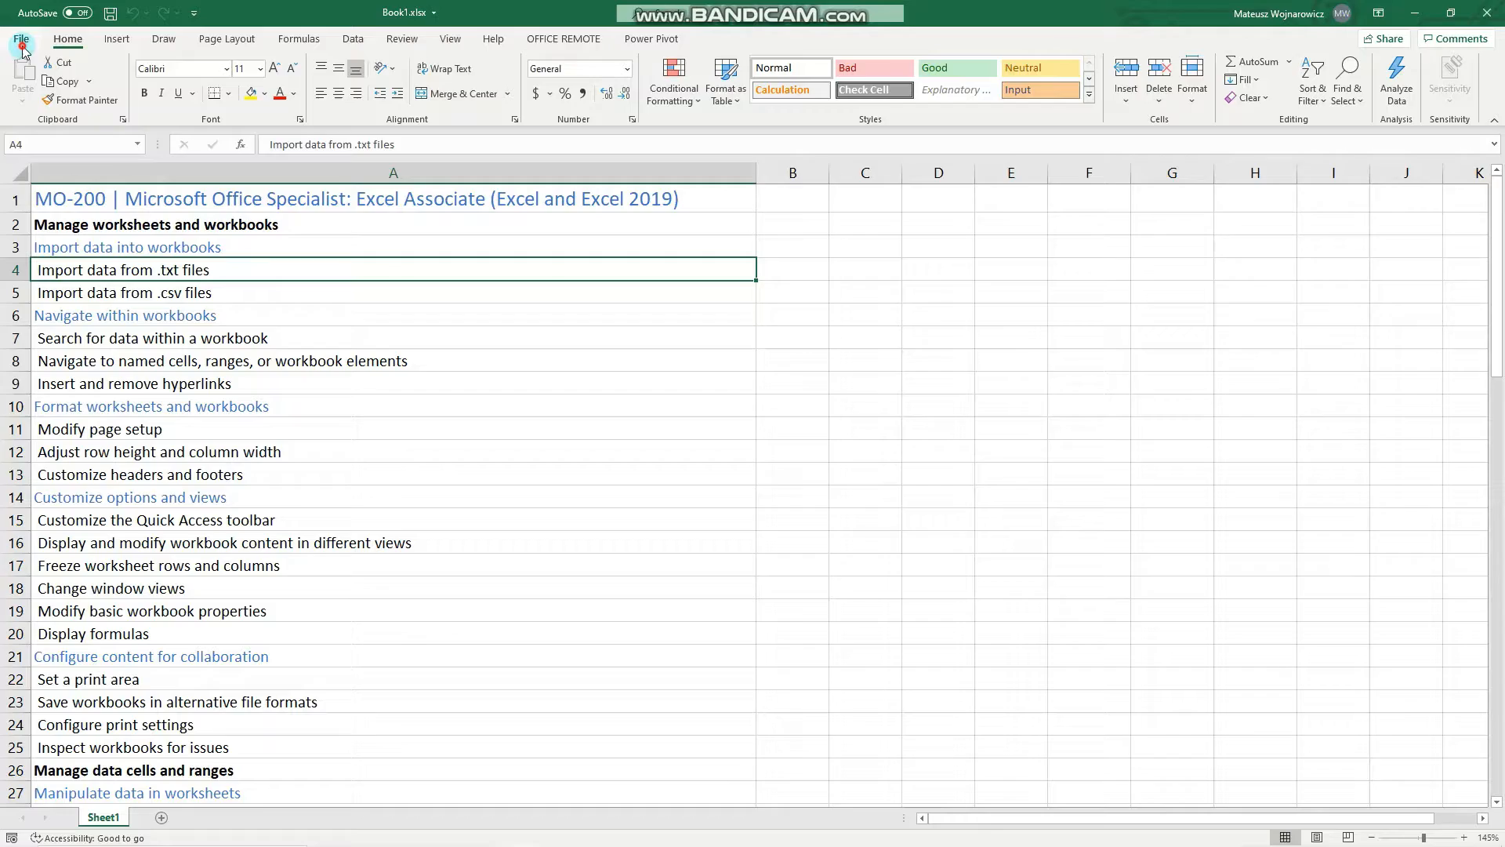
Browse to the Excel series folder showing All Files (*.*) and open test.txt
left_click(20, 39)
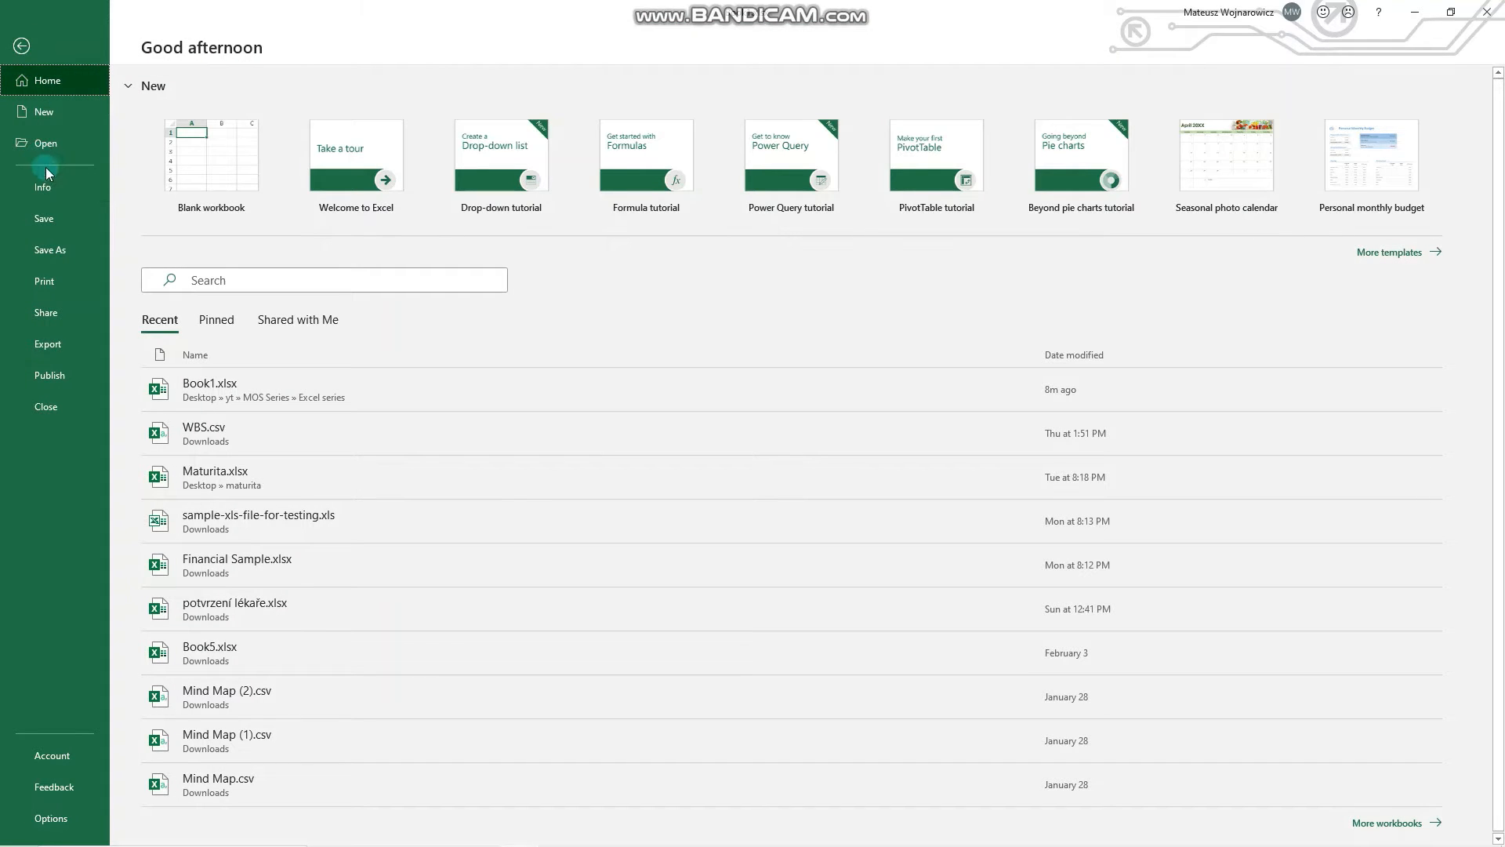
left_click(45, 142)
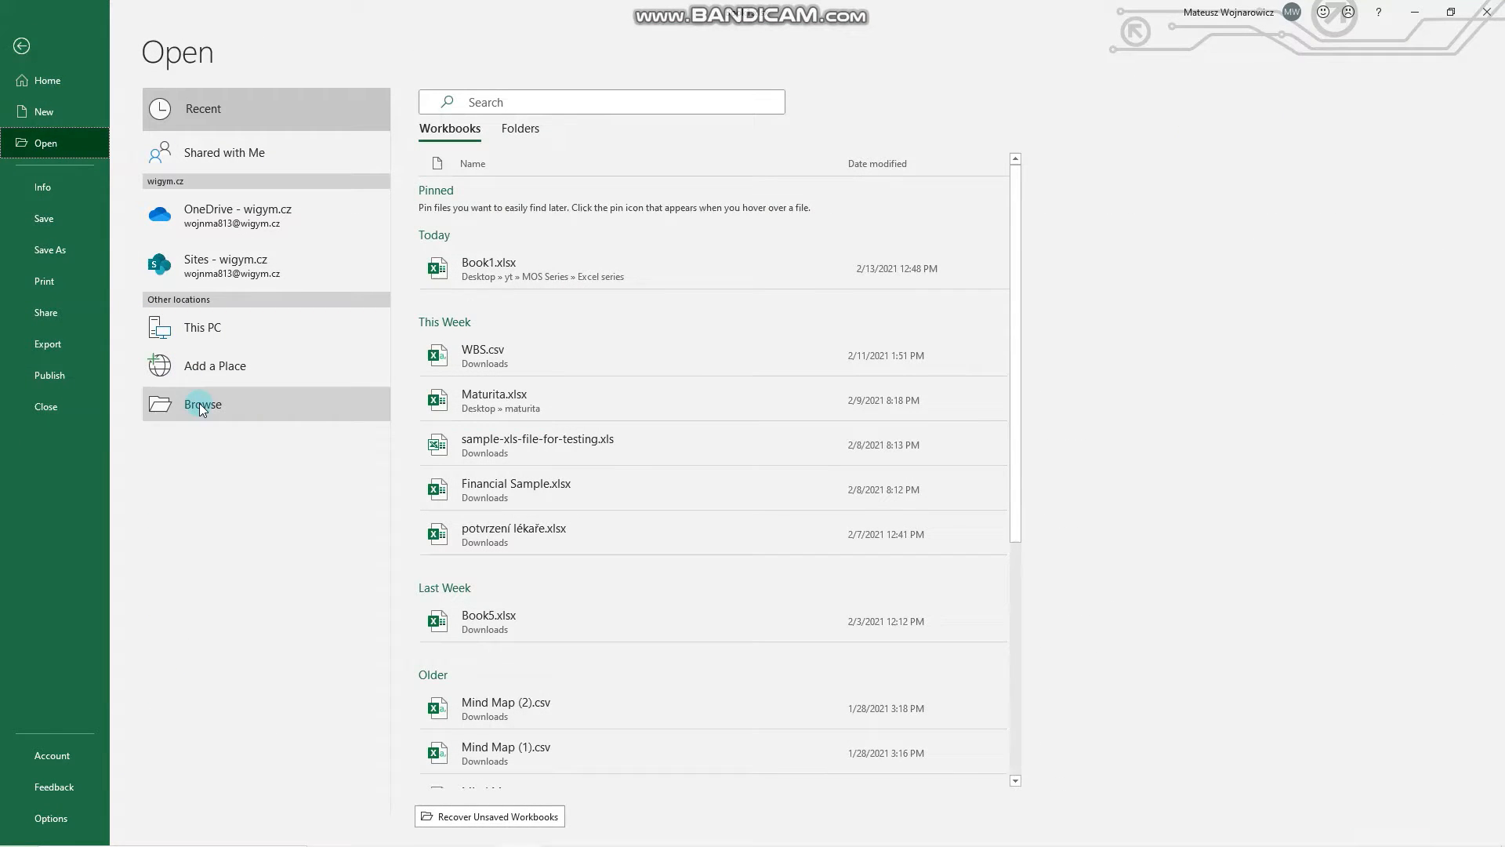
left_click(202, 404)
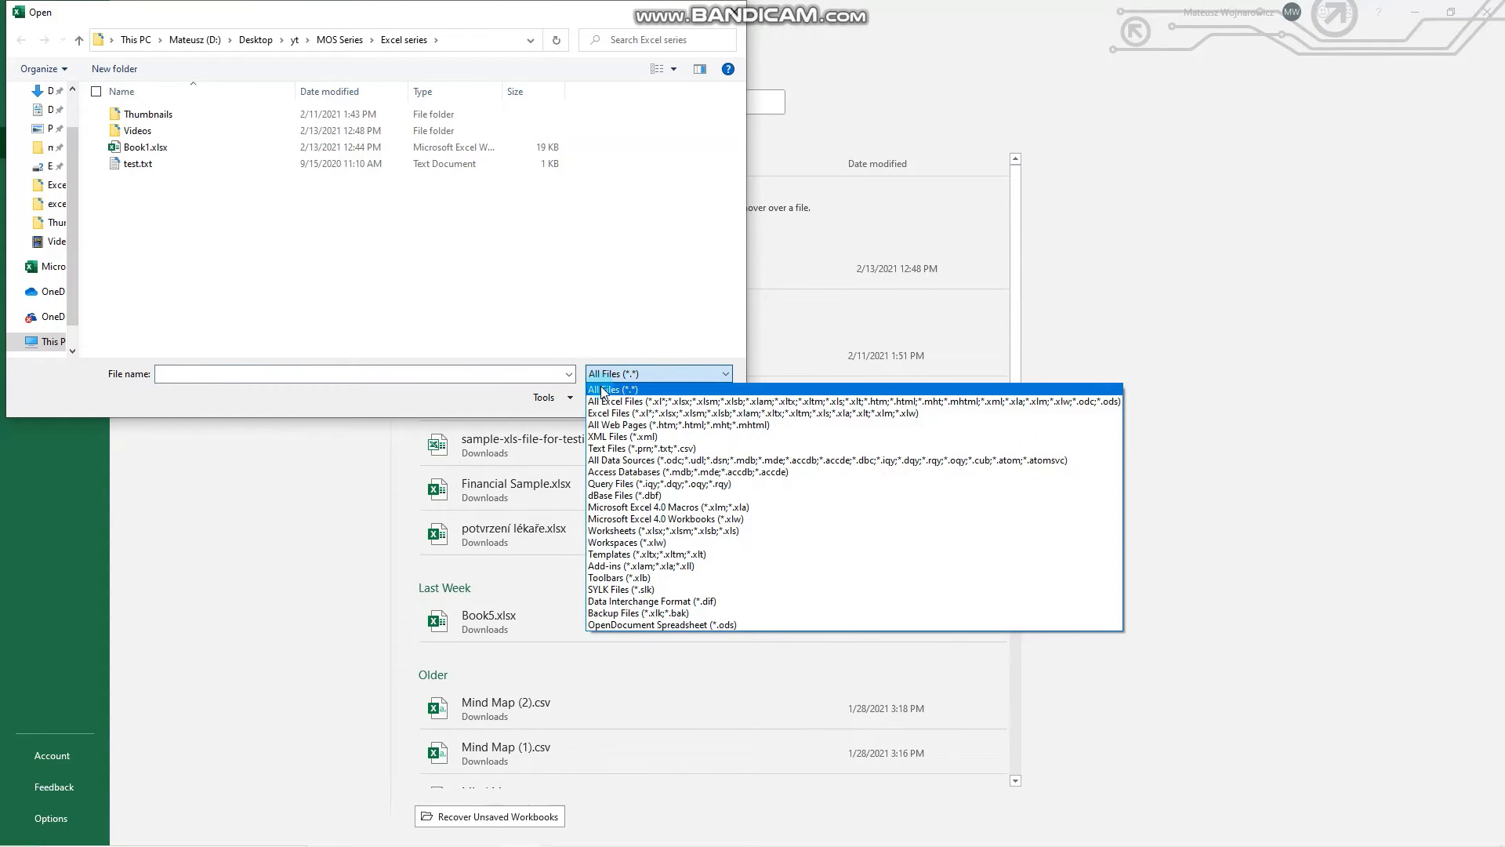
left_click(158, 151)
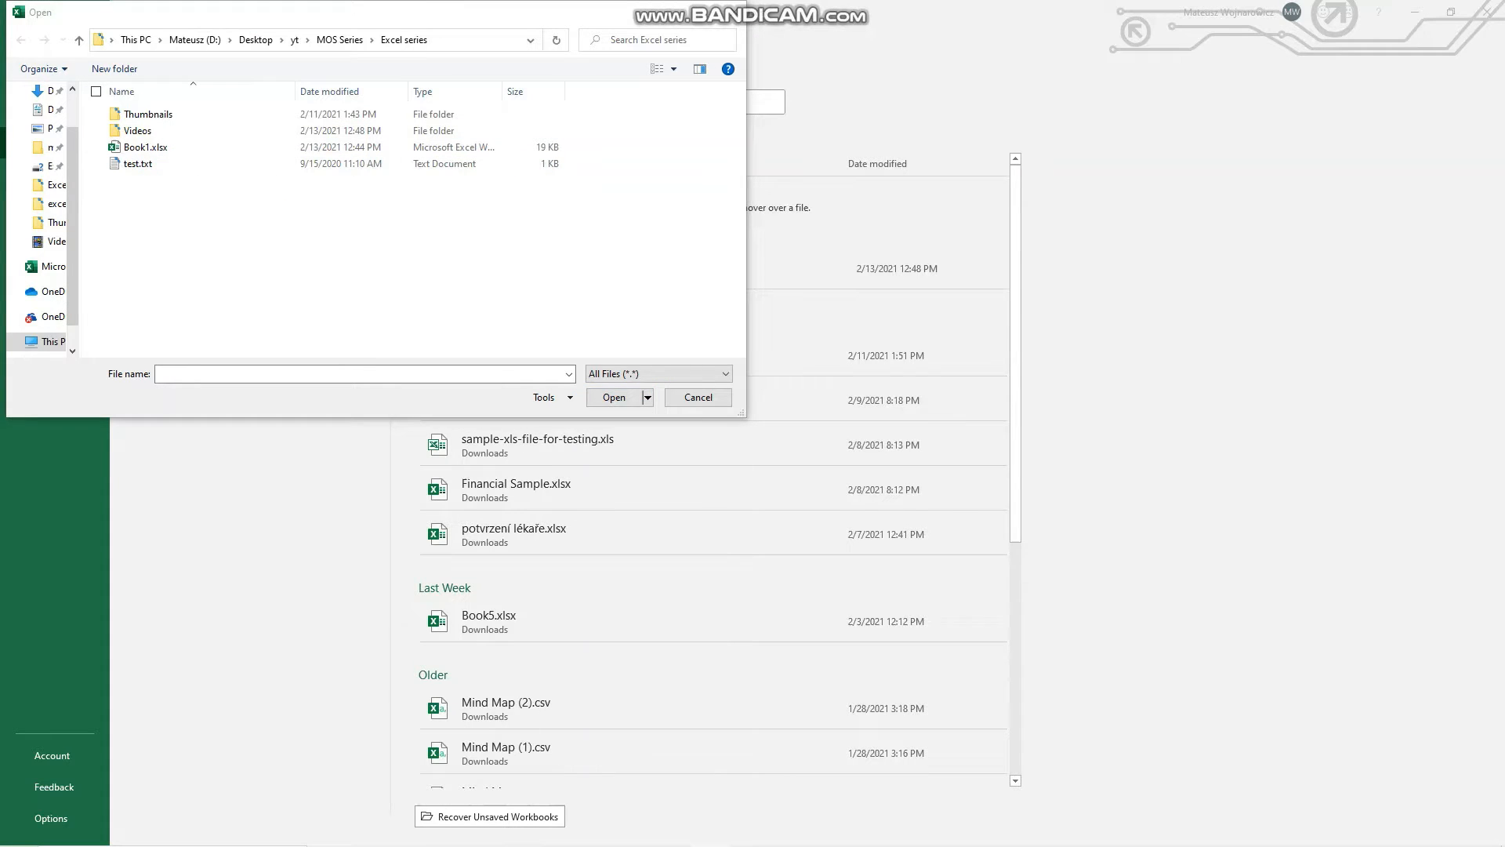
double_click(140, 163)
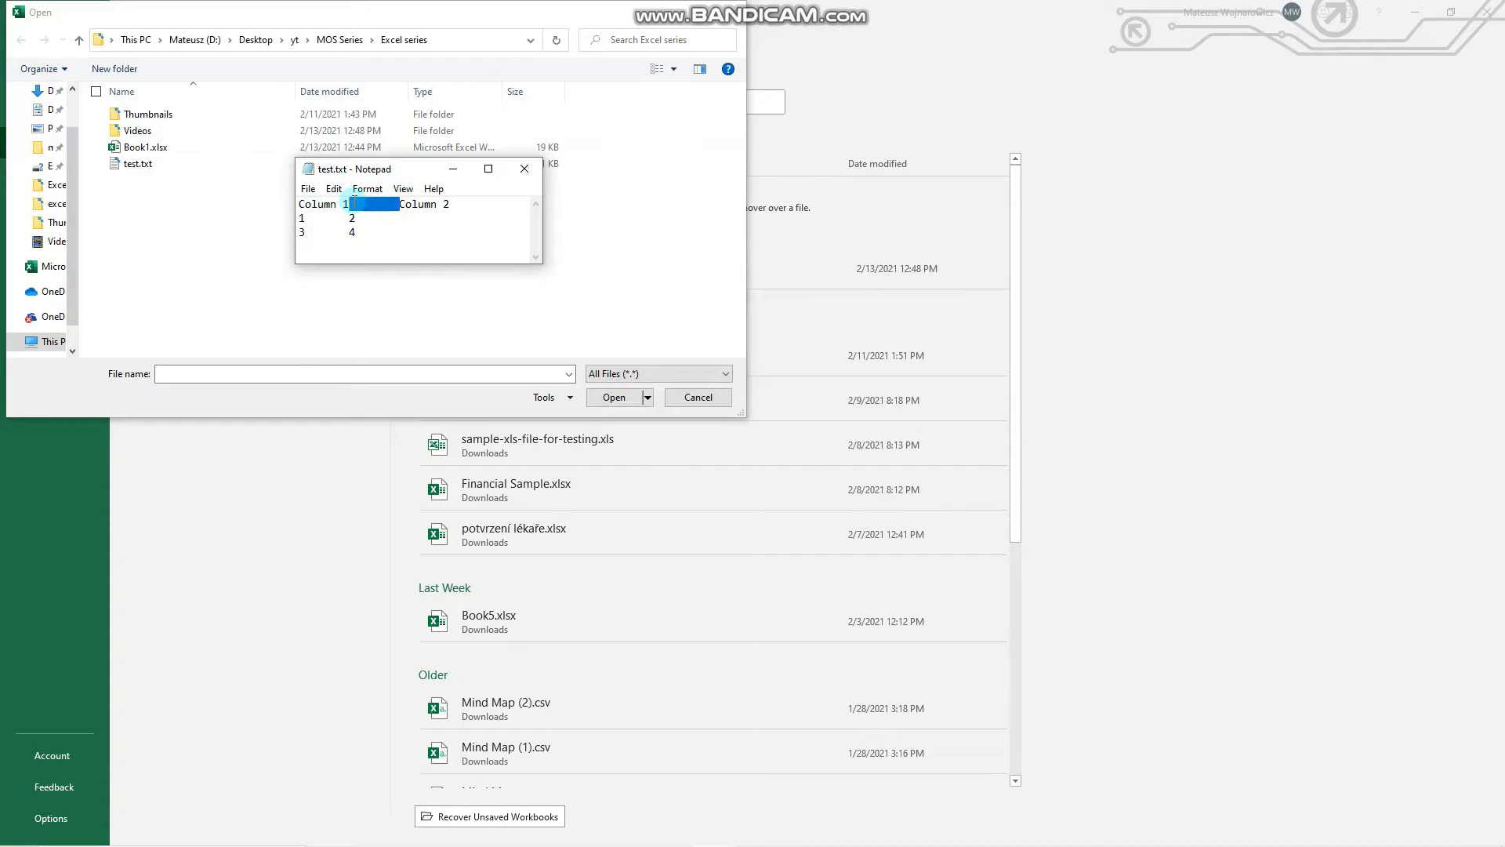
Confirm the Column 1/Column 2 gap is a tab, close Notepad, and open test.txt in Excel
left_click(317, 218)
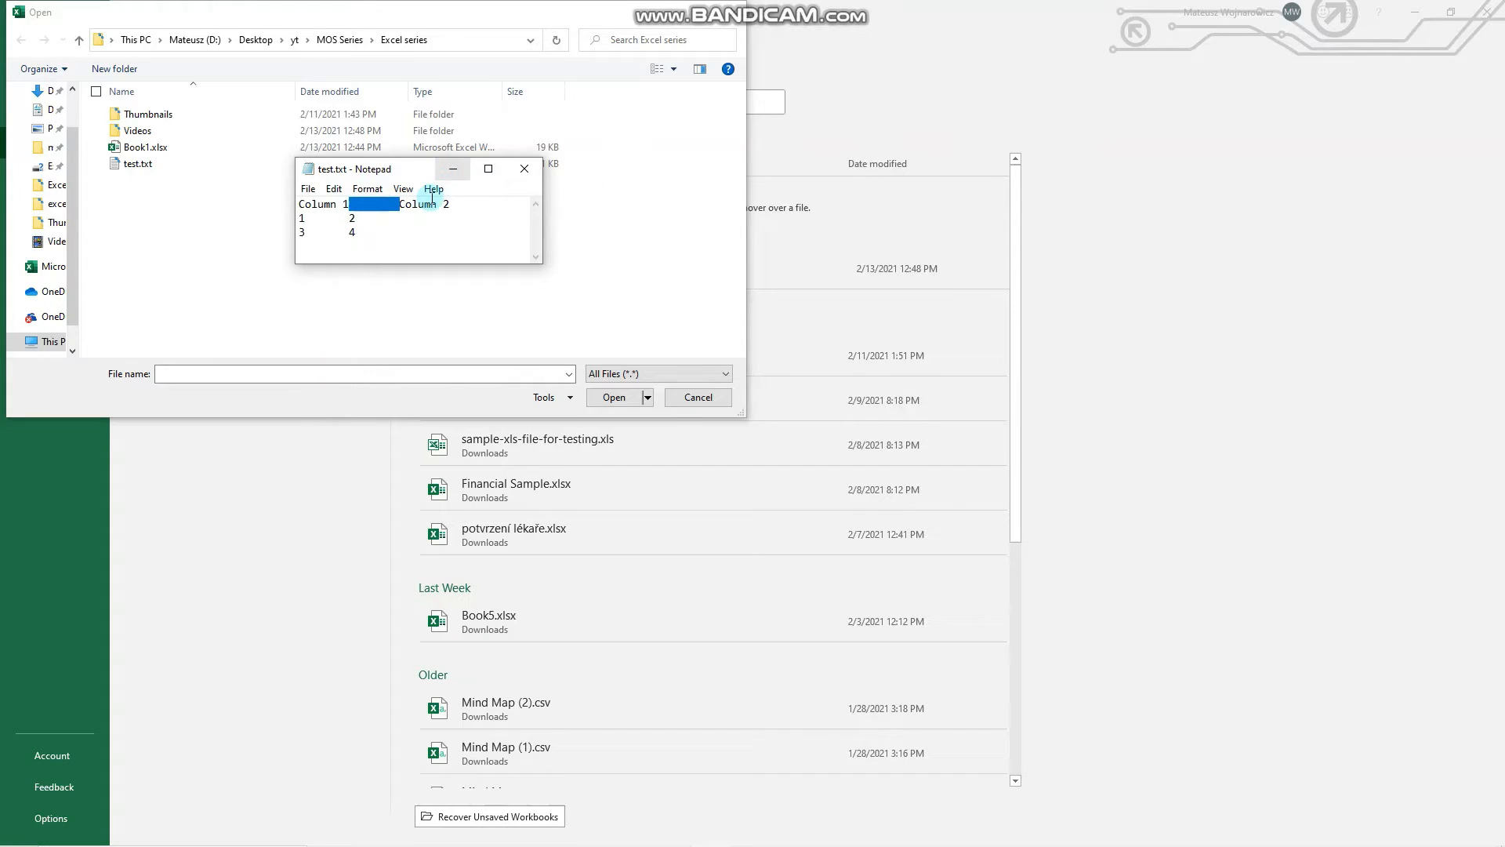
left_click(525, 168)
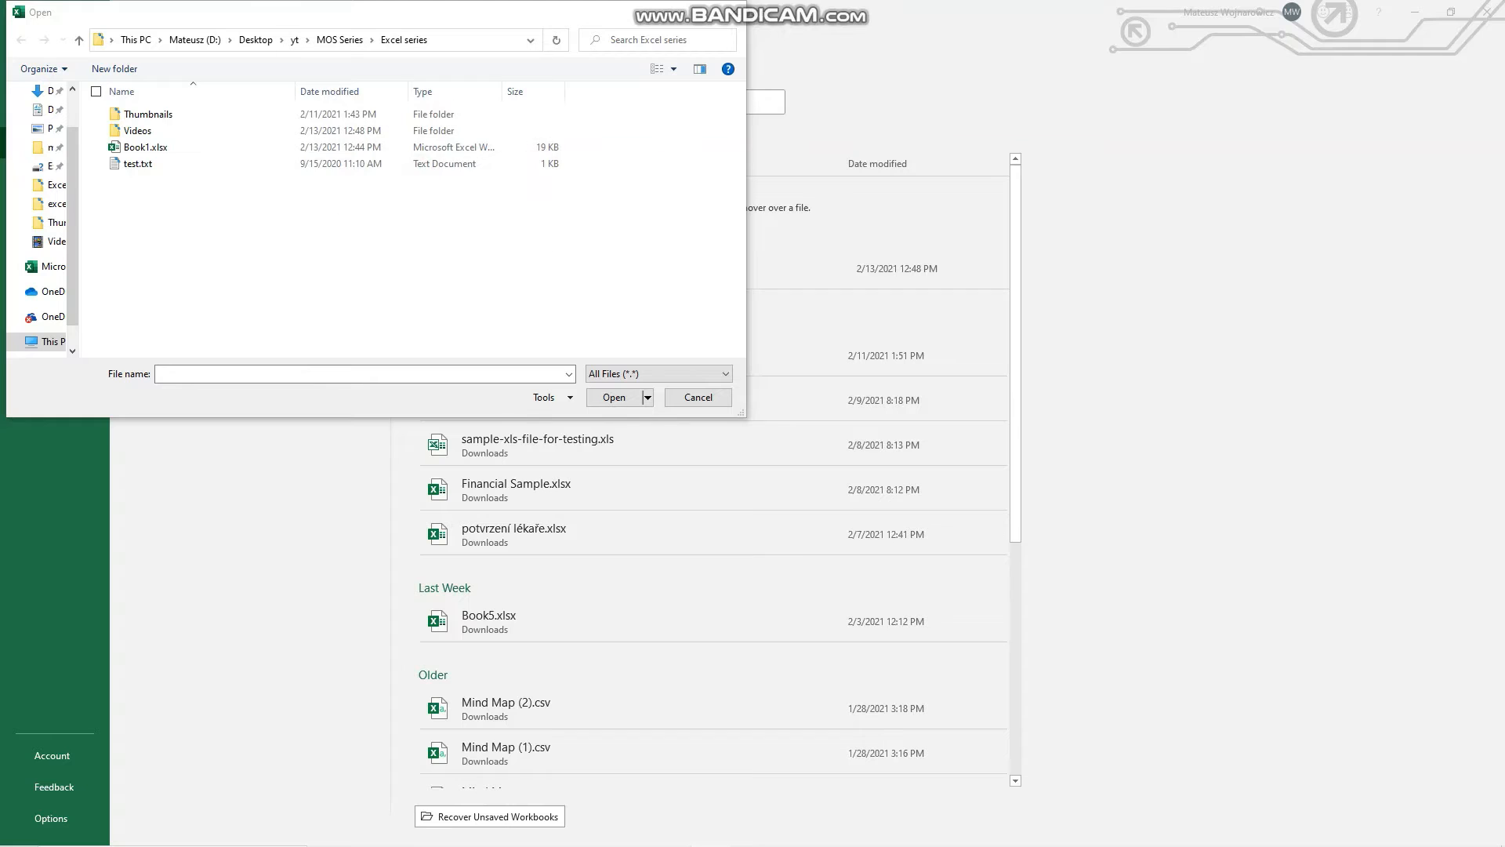
left_click(697, 396)
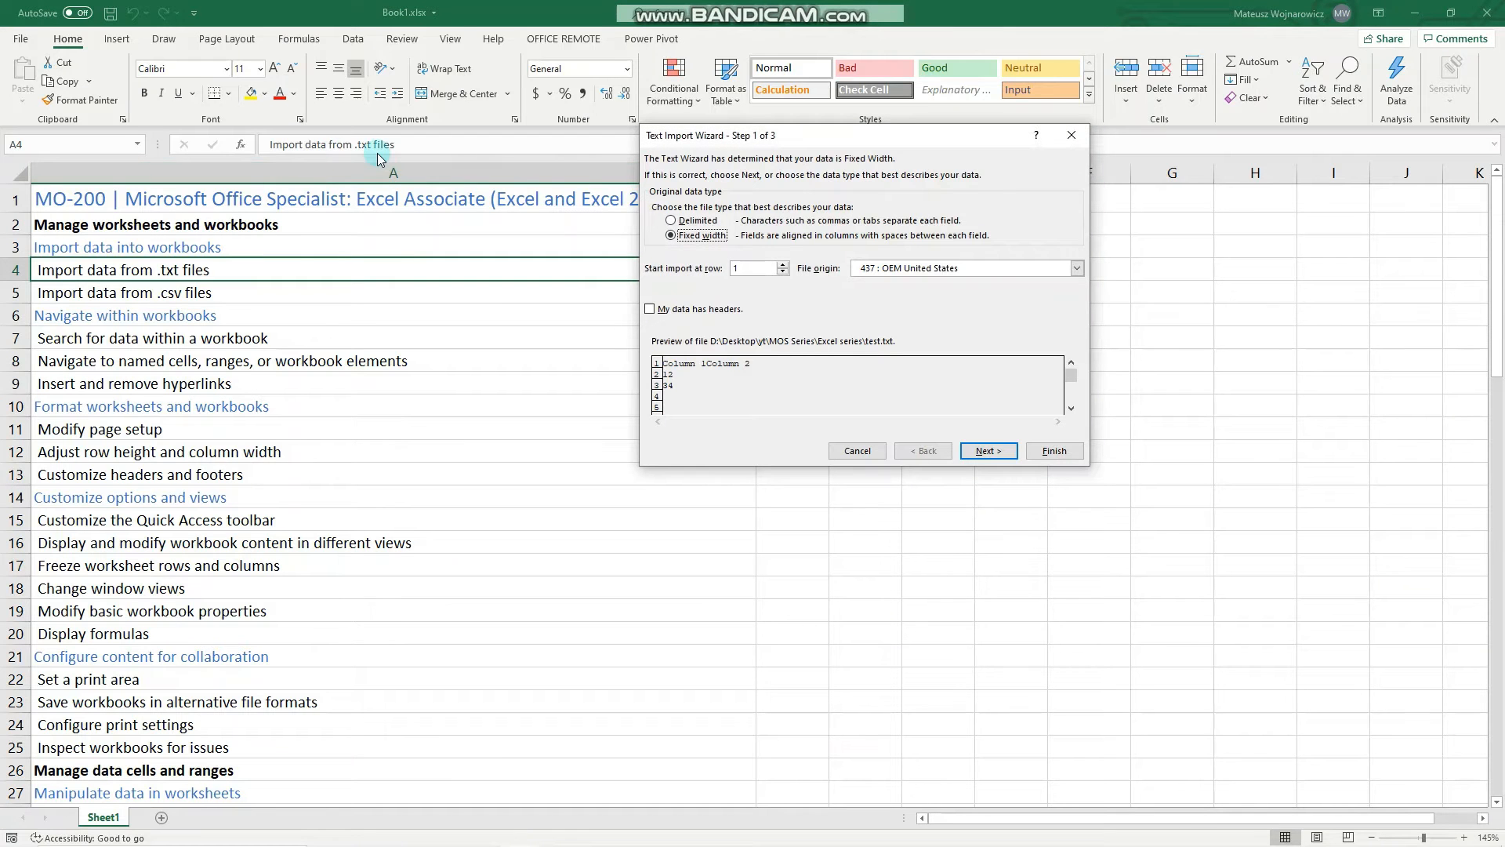
mouse_move(676, 136)
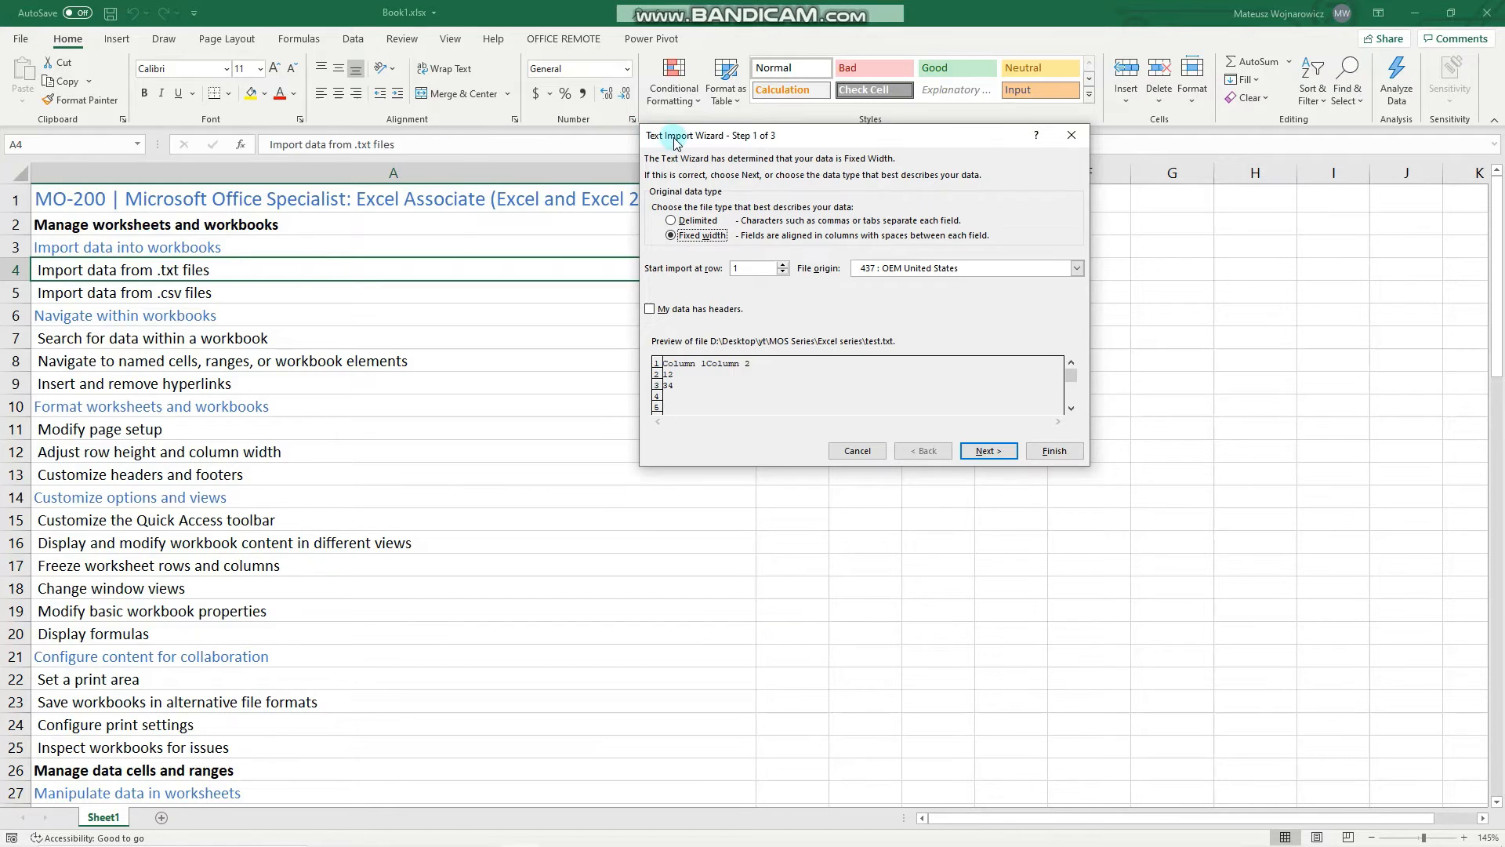
In Text Import Wizard step 1, choose Delimited with 'My data has headers' ticked, then continue
left_click_drag(675, 134, 703, 134)
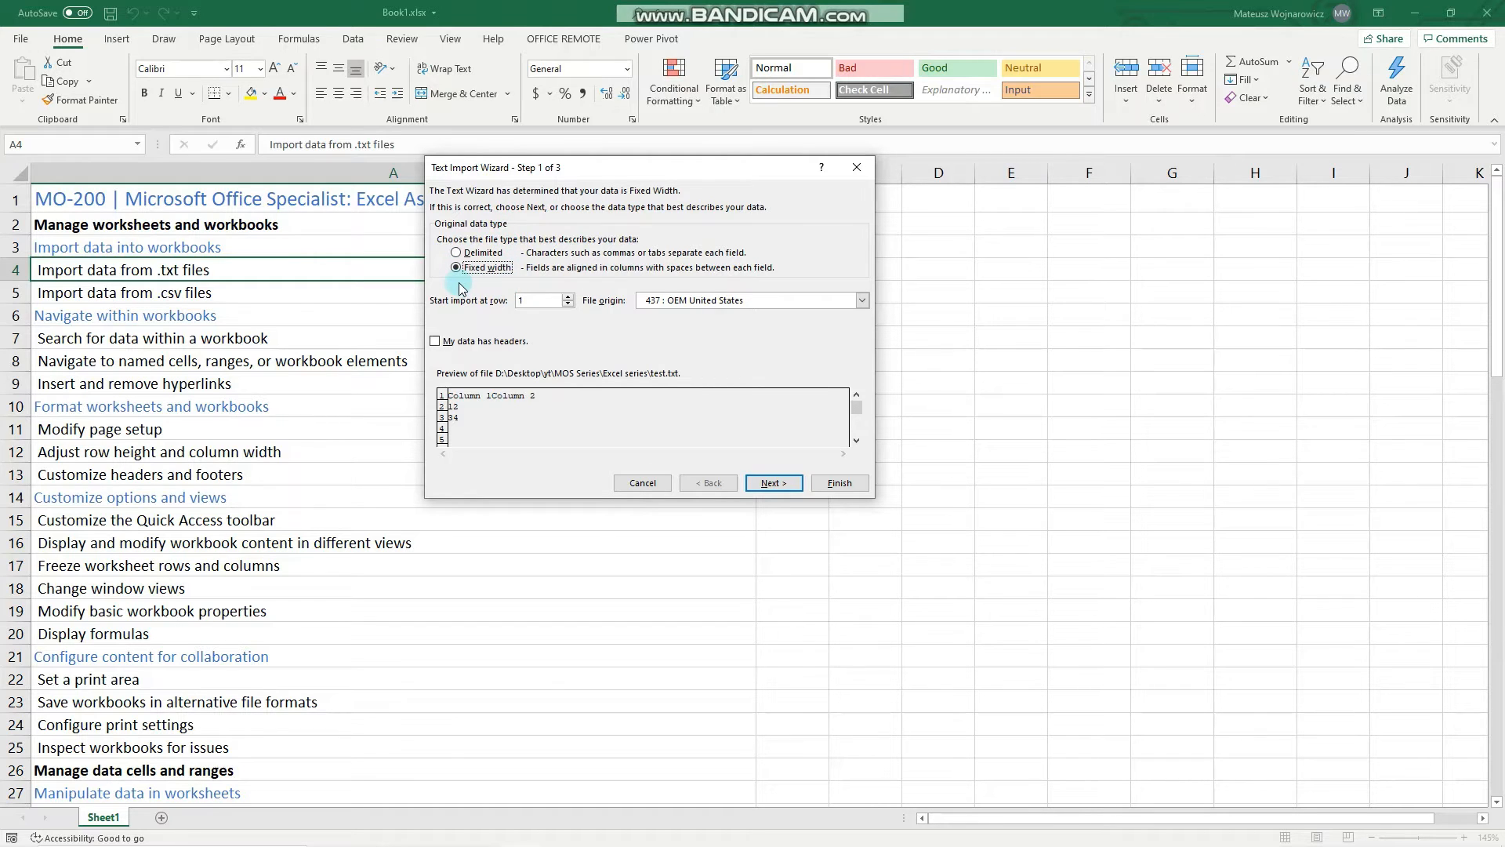
left_click(457, 251)
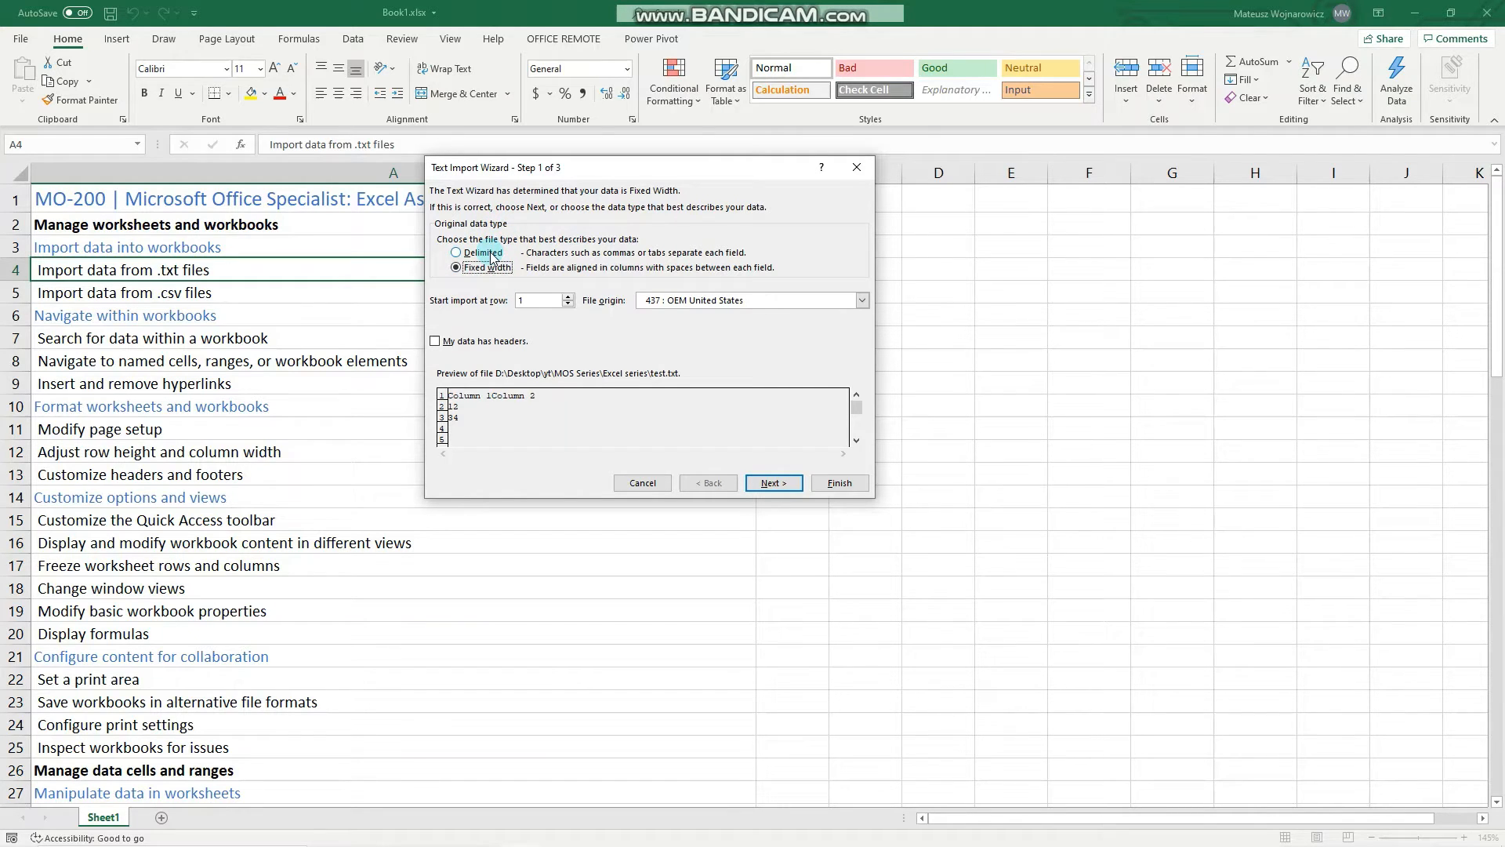
left_click(457, 252)
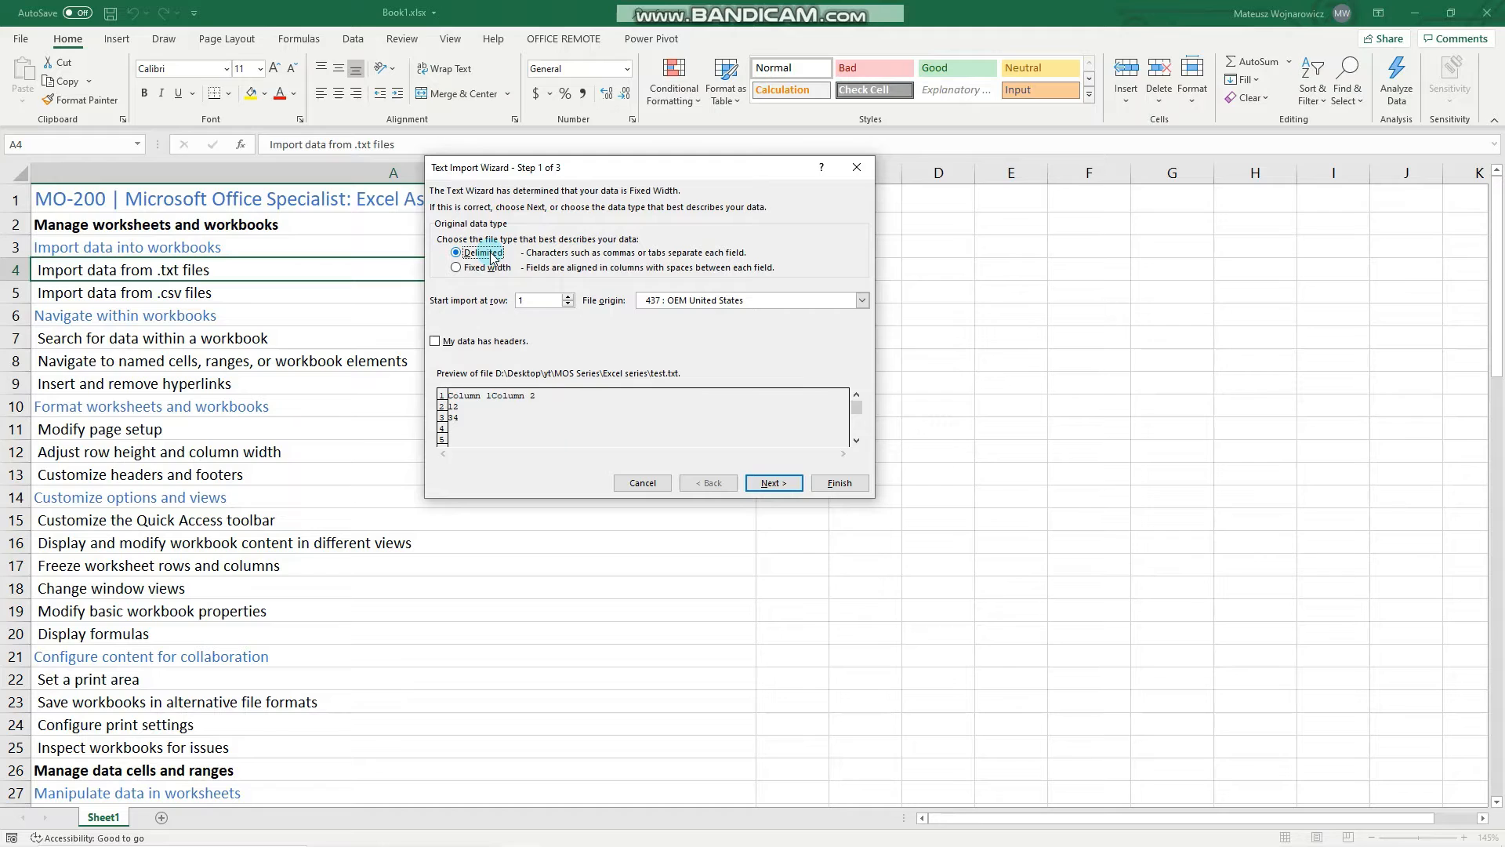
left_click(456, 253)
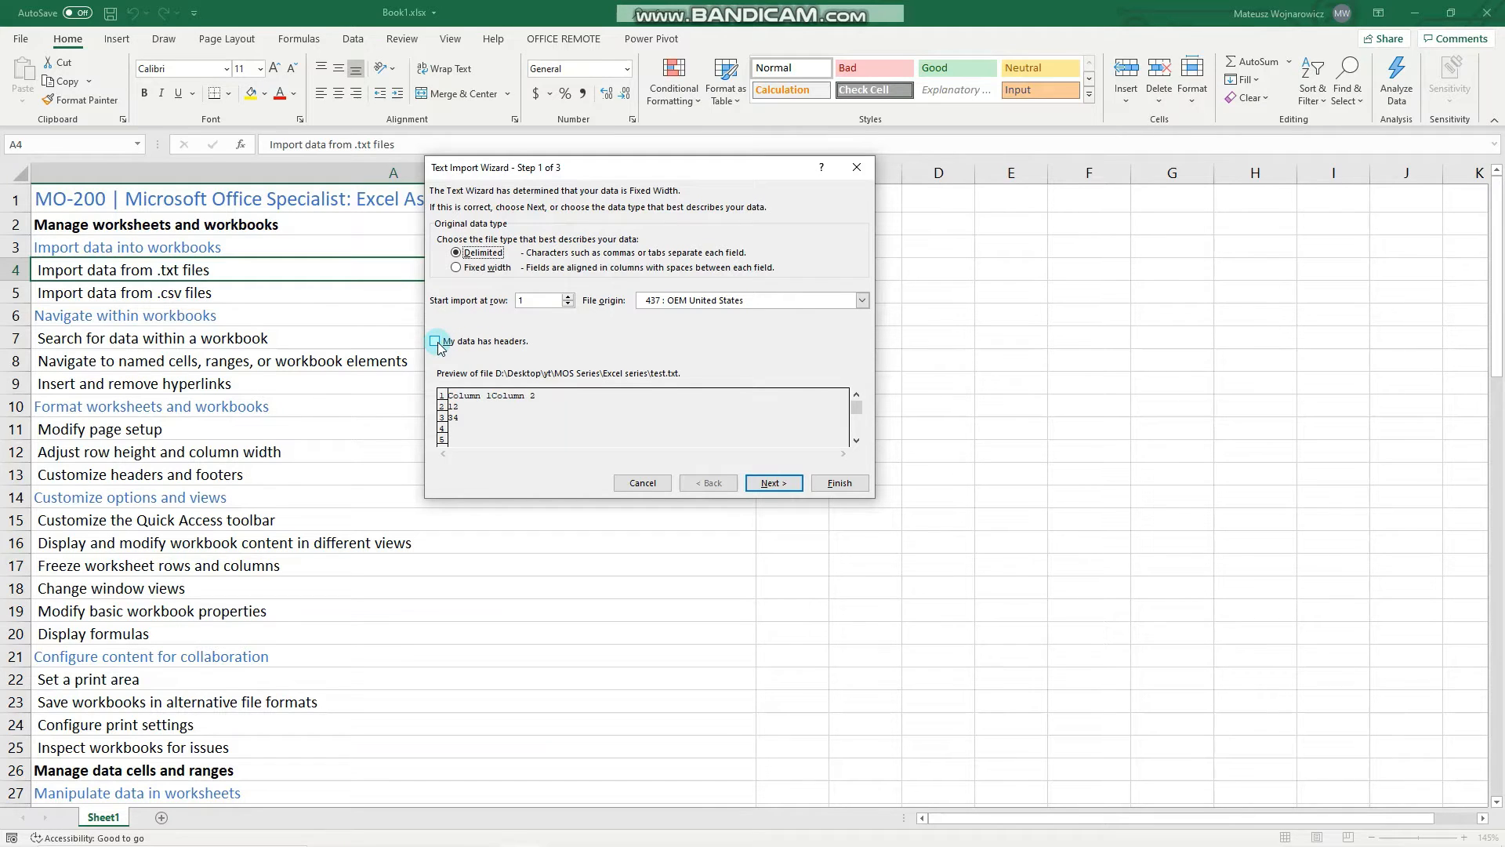
left_click(435, 341)
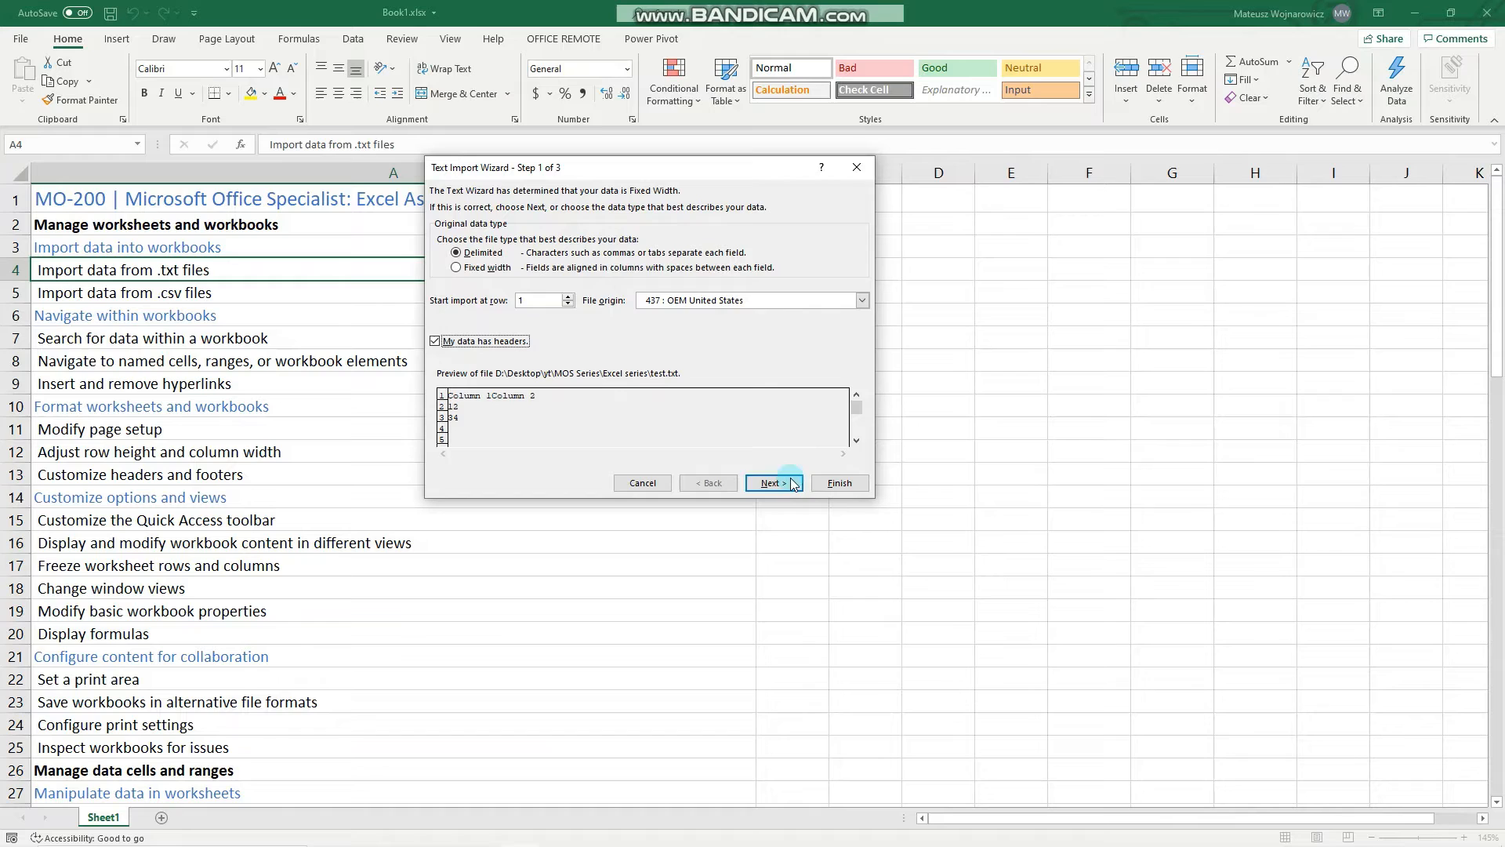
left_click(773, 482)
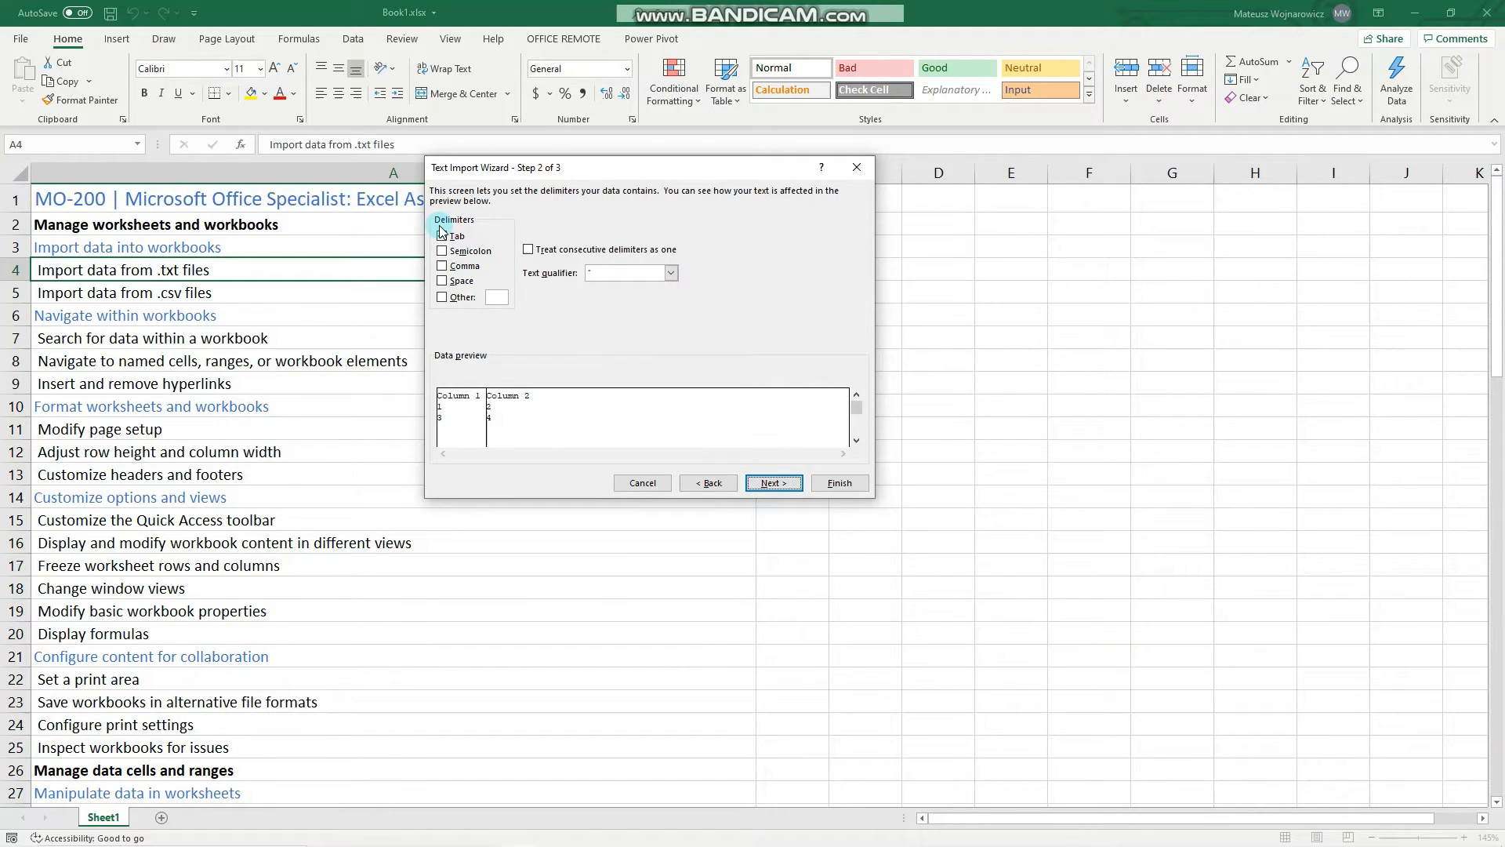
Use Tab as the delimiter, keep General column format, and finish importing test.txt
left_click(443, 236)
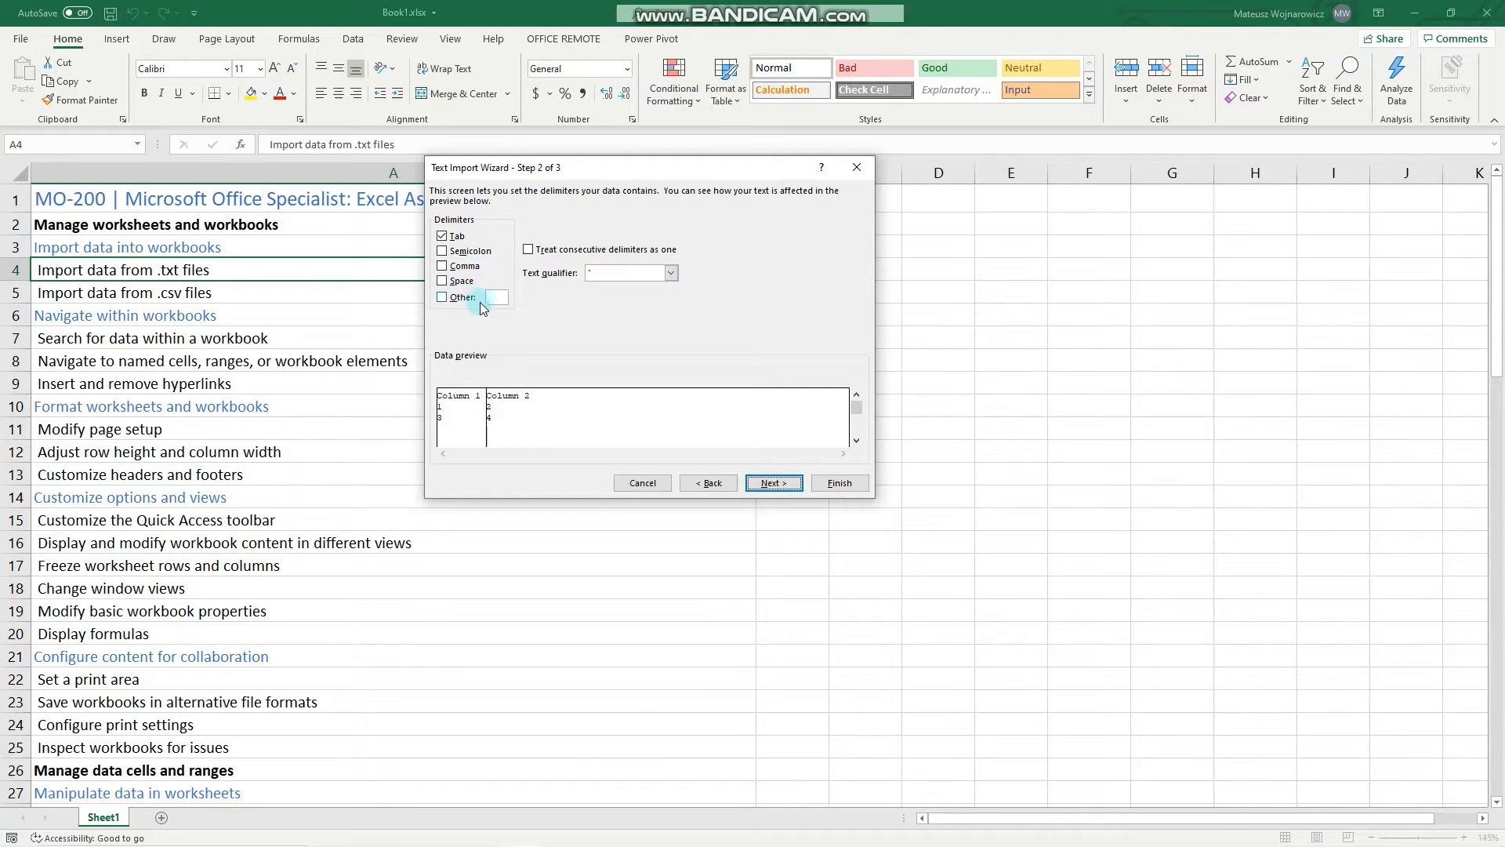
left_click(773, 483)
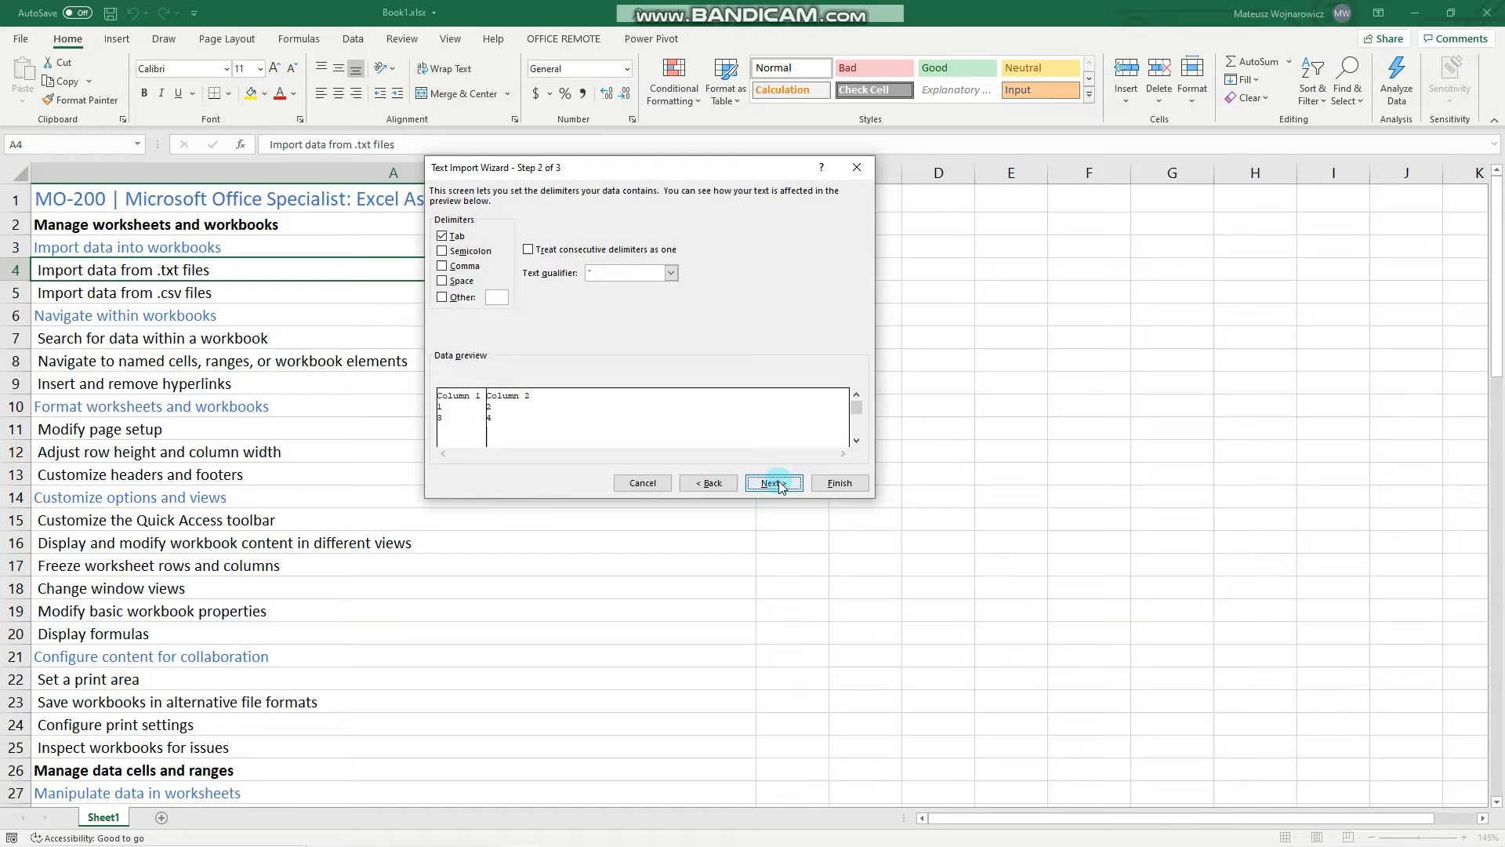
left_click(773, 482)
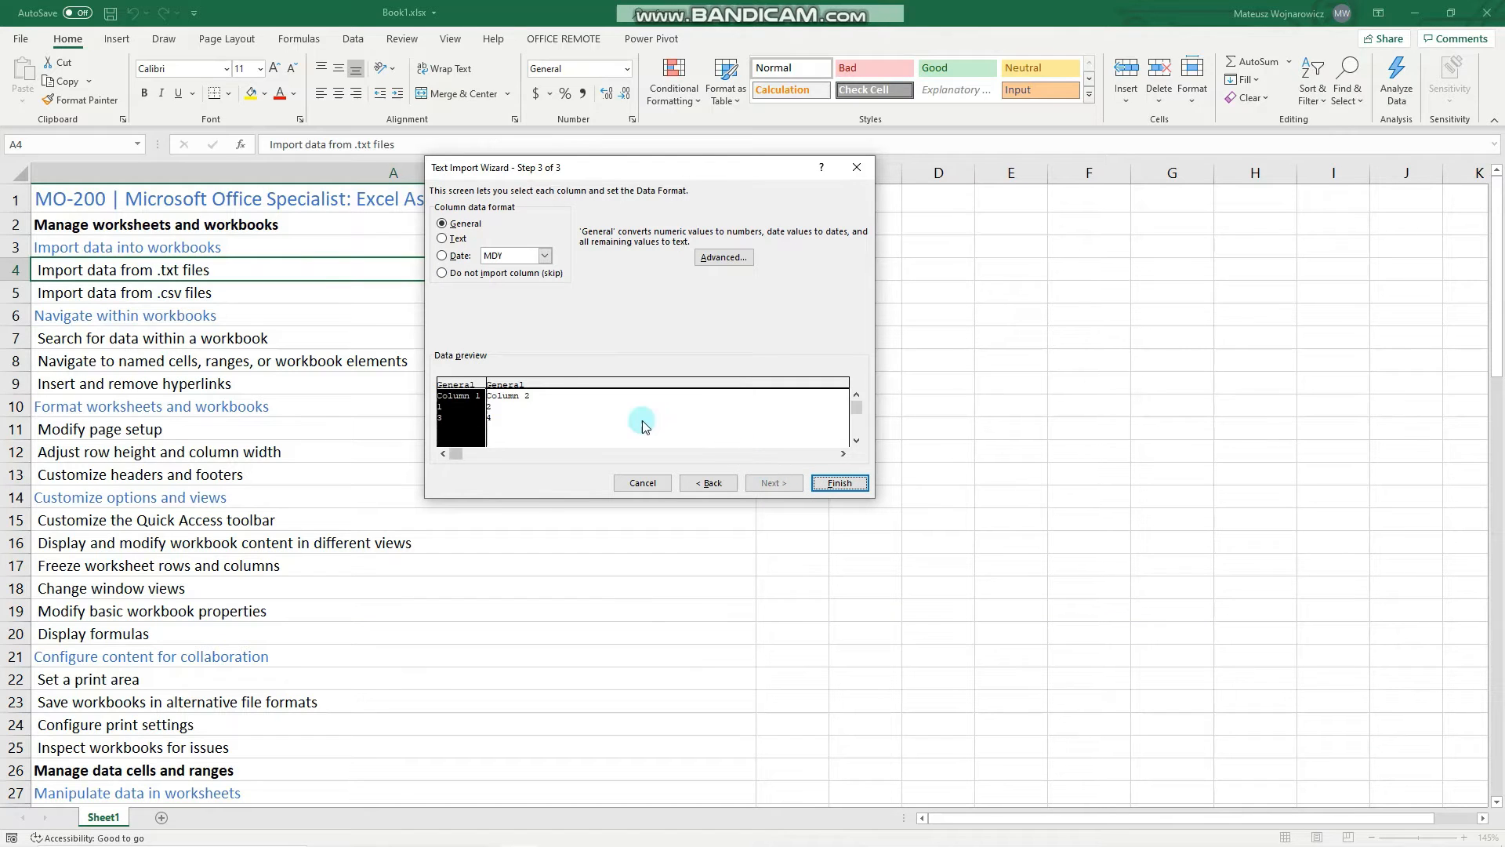
mouse_move(538, 413)
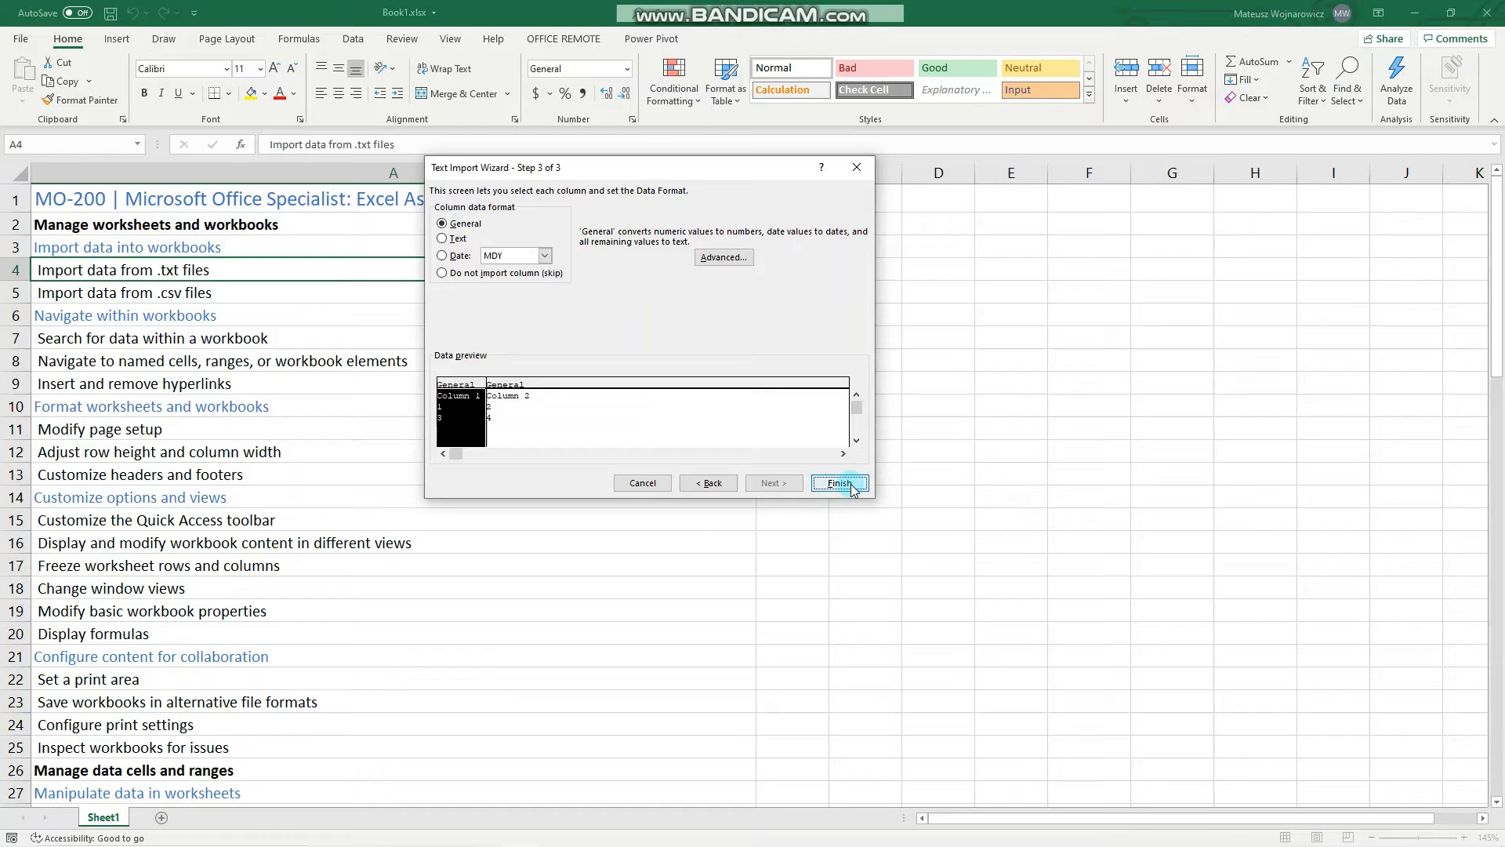
left_click(837, 482)
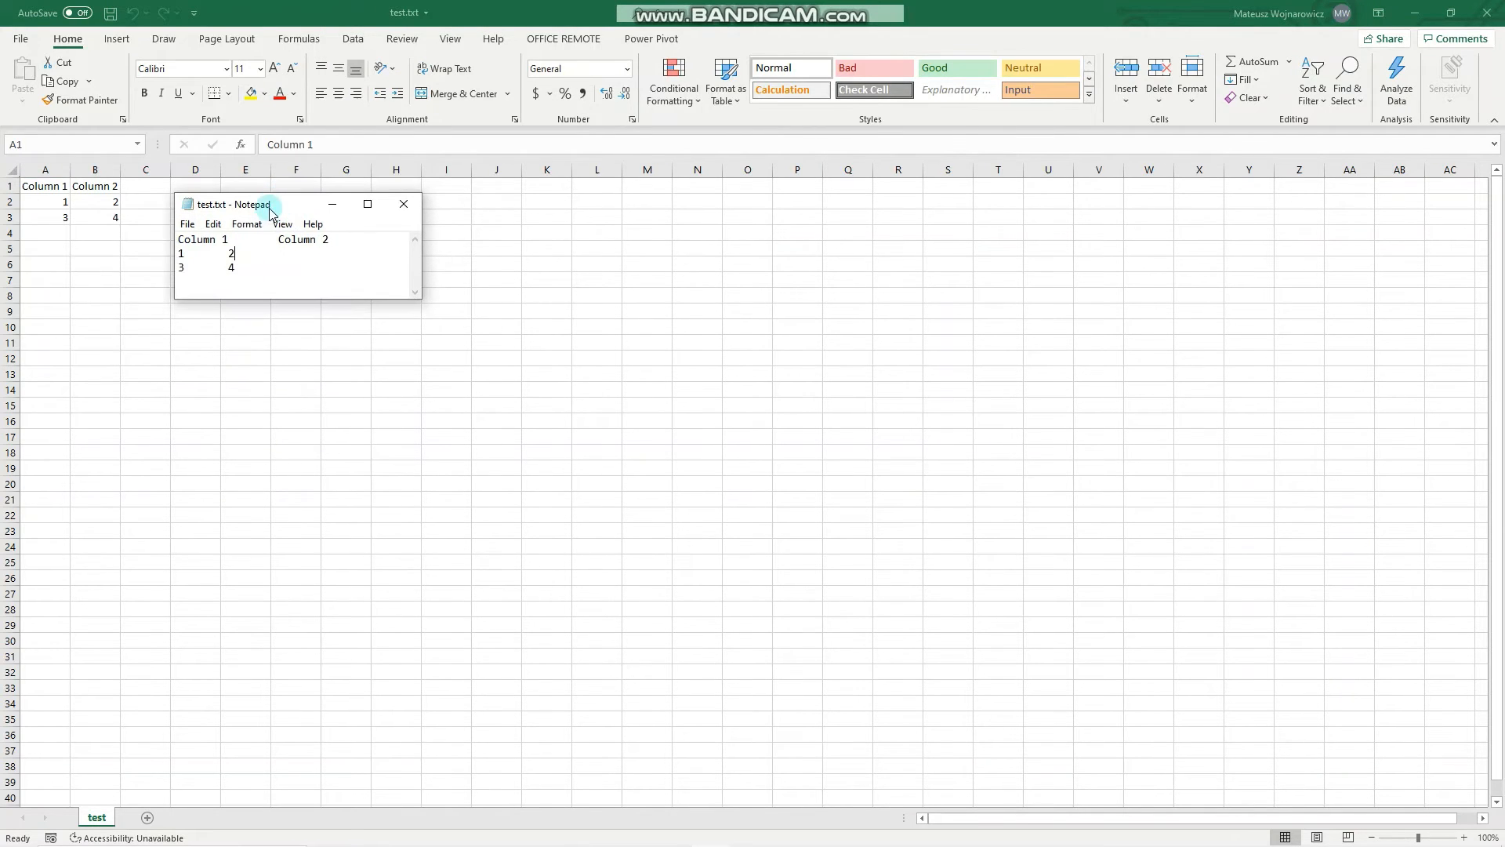
left_click_drag(272, 204, 260, 193)
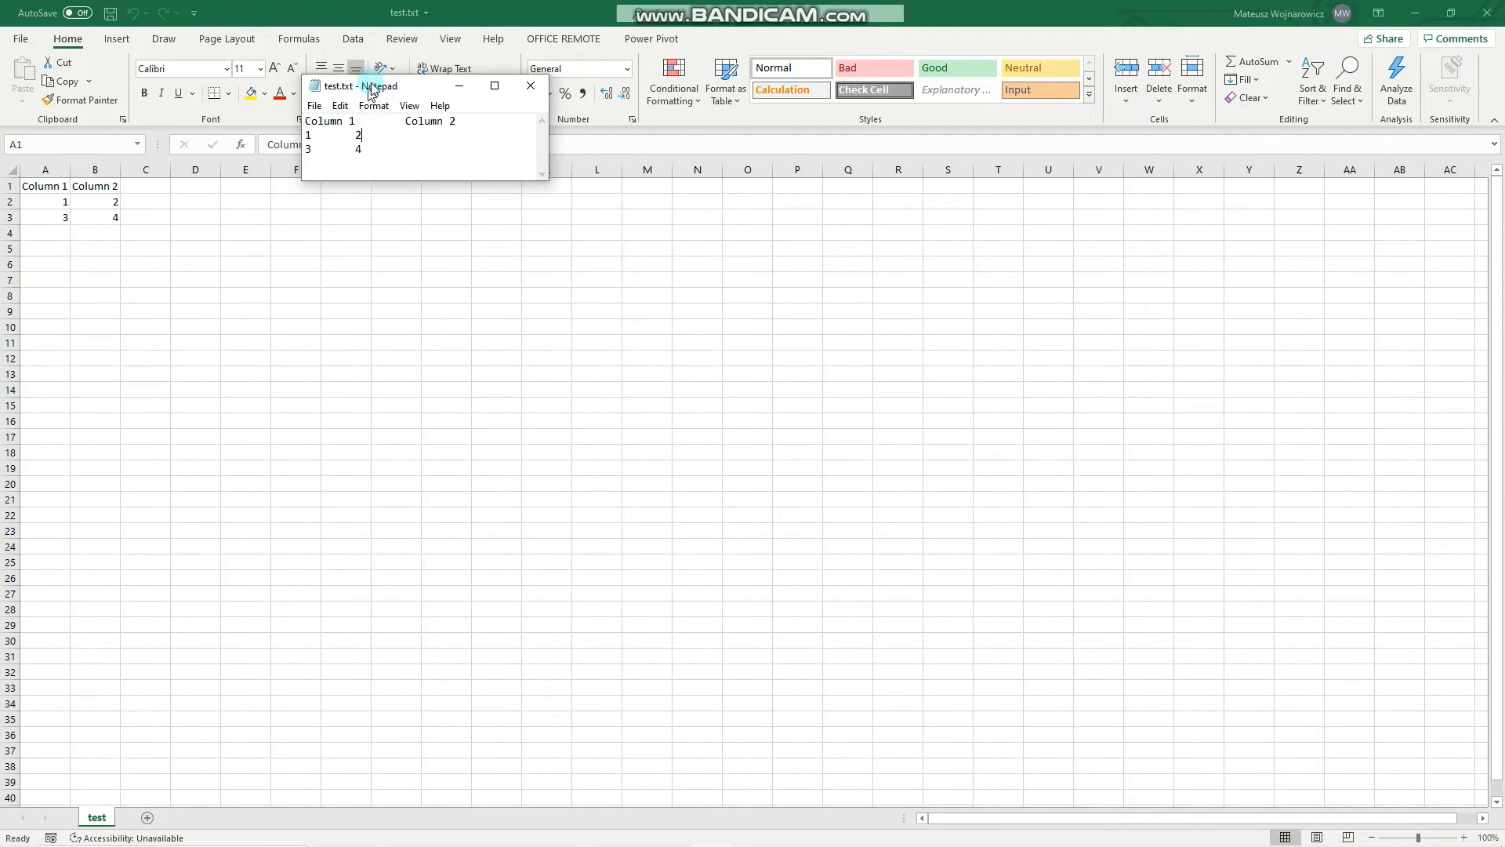
left_click_drag(375, 85, 402, 39)
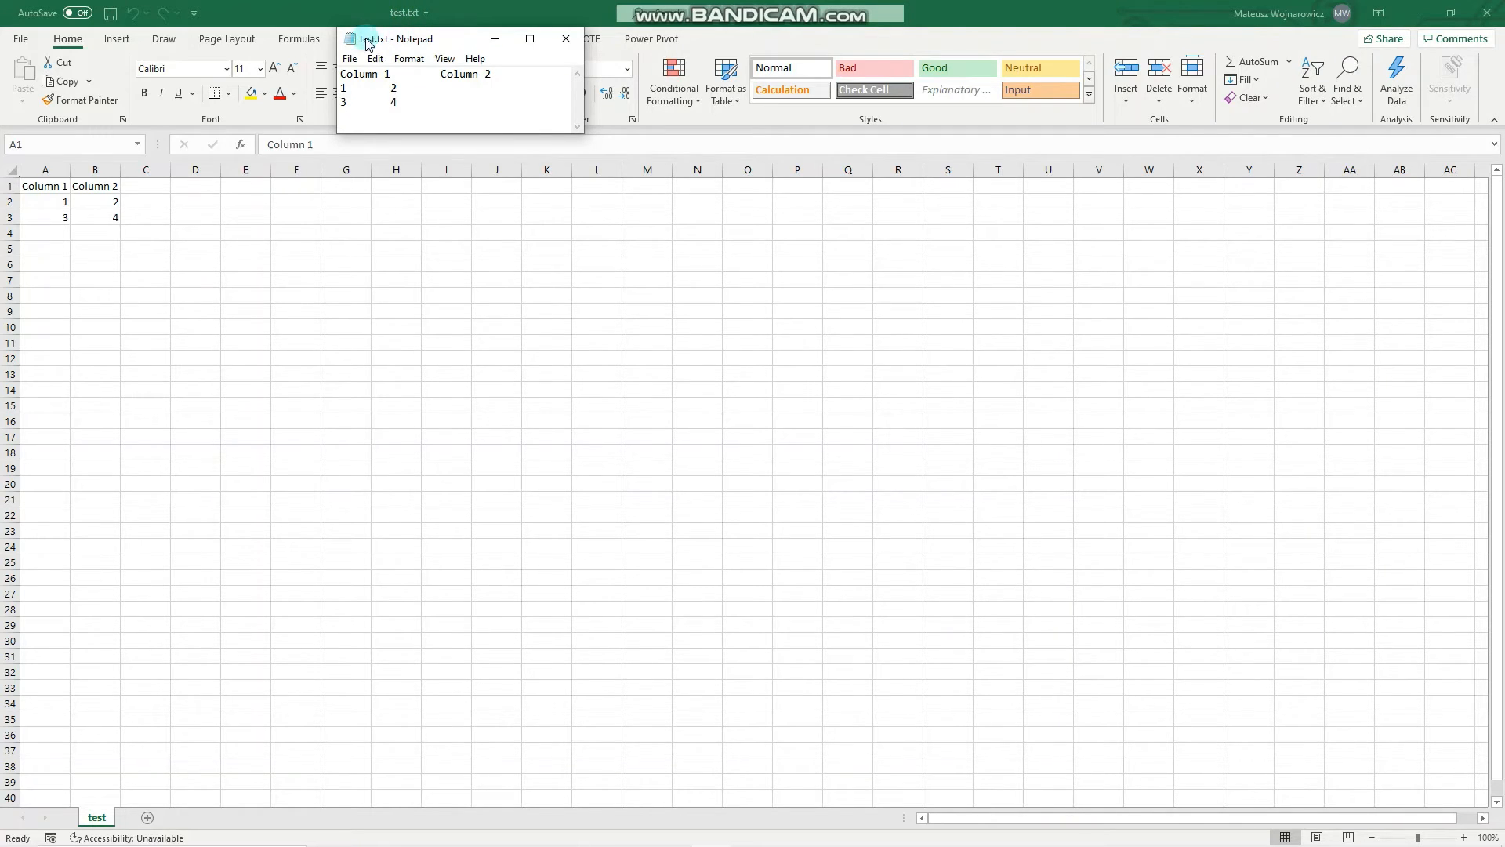
mouse_move(449, 44)
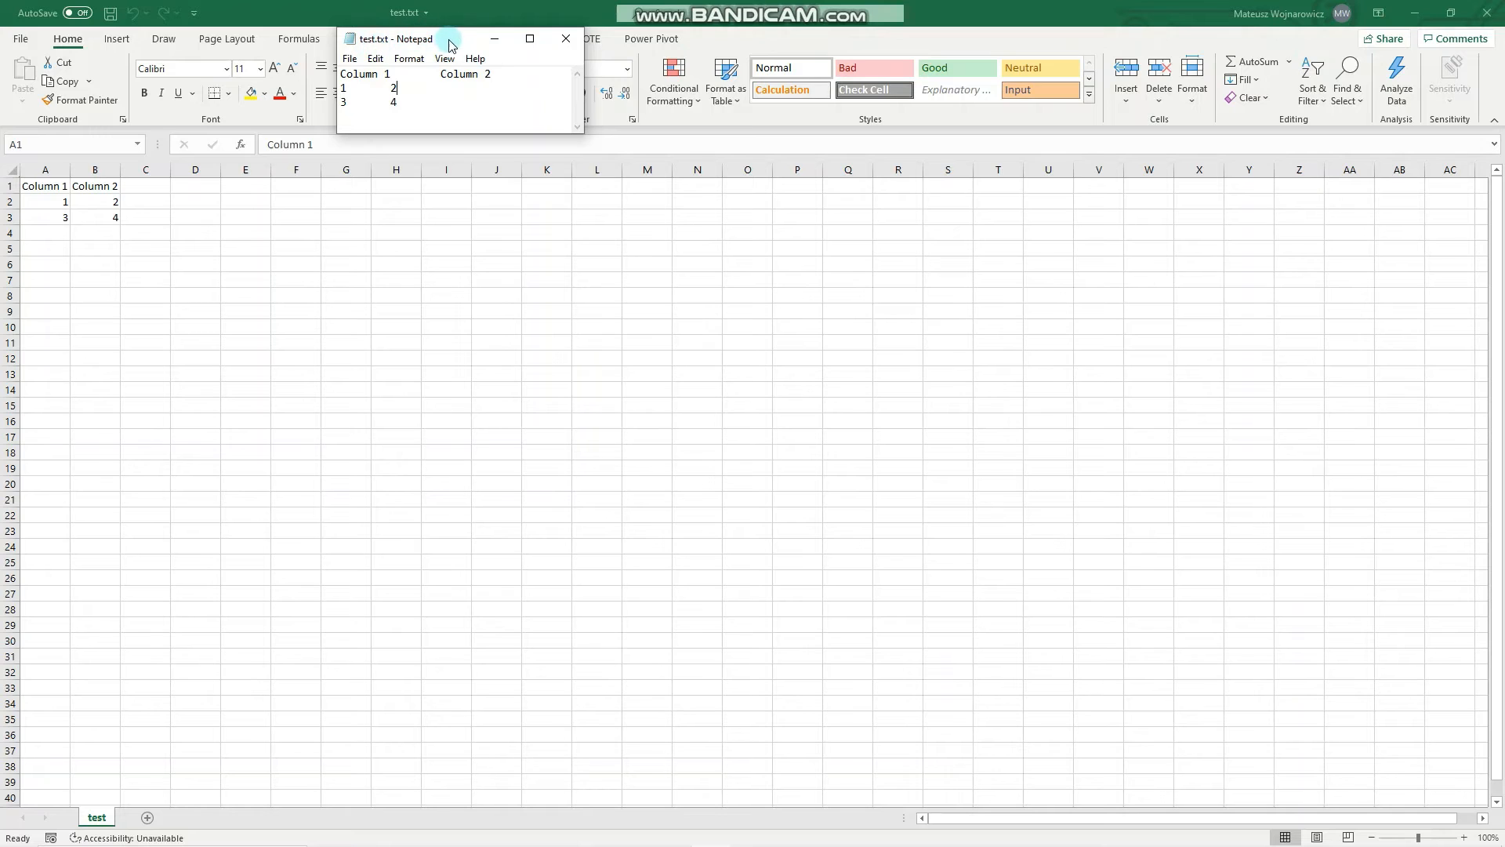
Minimize Notepad and switch to the Book1.xlsx workbook through View > Switch Windows
left_click(564, 39)
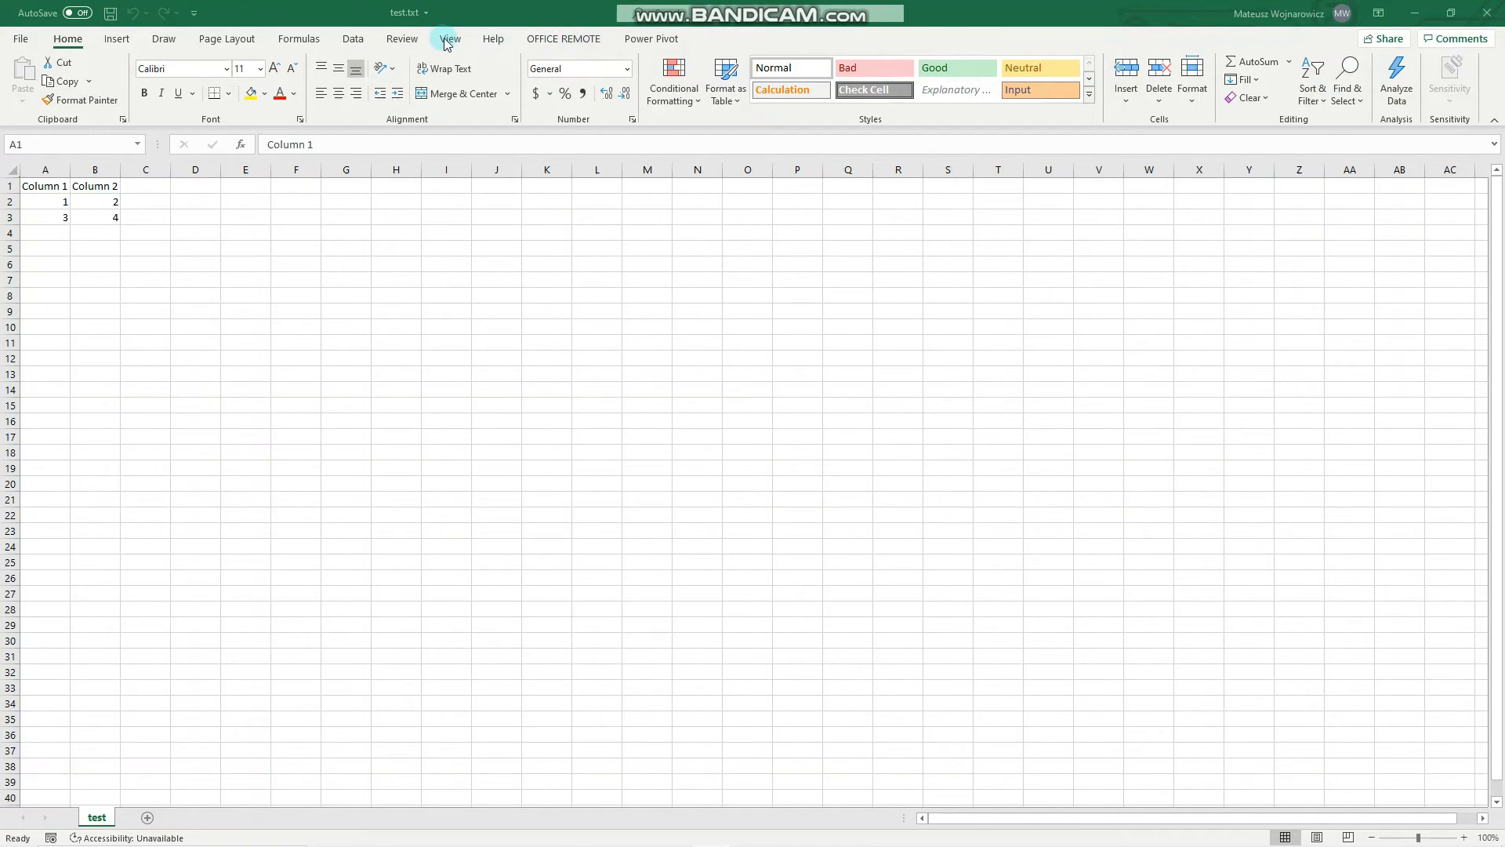
left_click(401, 38)
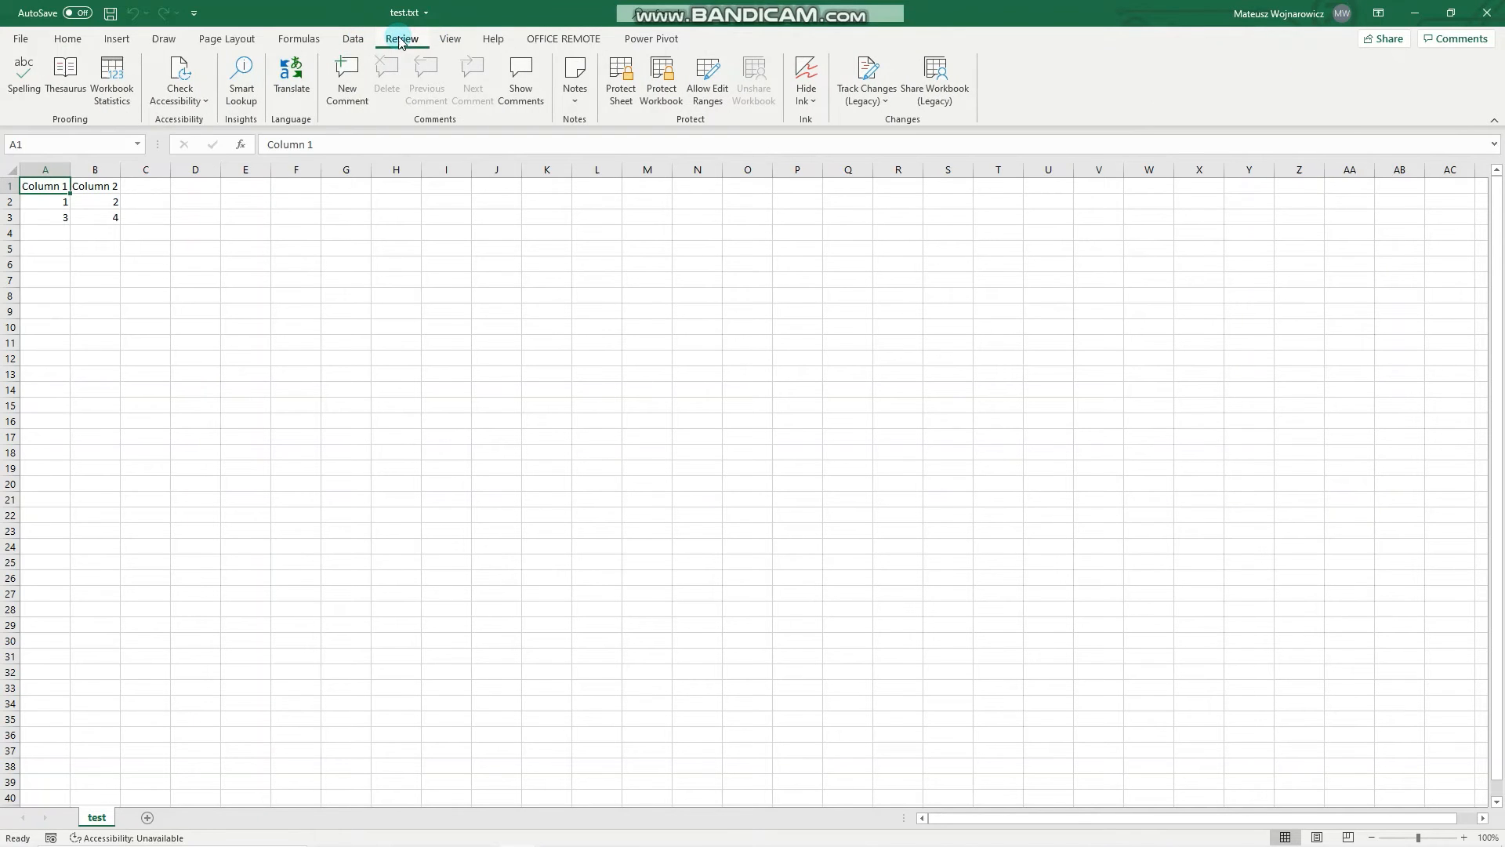
left_click(450, 38)
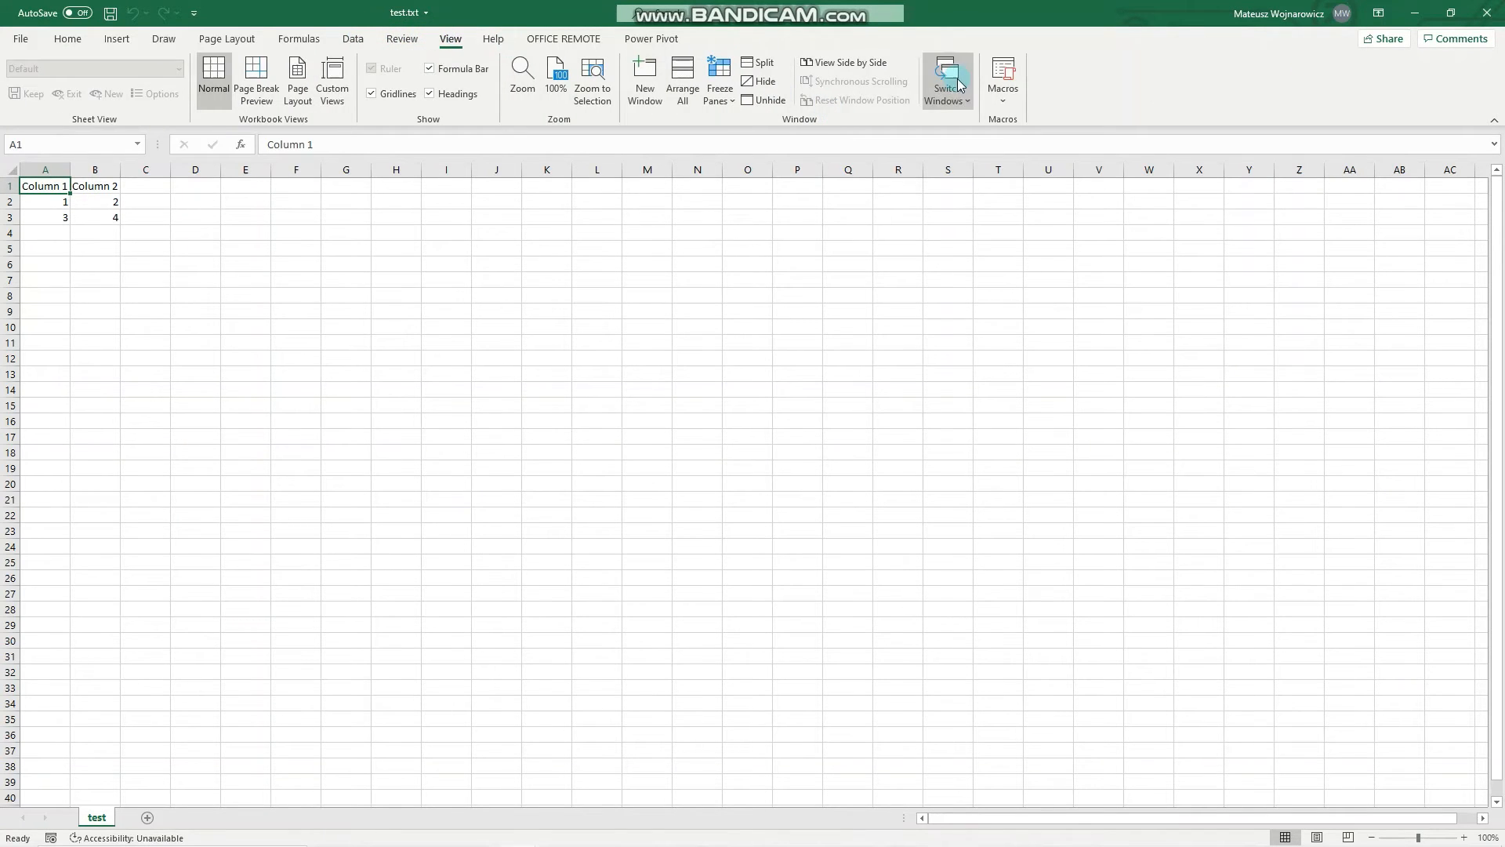
left_click(946, 80)
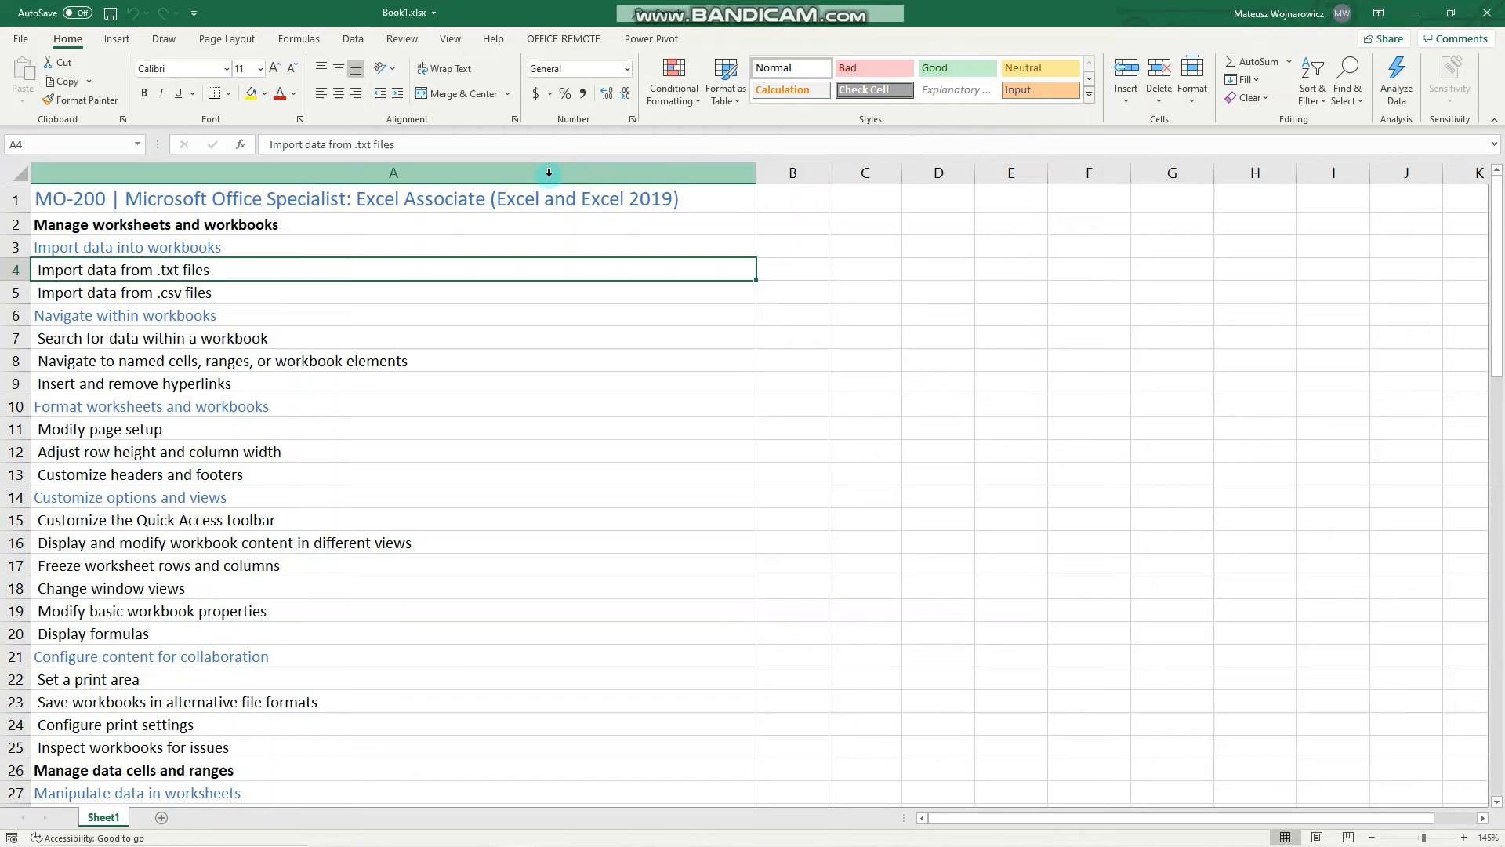
mouse_move(249, 267)
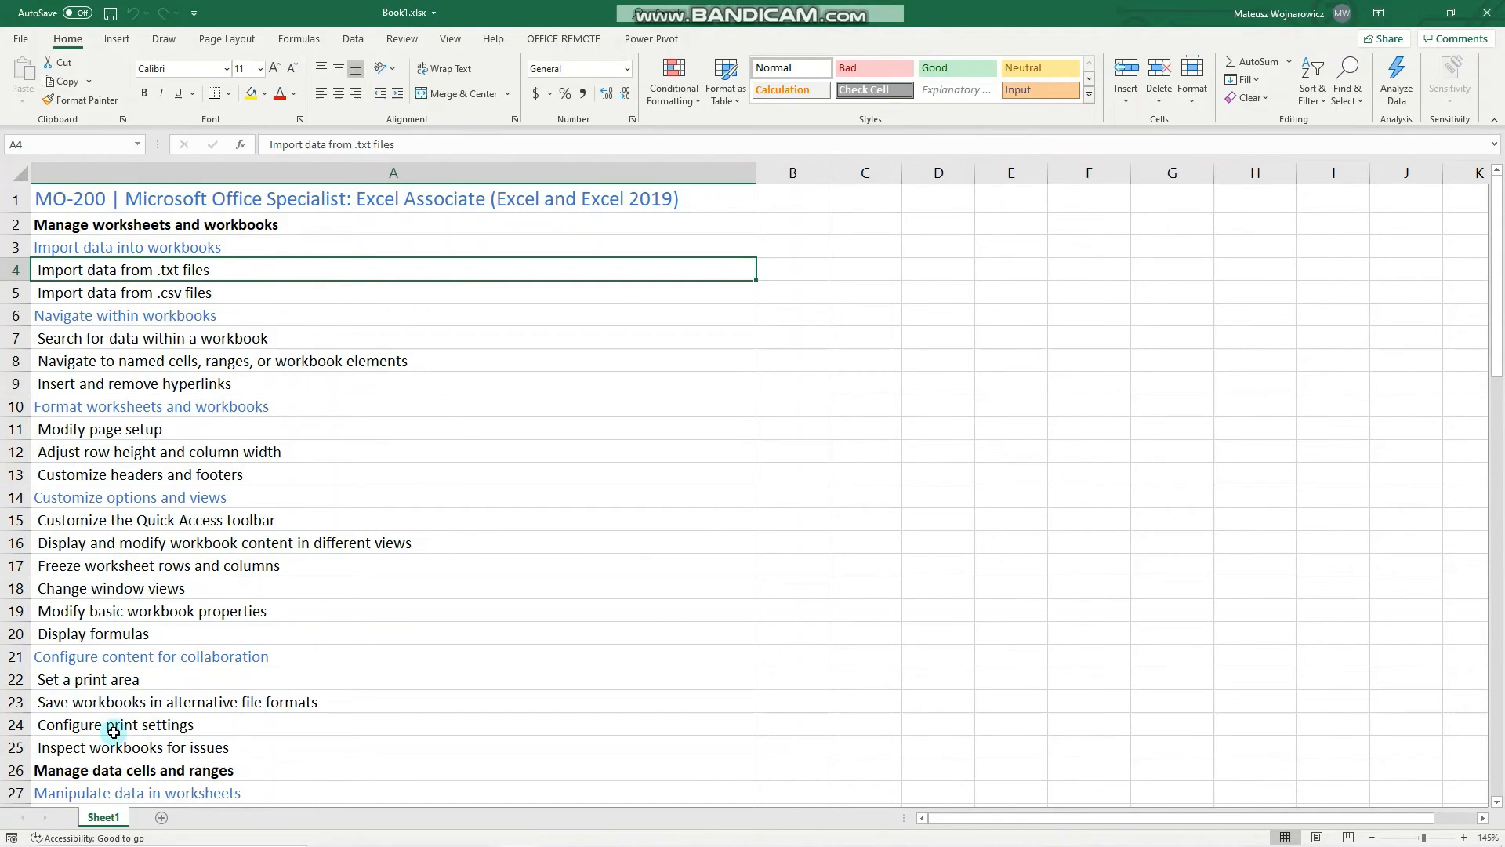
mouse_move(599, 433)
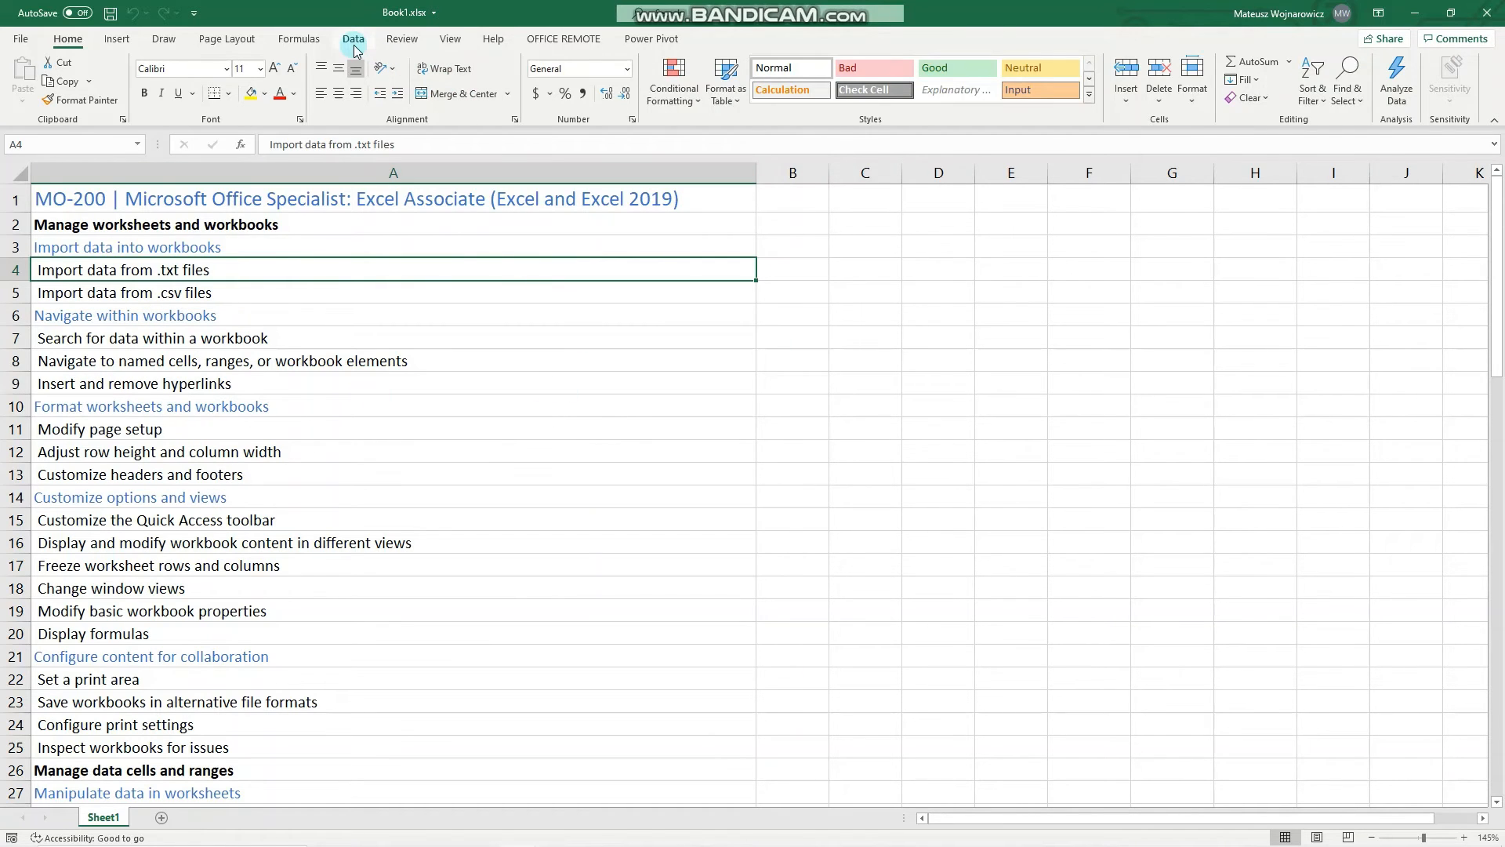
On the Data tab, inspect and dismiss the Get Data source list
left_click(352, 39)
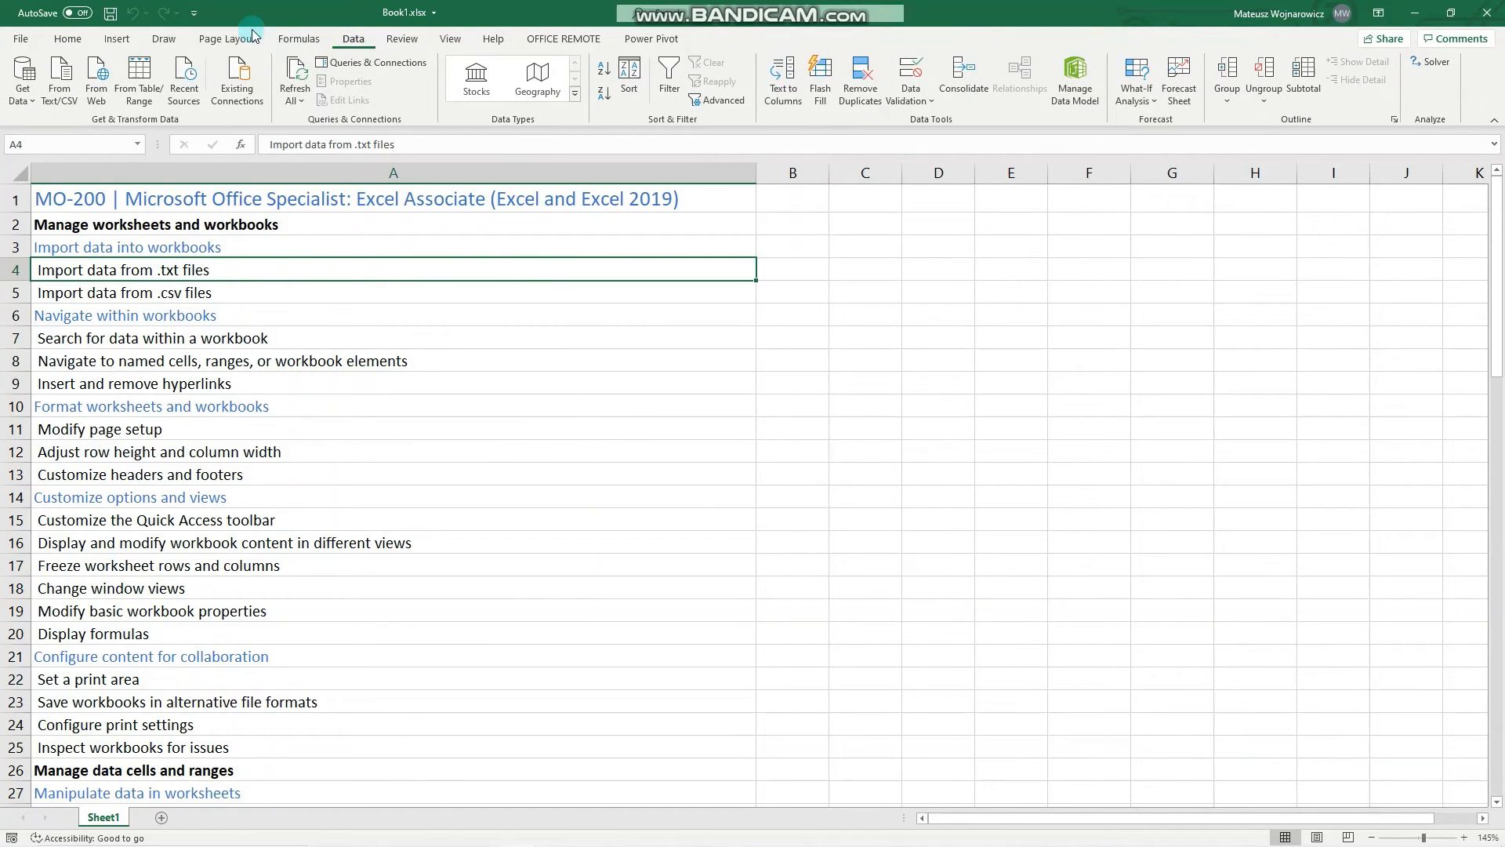
mouse_move(60, 79)
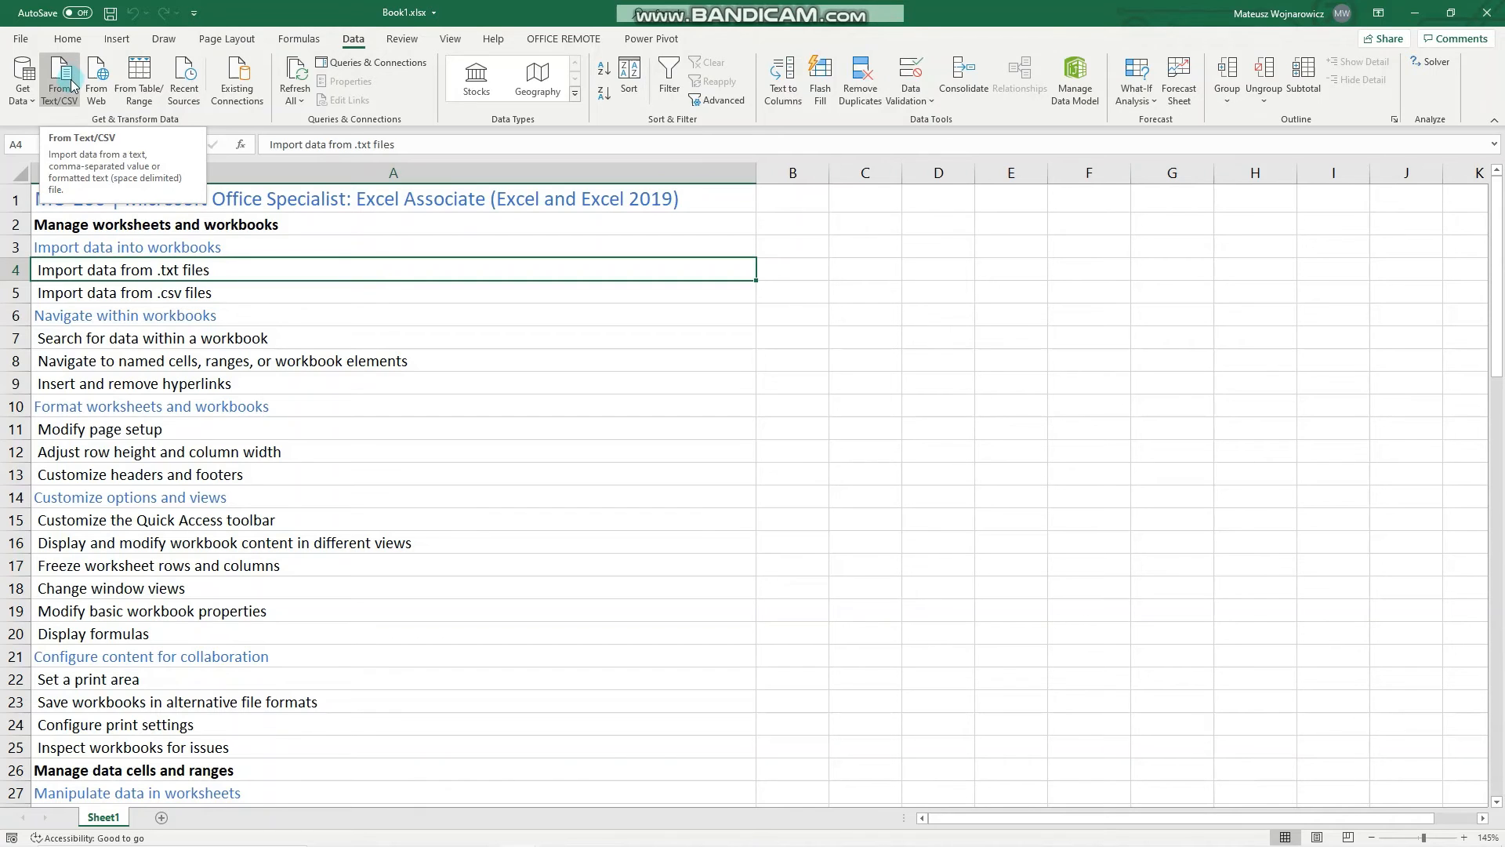
left_click(21, 79)
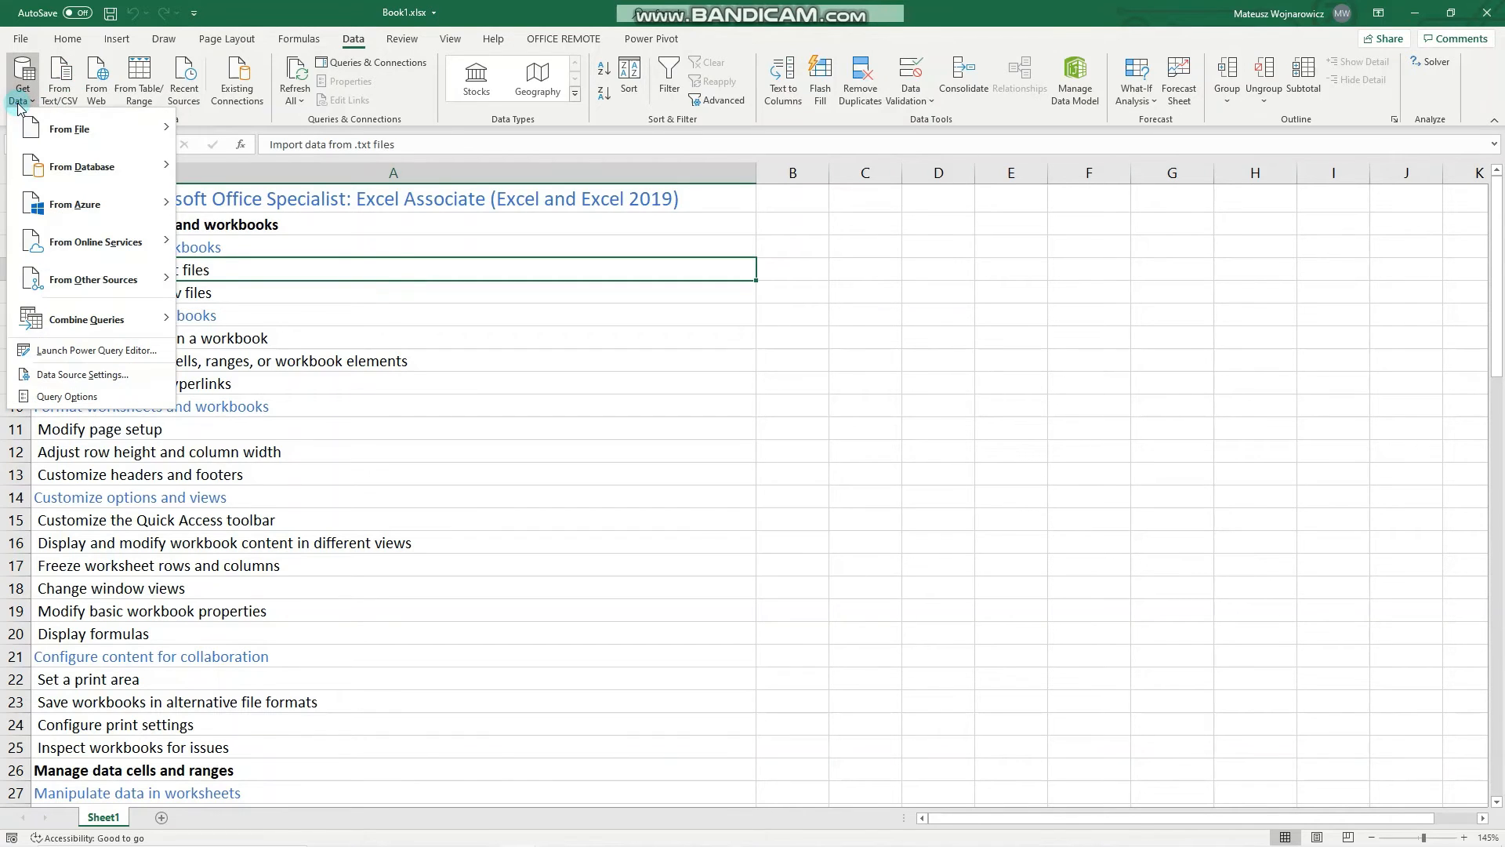
left_click(67, 129)
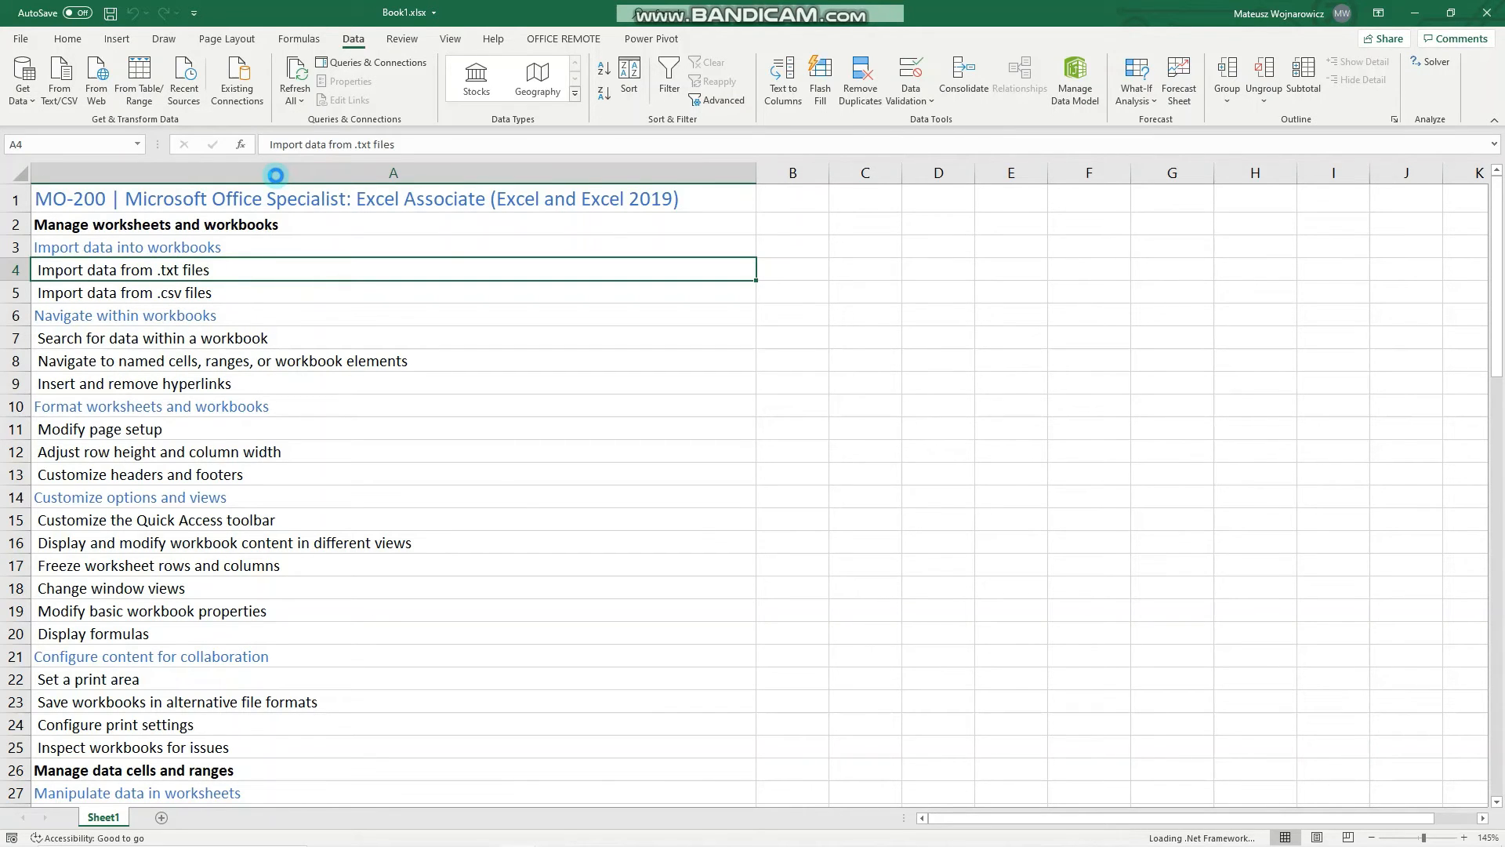
Launch From Text/CSV to open the Import Data file picker
left_click(60, 81)
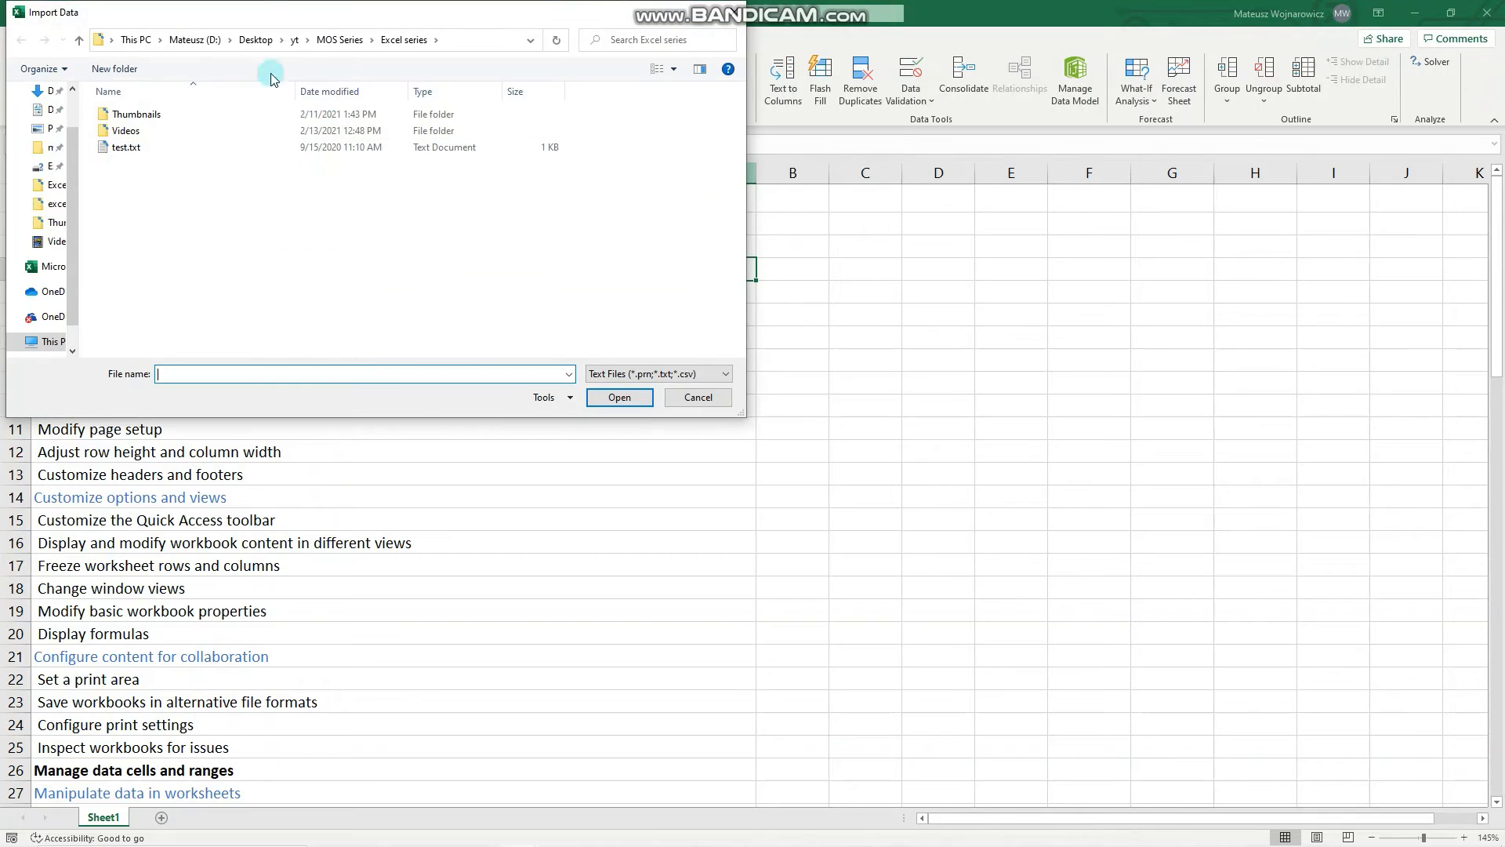
Select test.txt and open its tab-delimited, two-column import preview
left_click(372, 262)
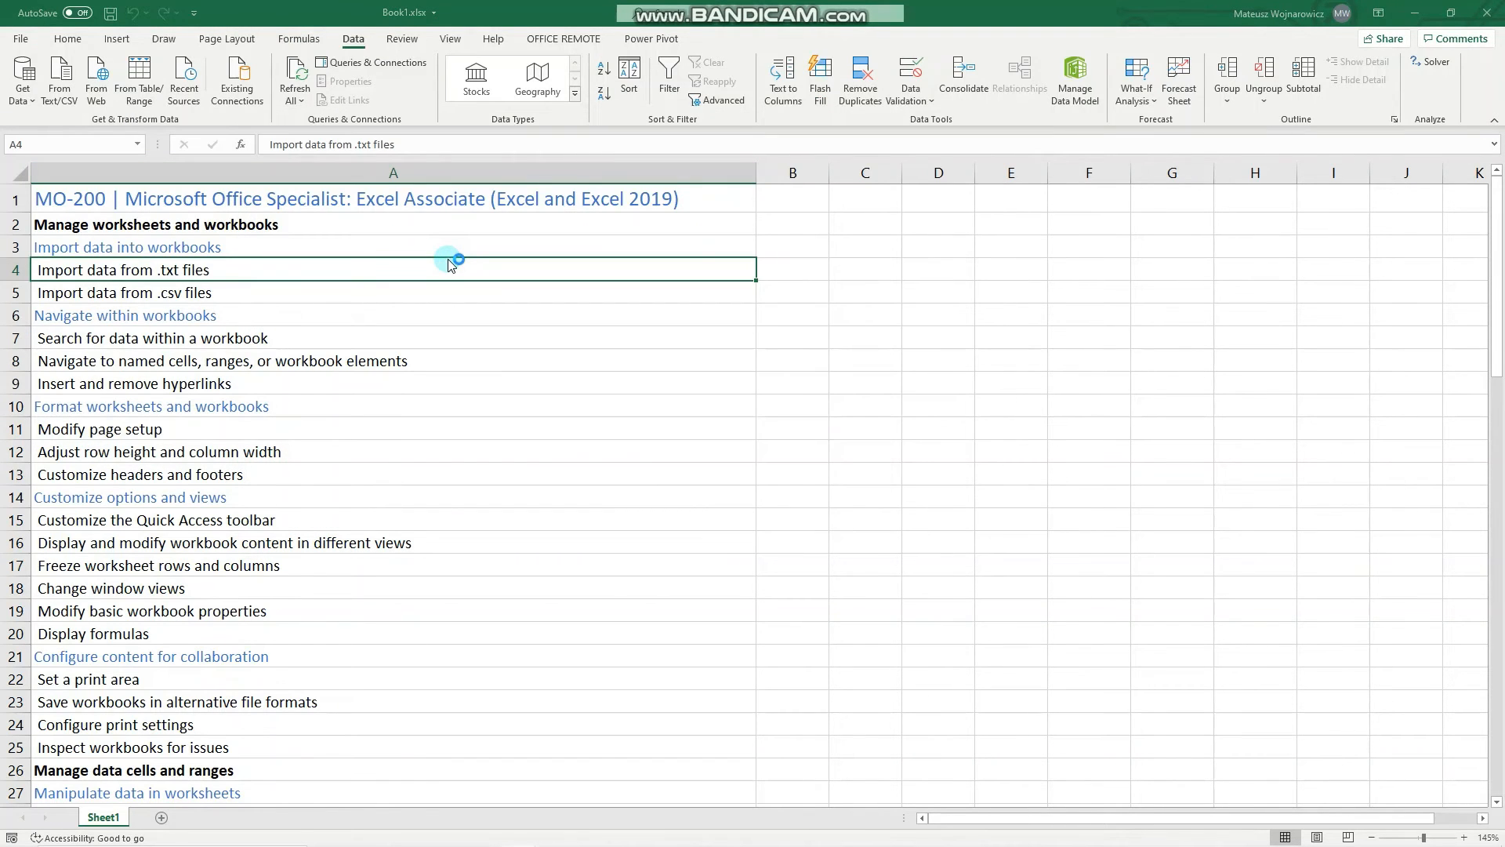
mouse_move(875, 397)
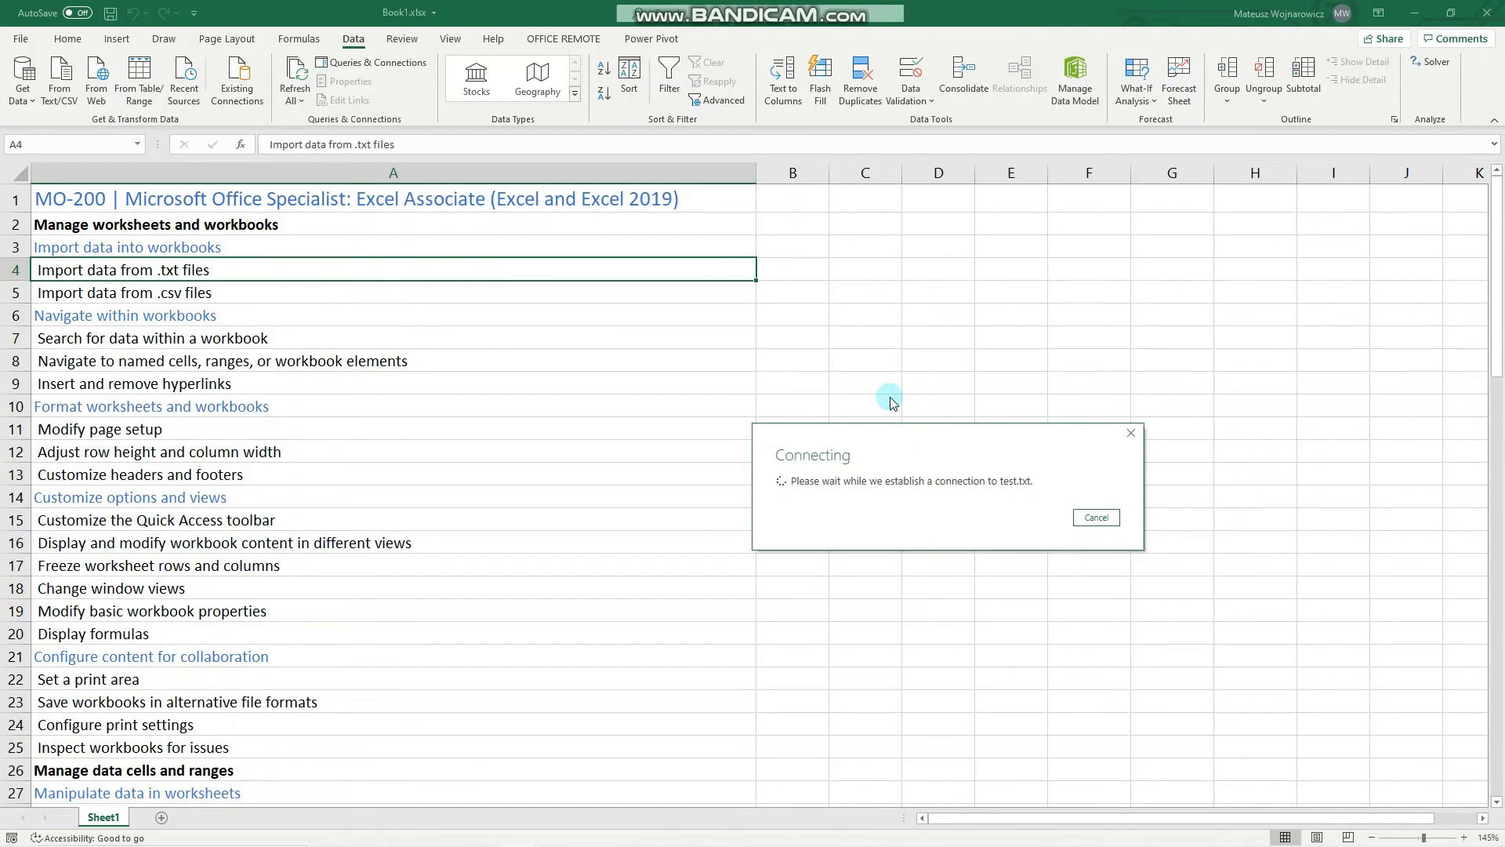
mouse_move(892, 236)
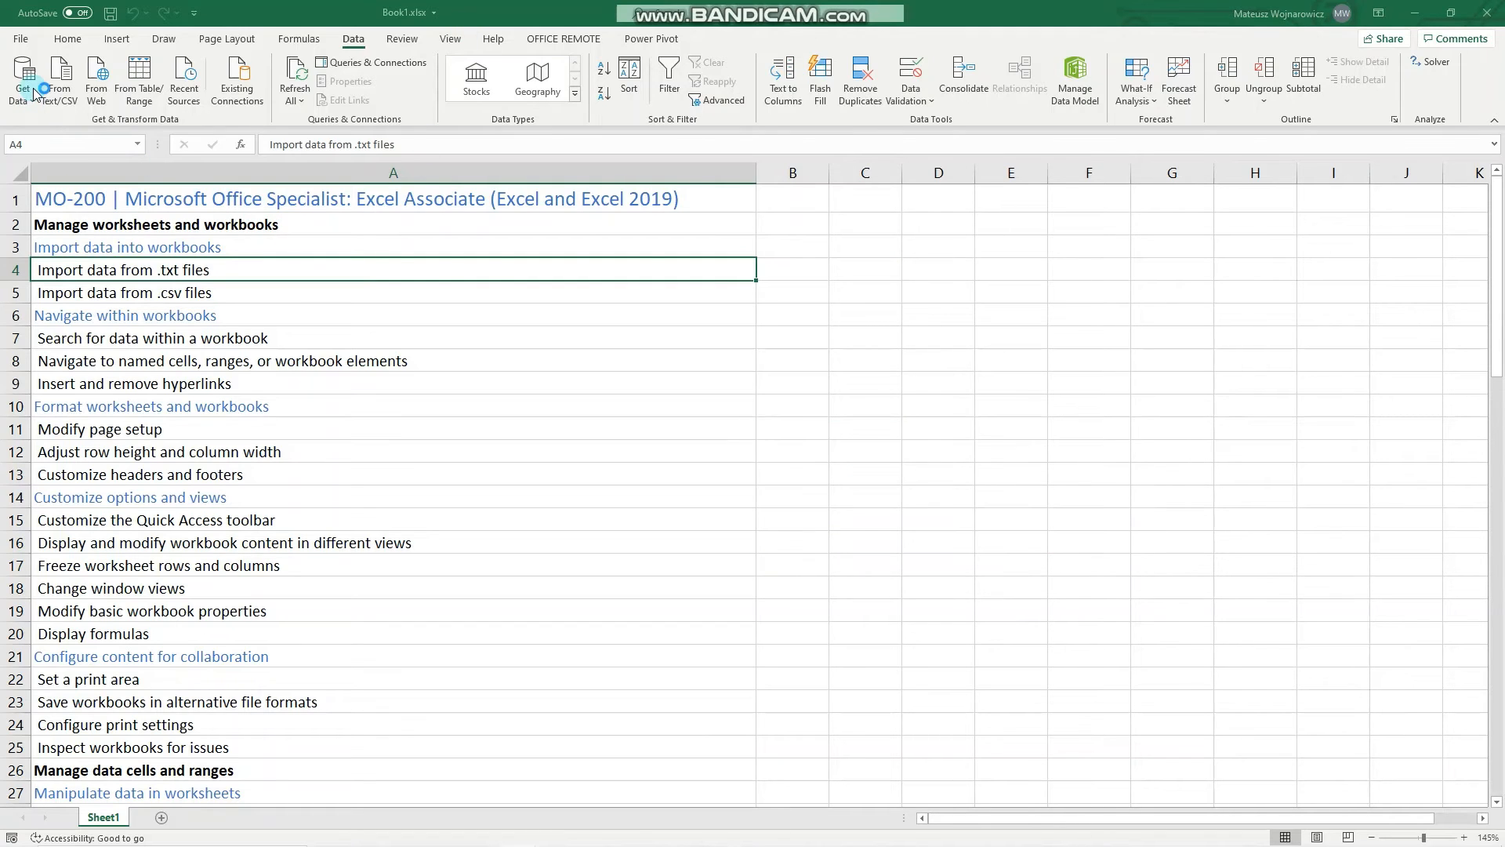
left_click(22, 78)
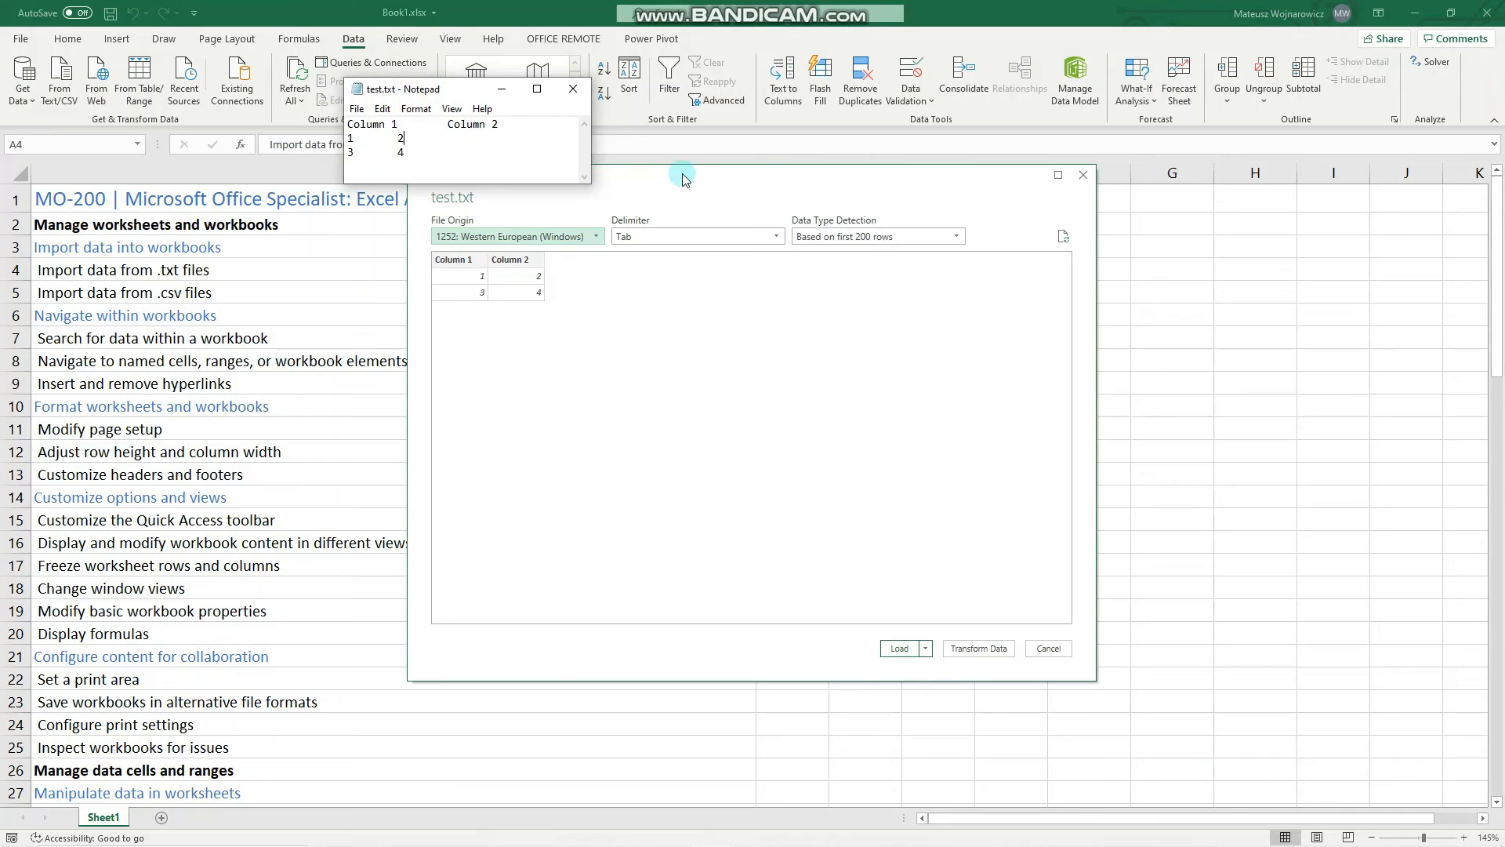
mouse_move(344, 324)
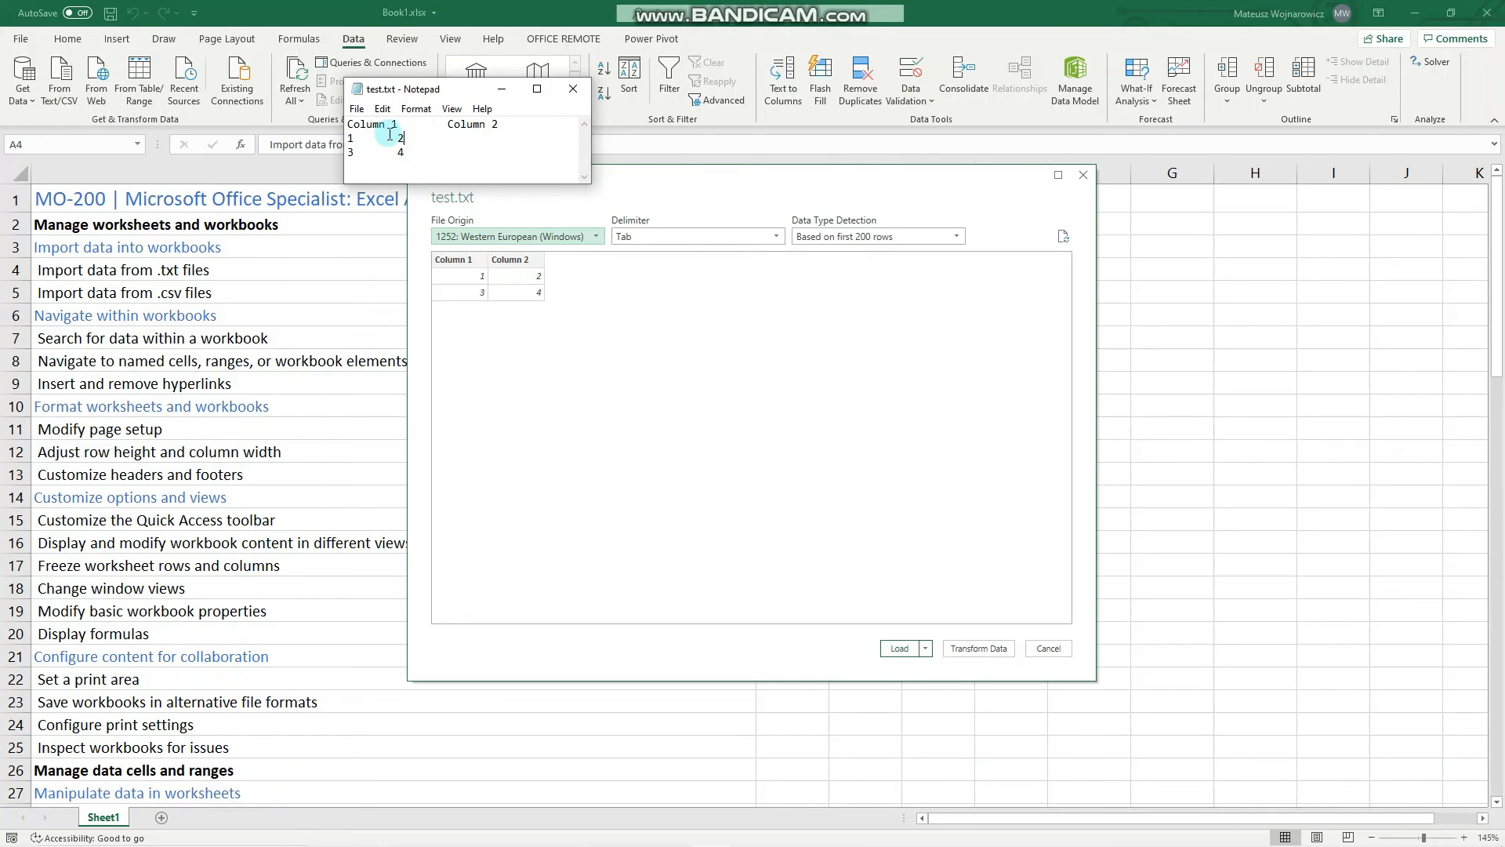
mouse_move(522, 135)
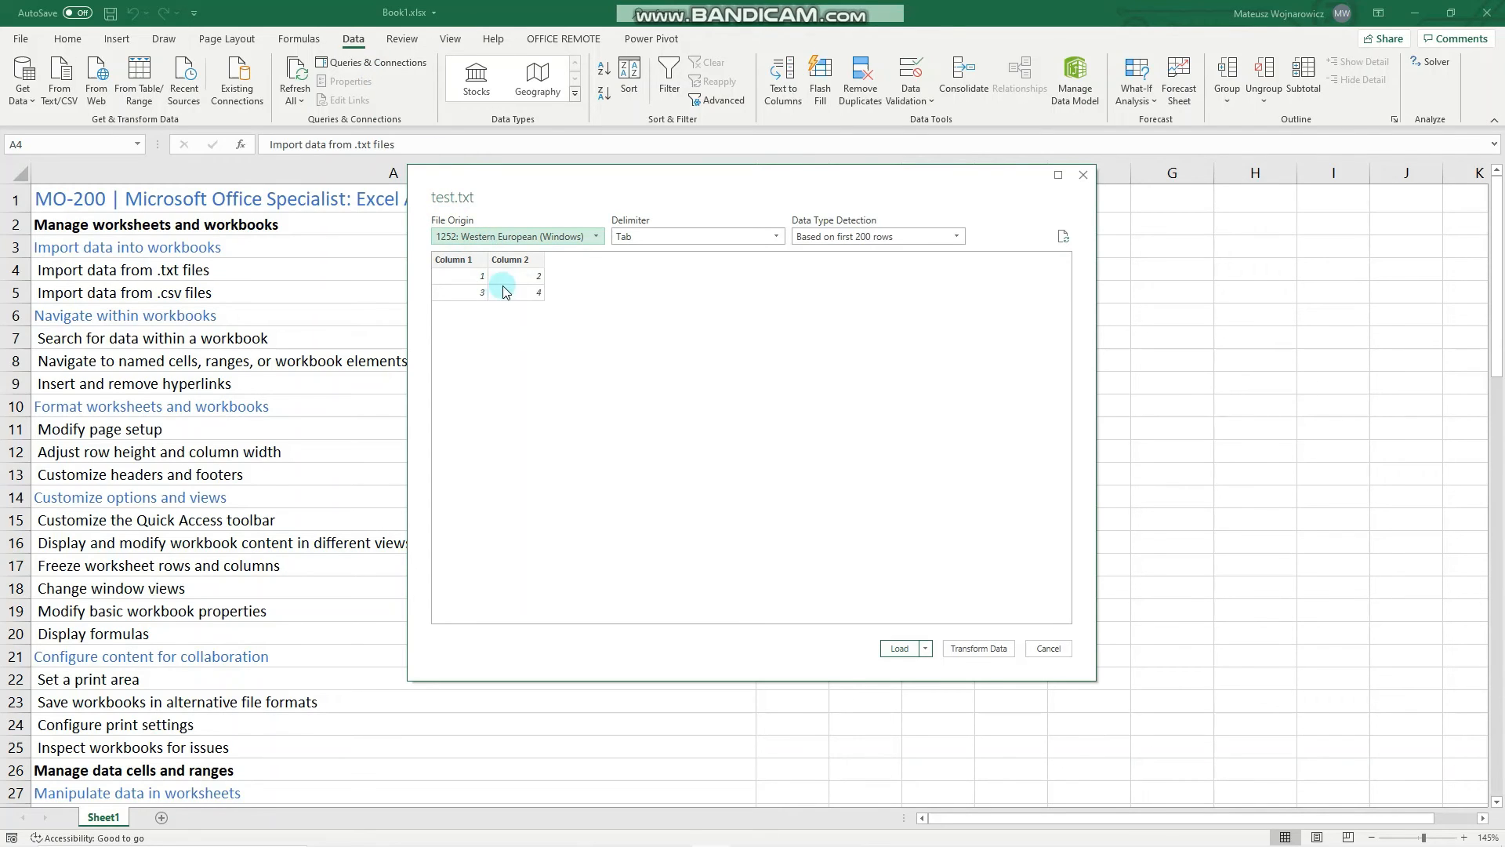
mouse_move(483, 299)
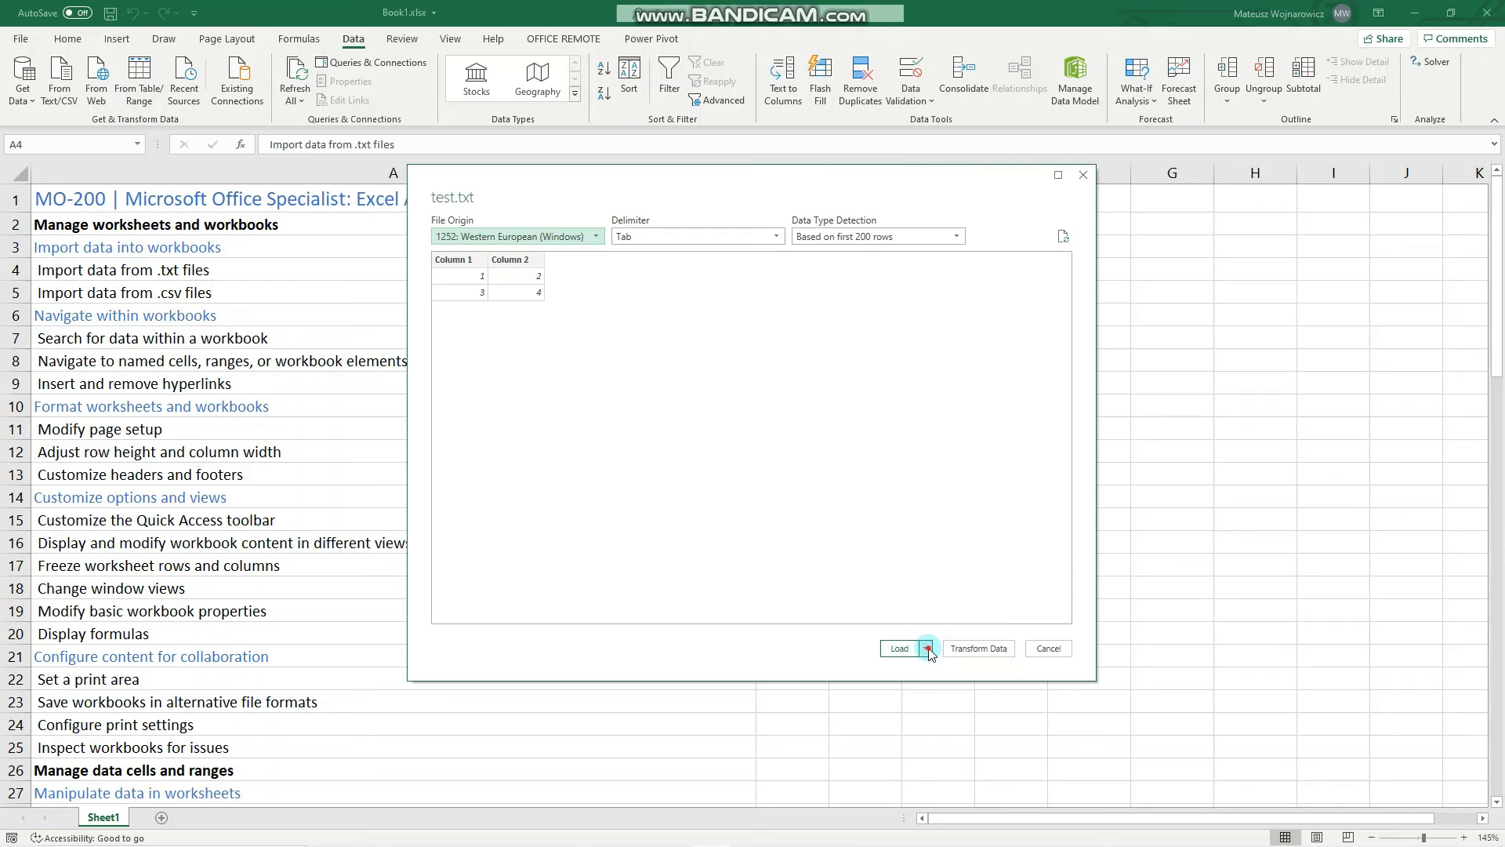
Load test.txt as a table on new sheet 'test (2)', close Queries & Connections, return to Sheet1
left_click(925, 648)
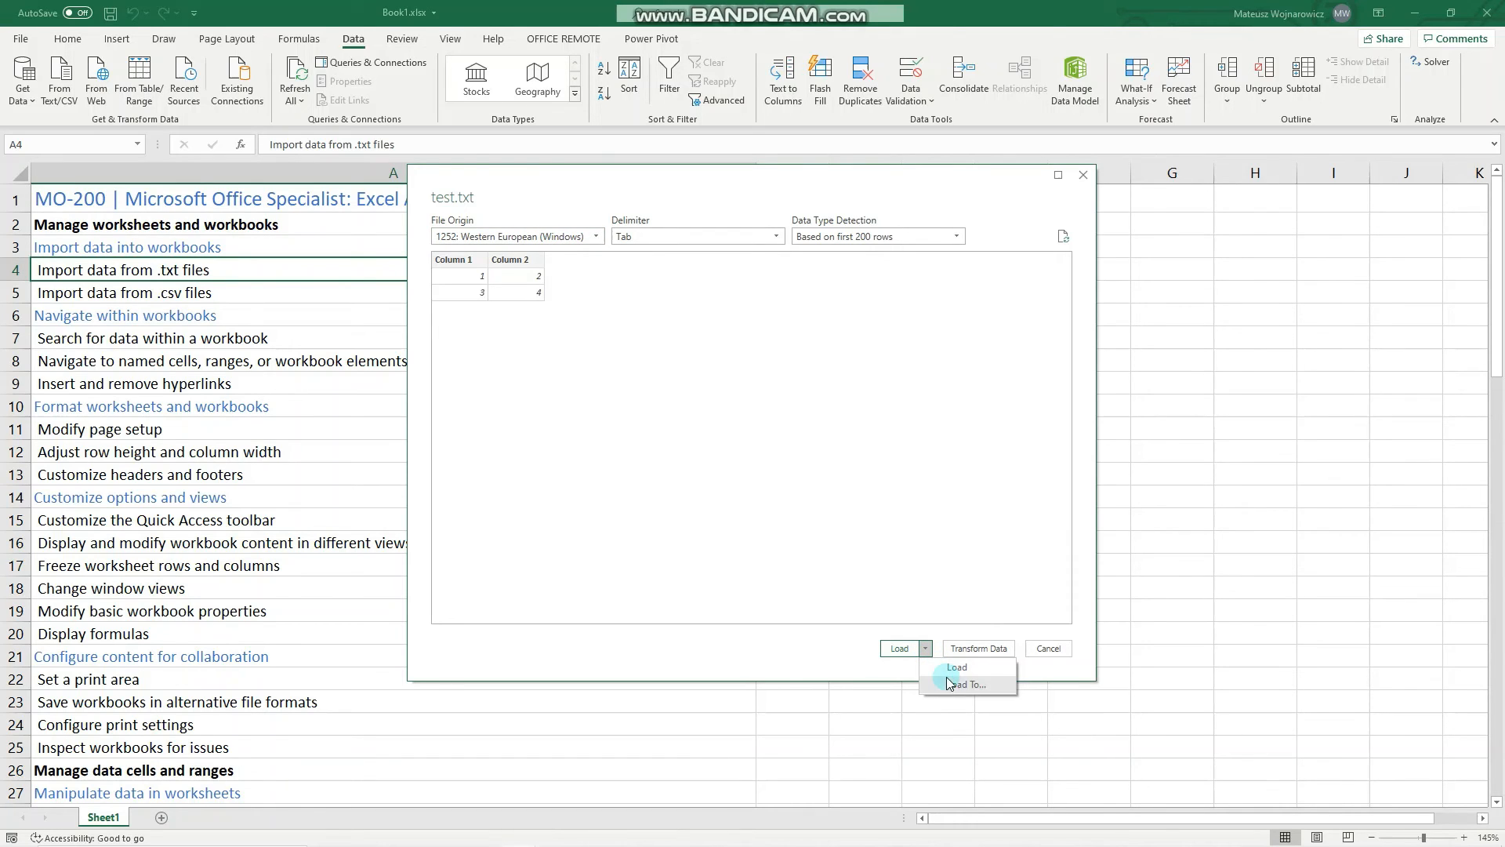
mouse_move(954, 684)
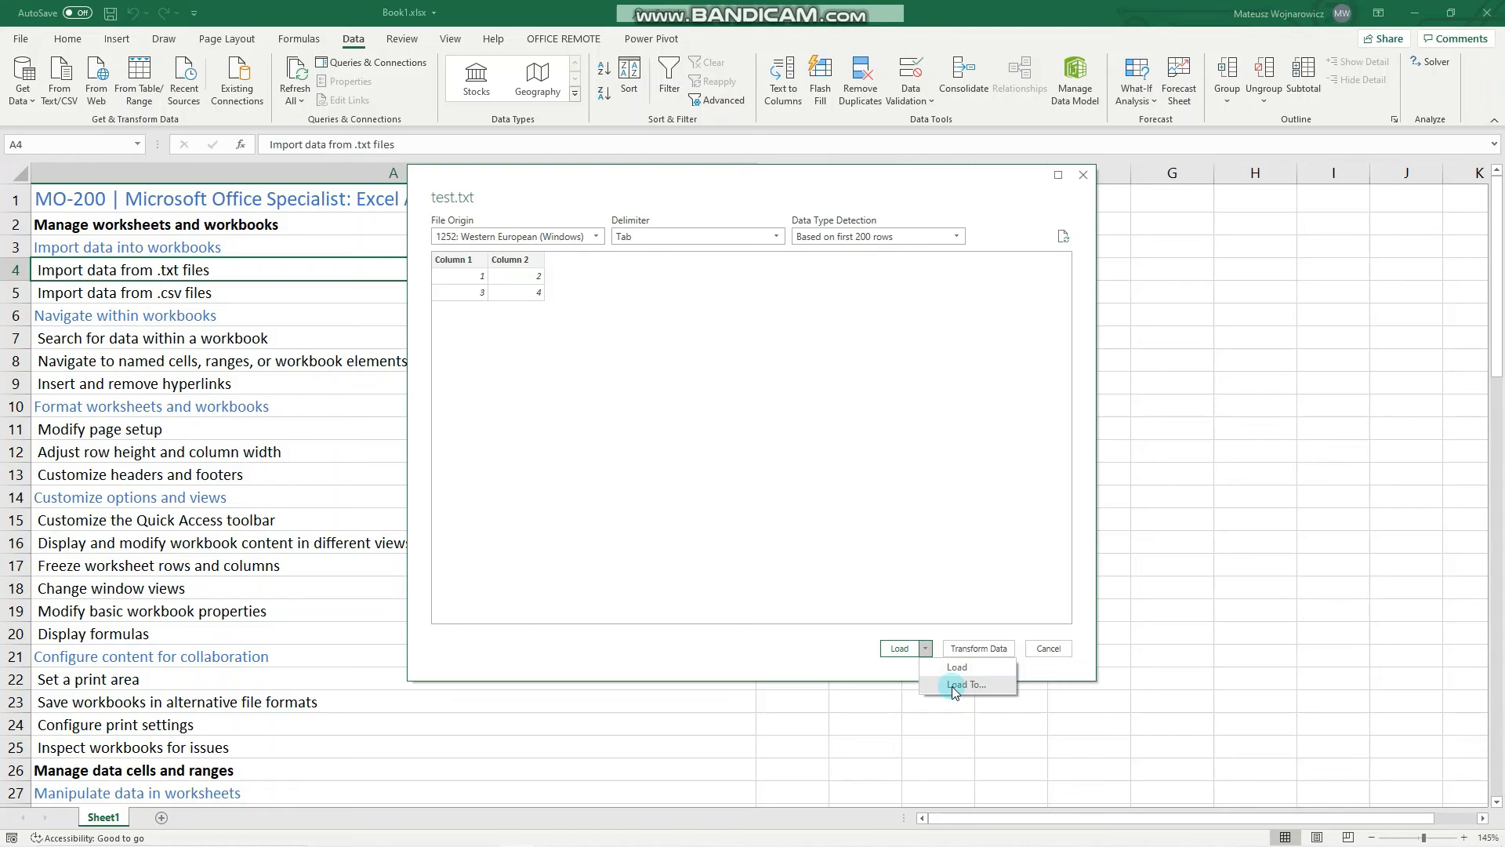
left_click(970, 685)
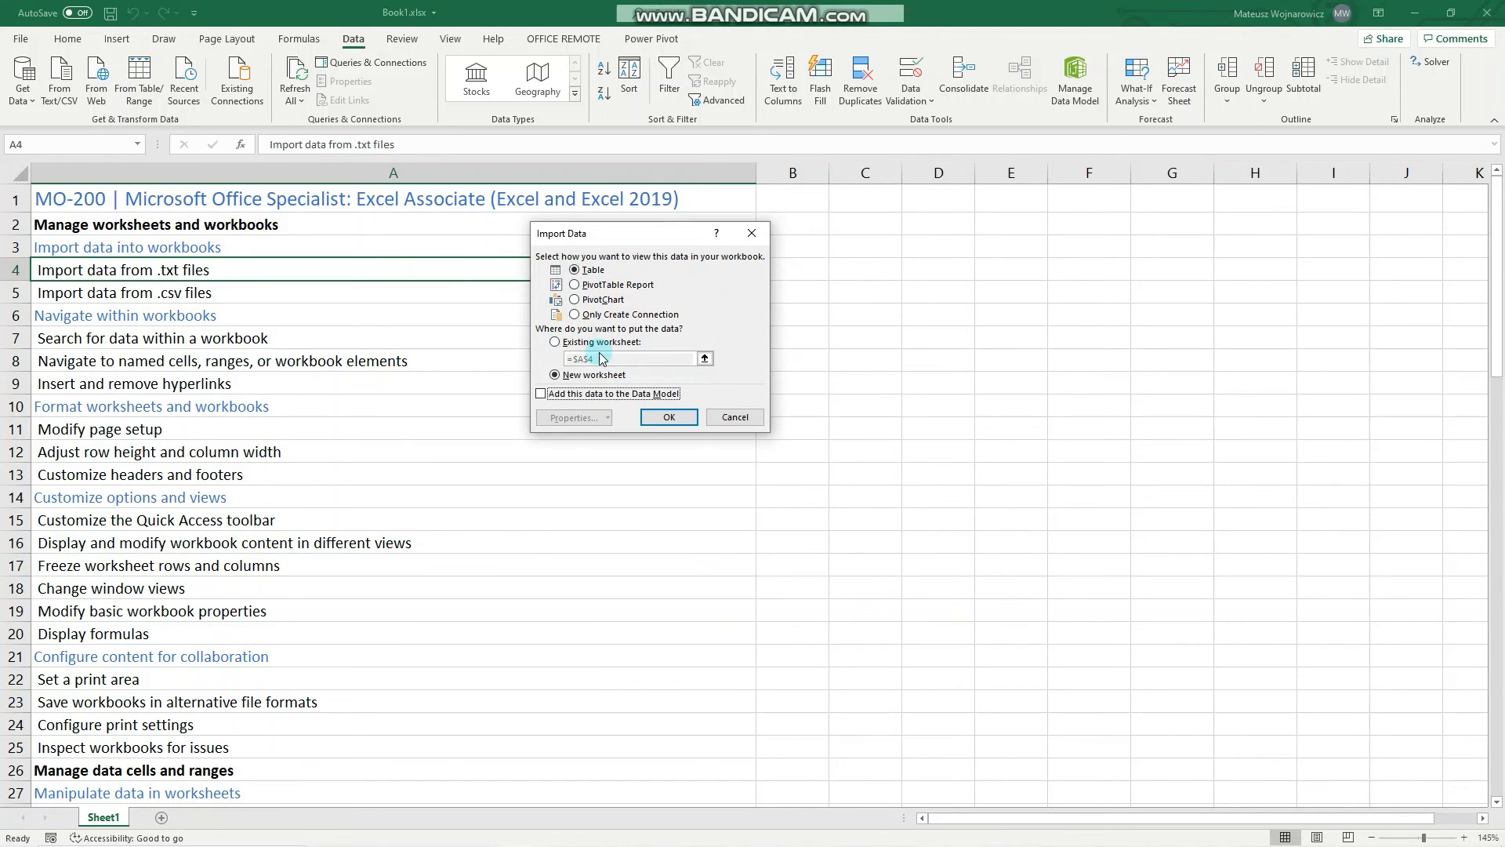
left_click(555, 375)
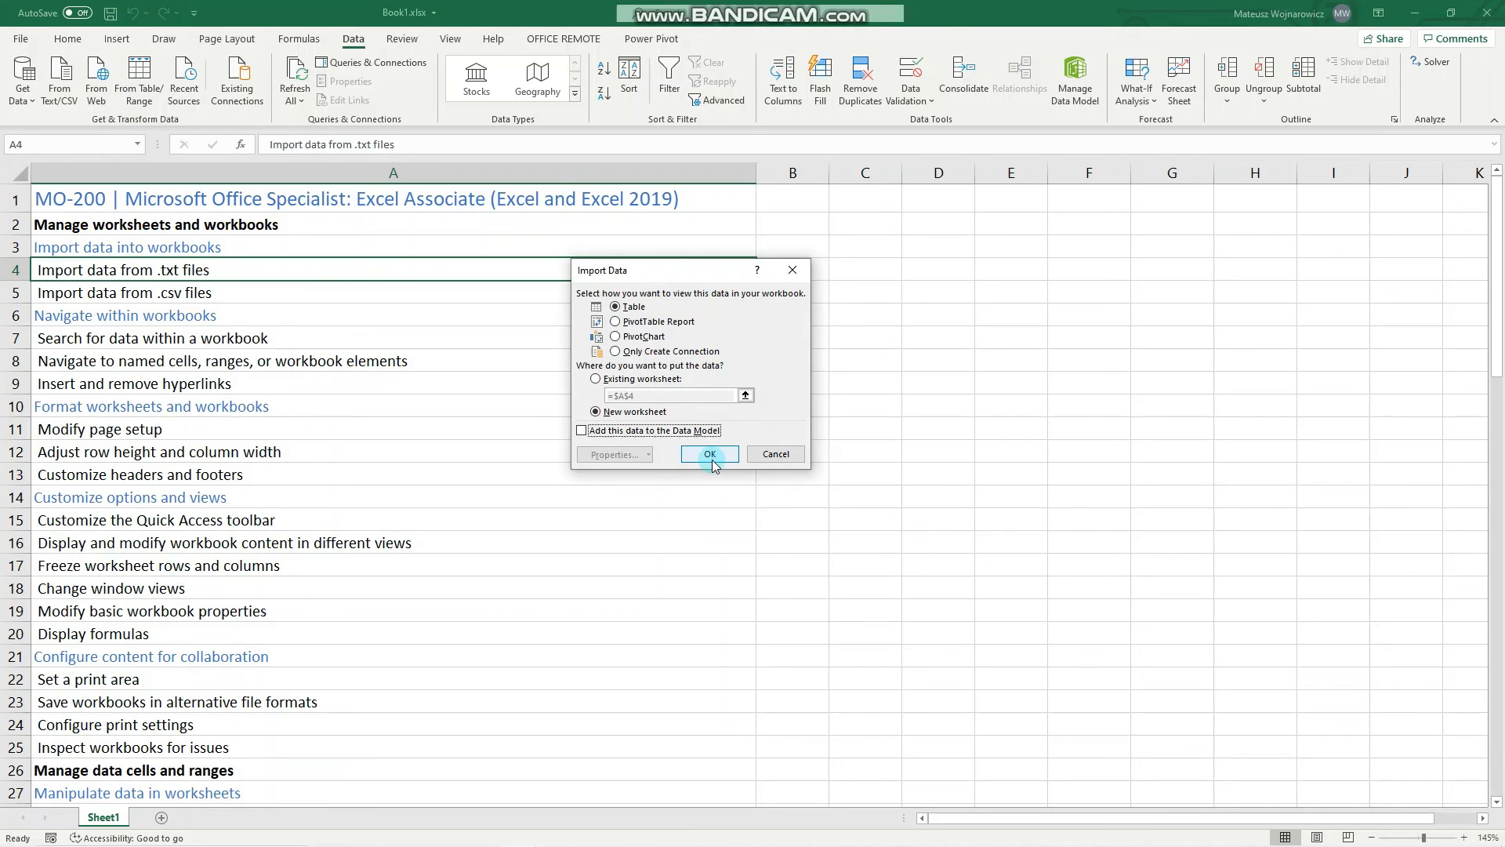
left_click(709, 453)
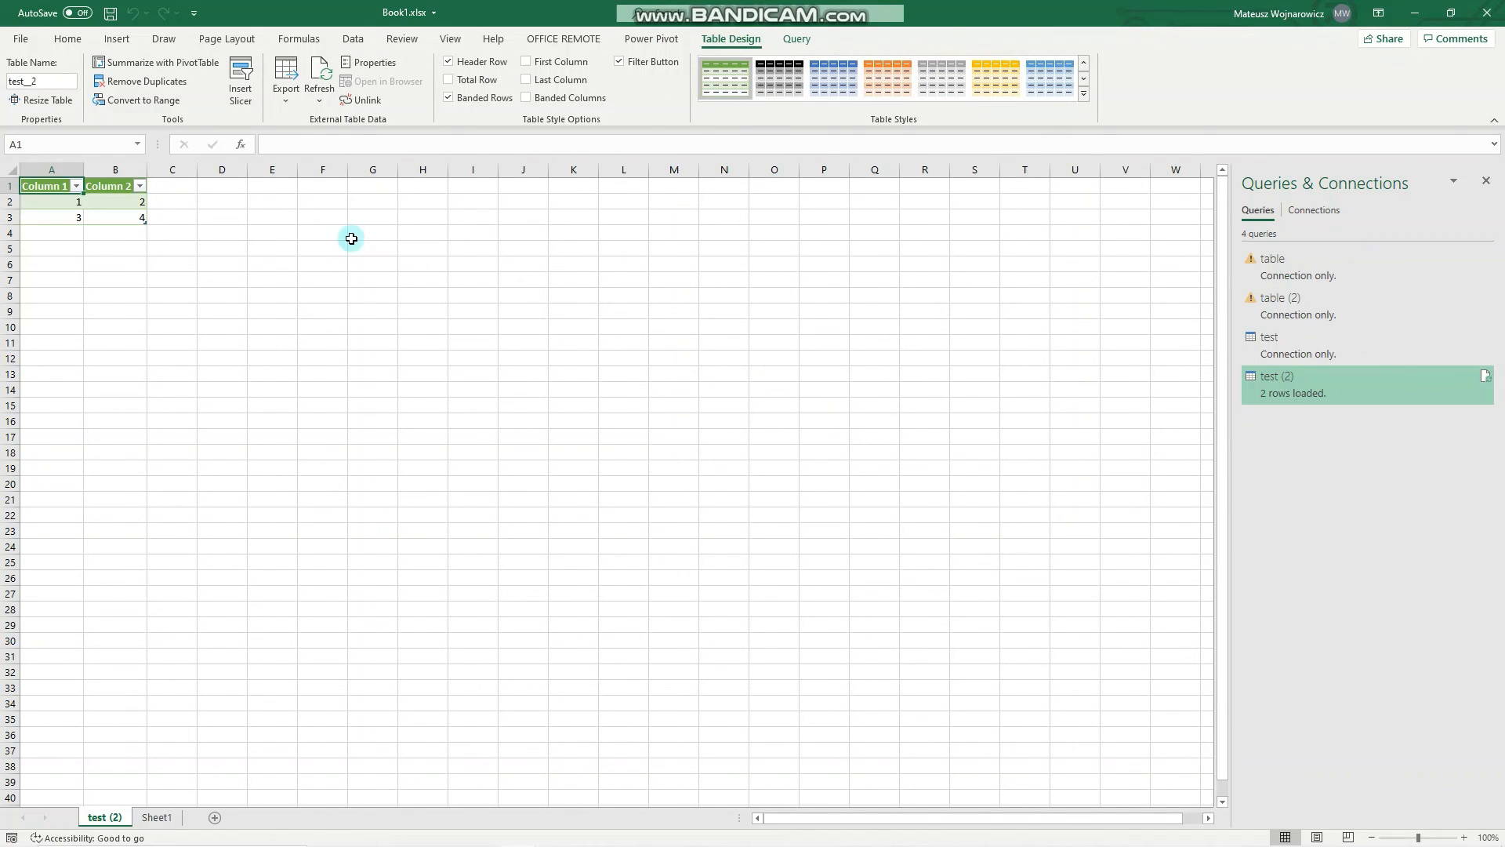
mouse_move(1486, 199)
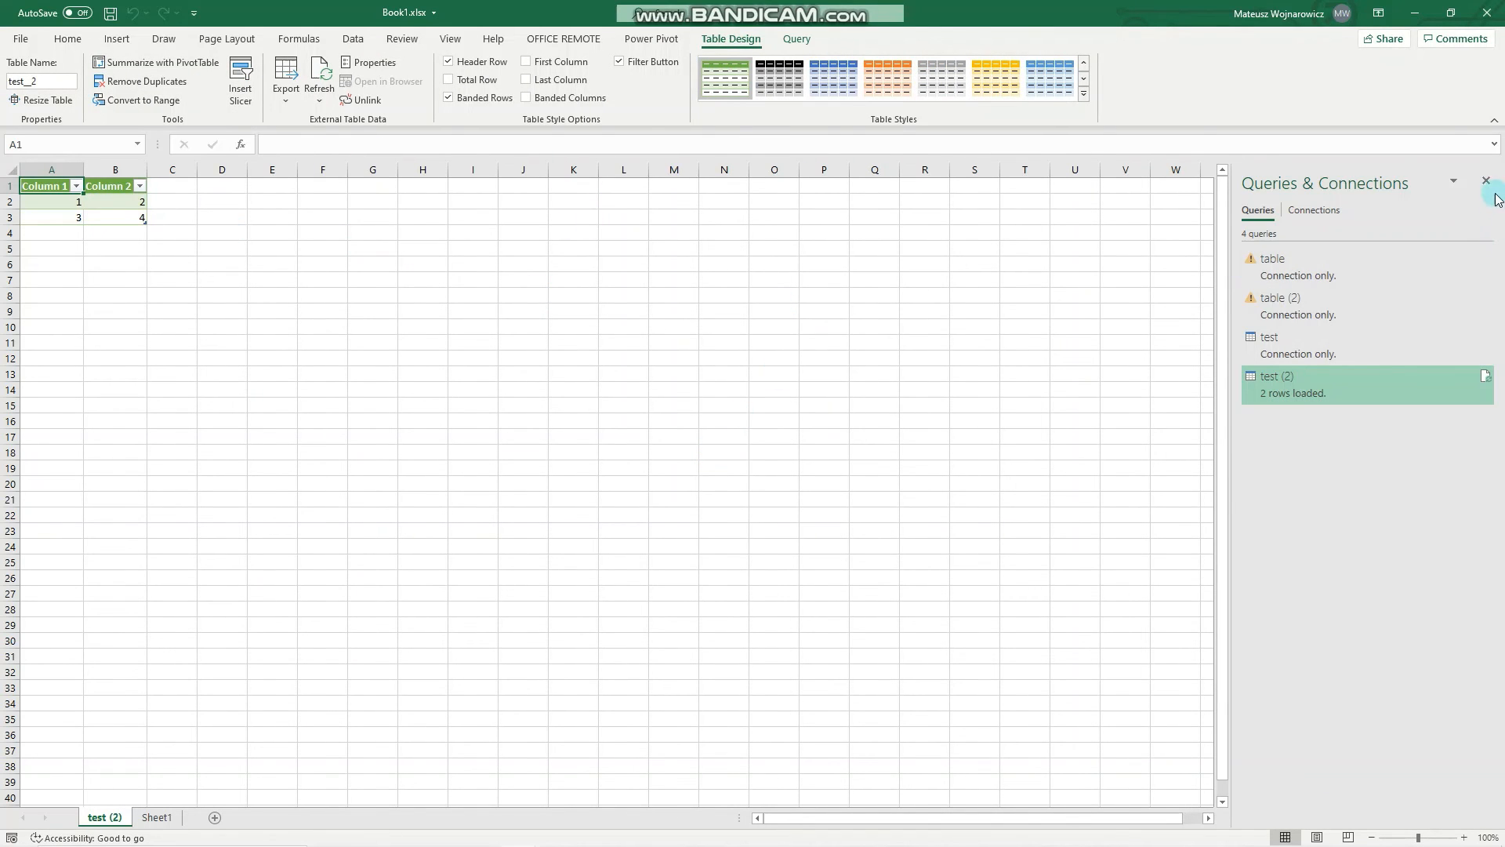
left_click(1486, 182)
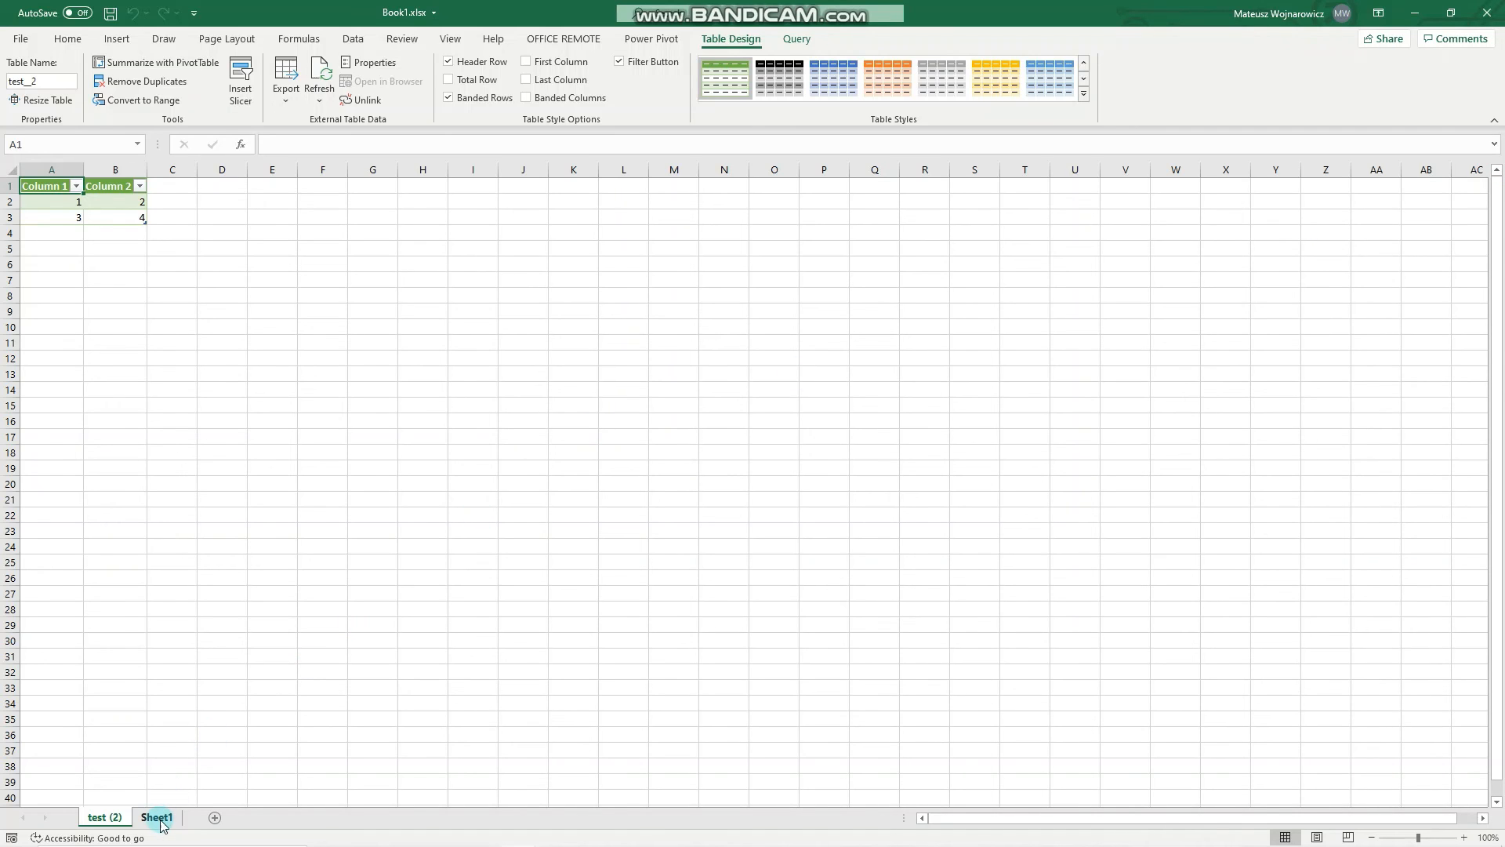
left_click(155, 817)
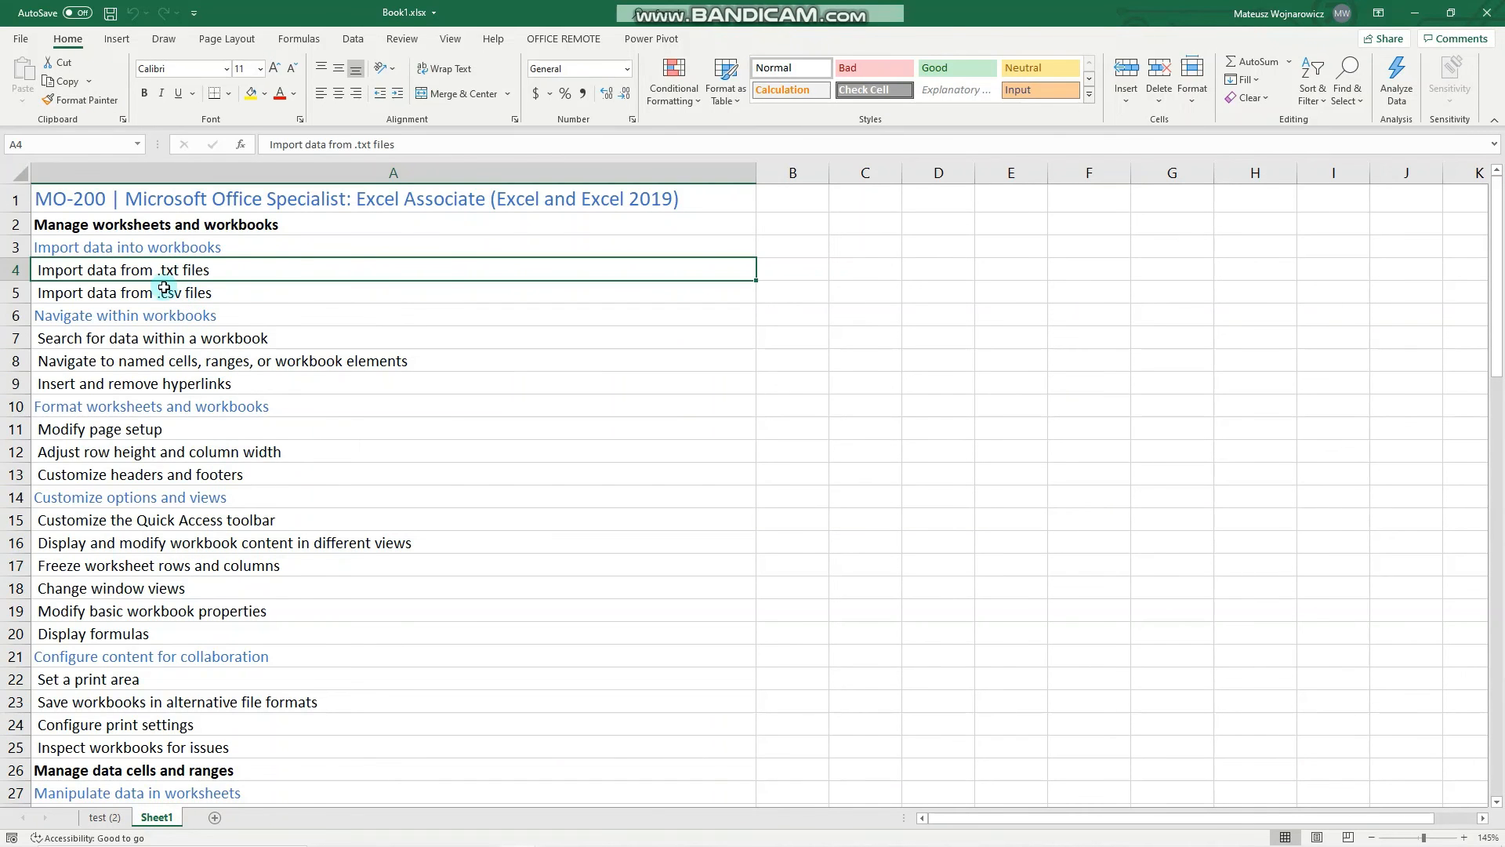
left_click(192, 291)
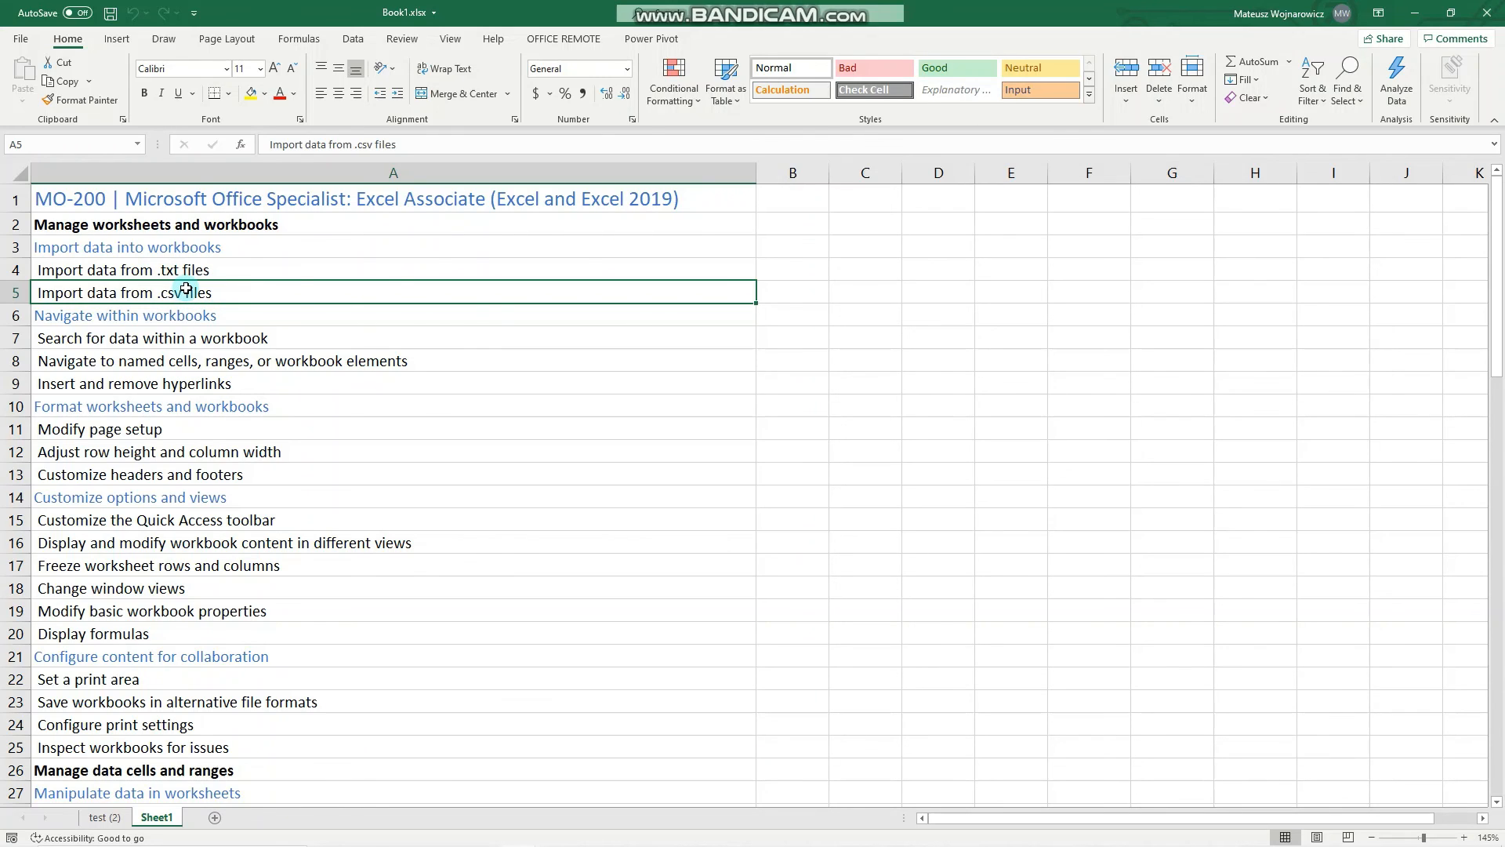
mouse_move(287, 274)
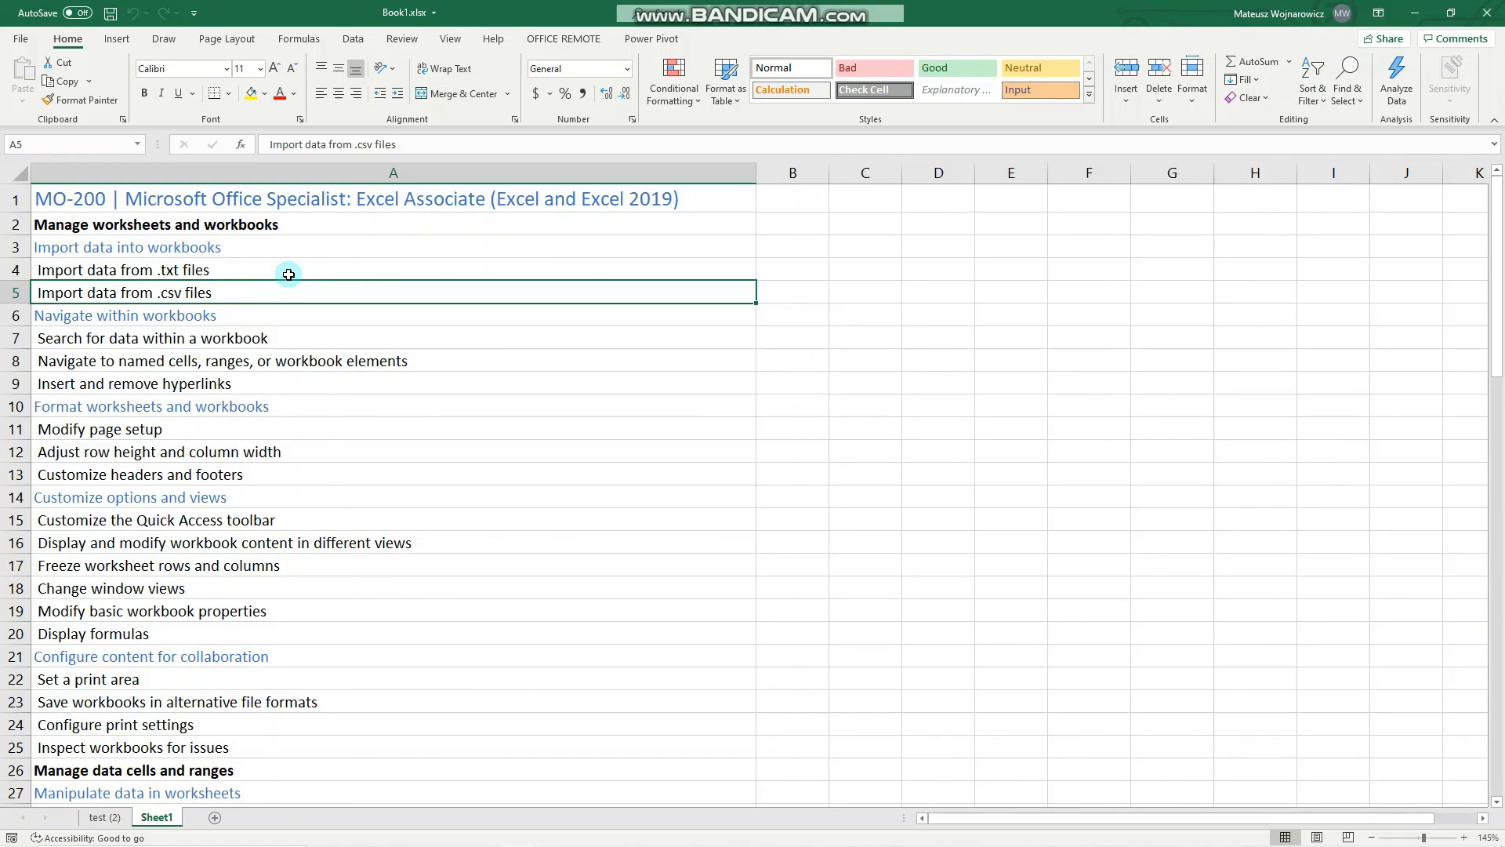